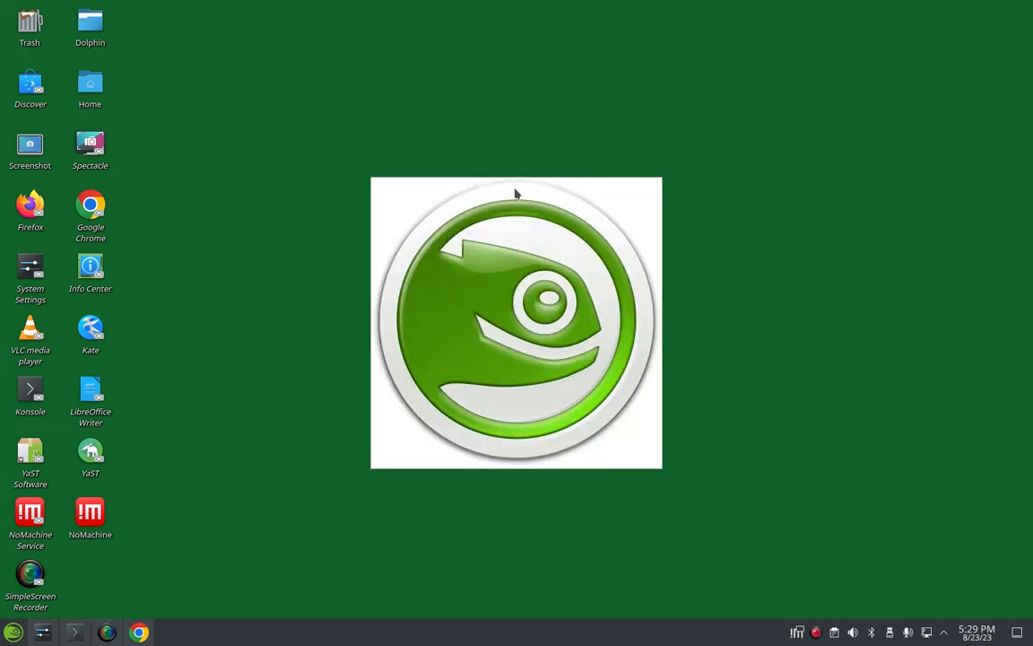
mouse_move(294, 267)
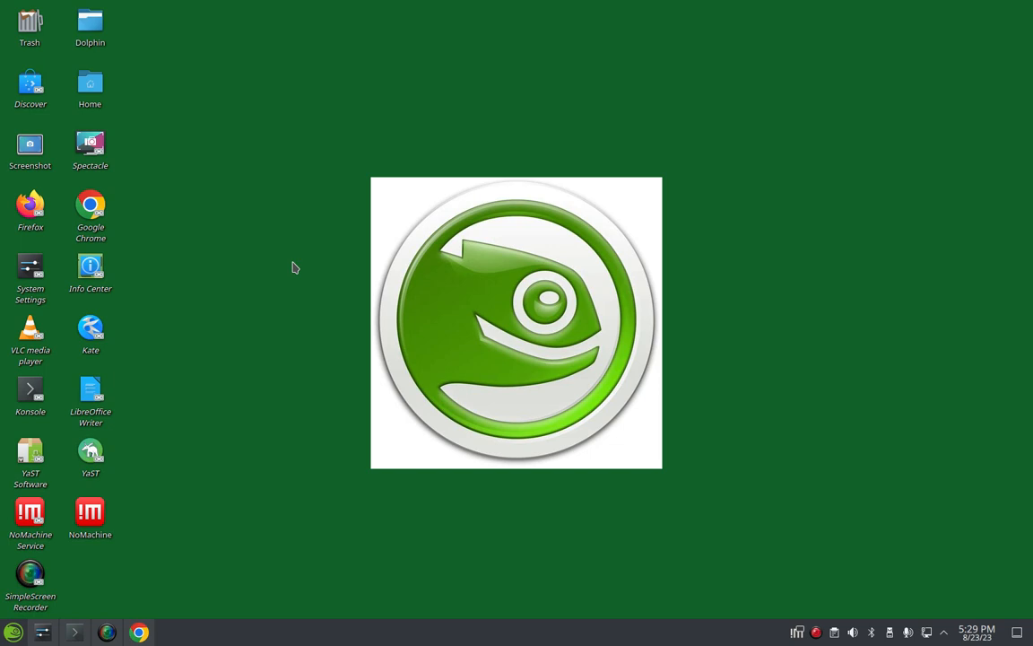
mouse_move(660, 324)
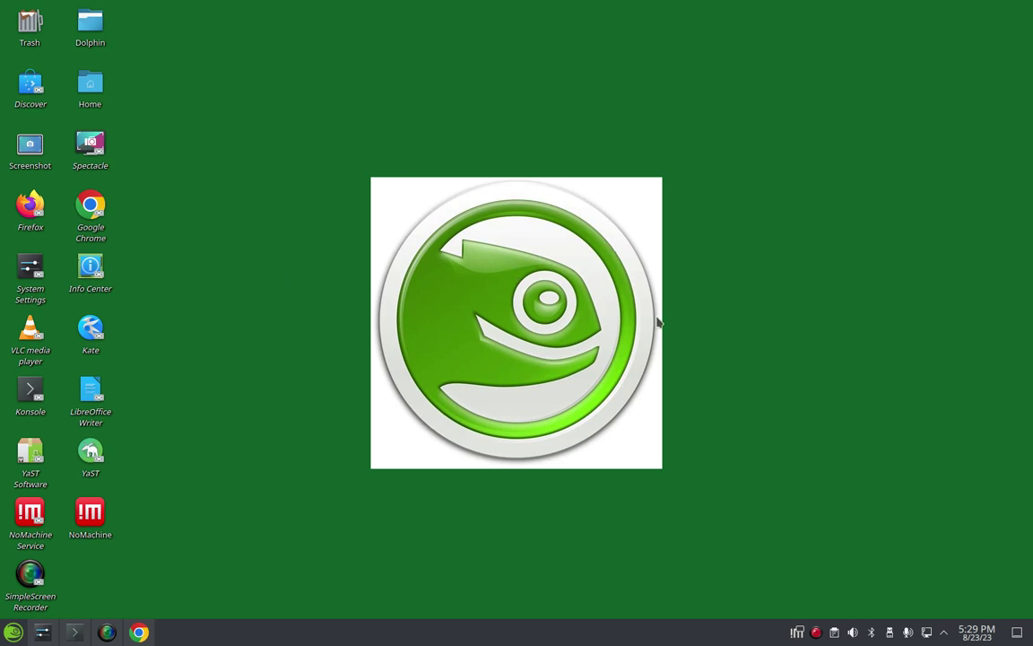
mouse_move(541, 402)
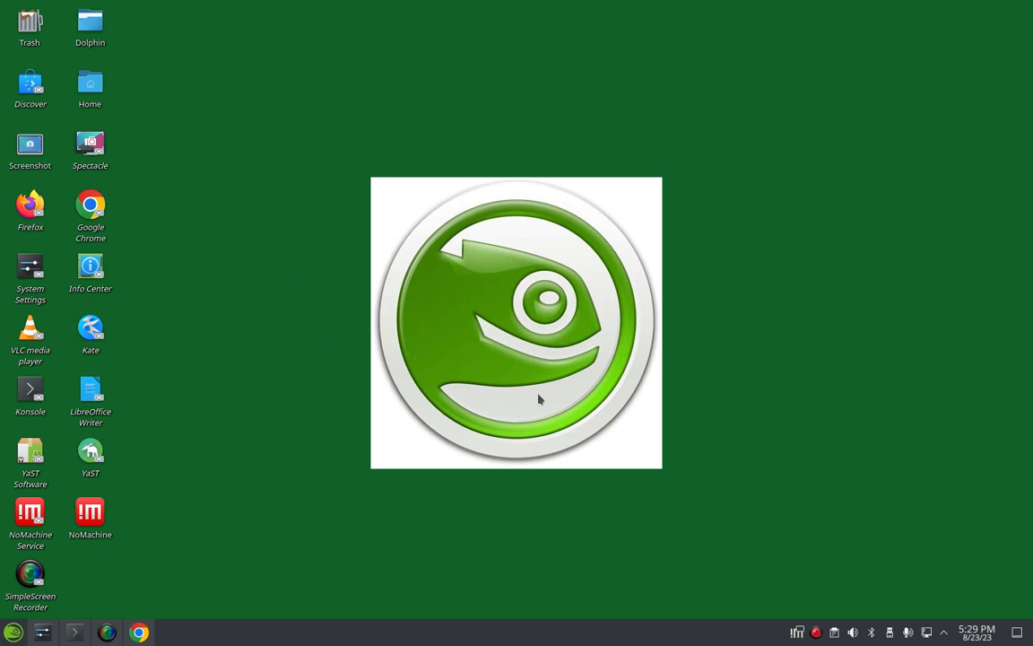
mouse_move(430, 356)
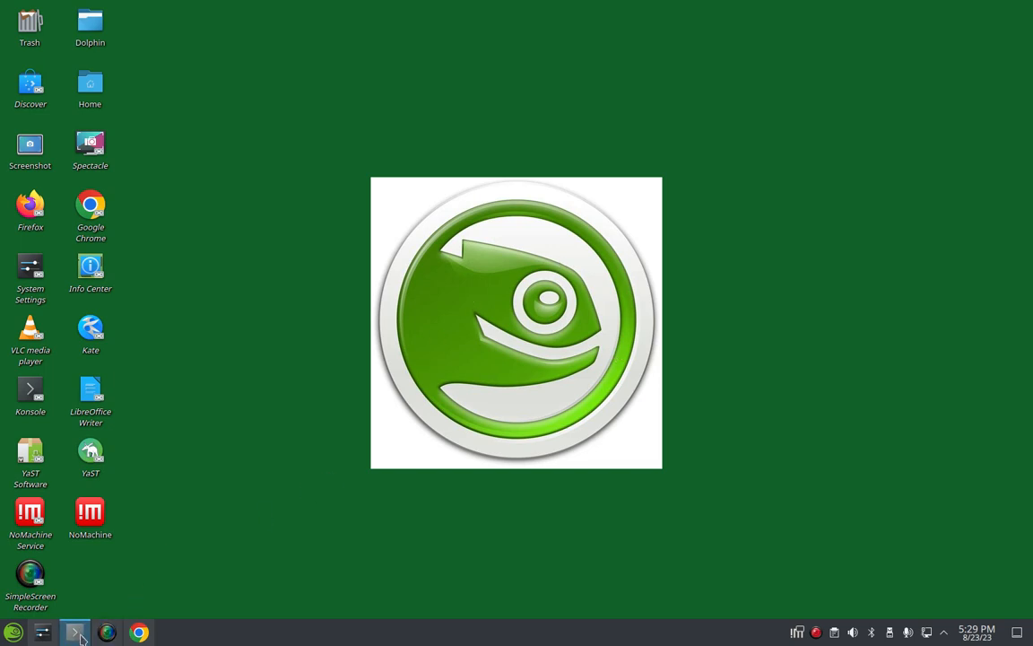
Restore the Konsole window showing the neofetch summary for openSUSE Tumbleweed
left_click(76, 631)
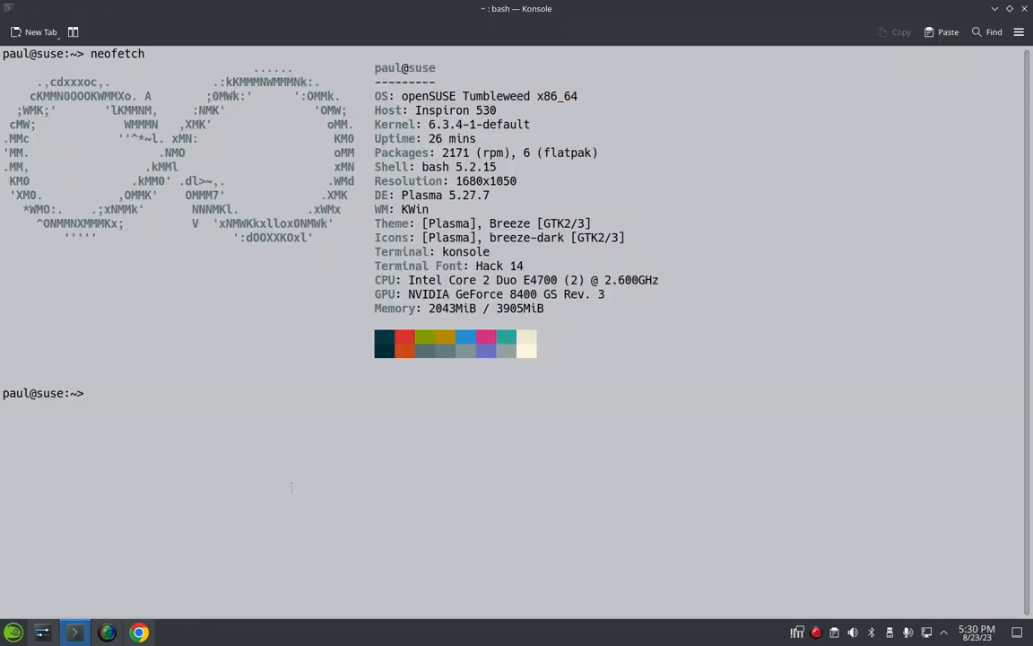
mouse_move(301, 334)
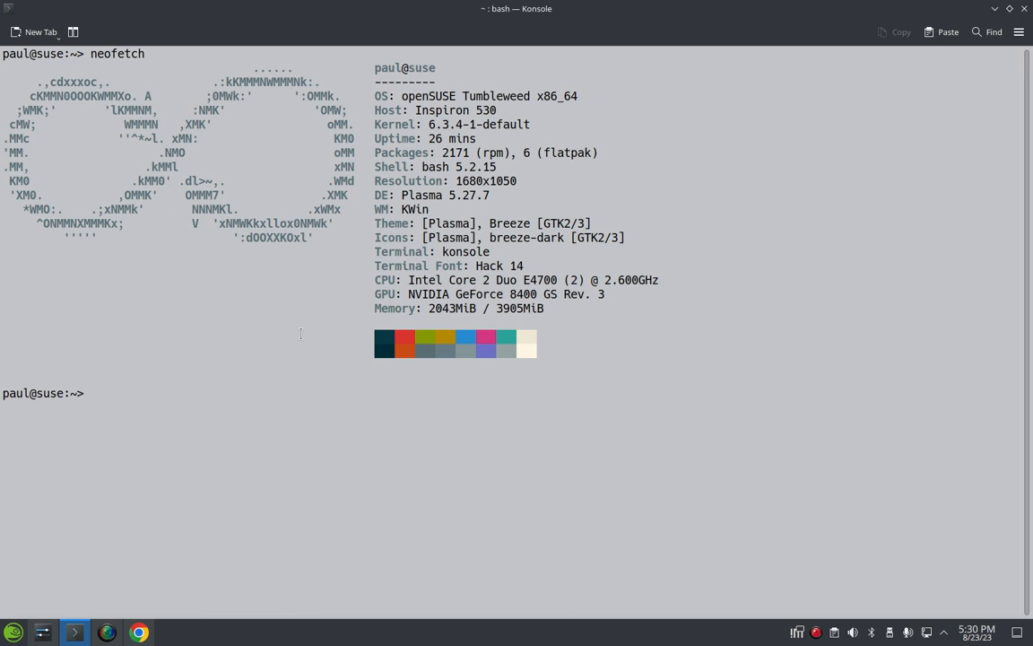
mouse_move(372, 258)
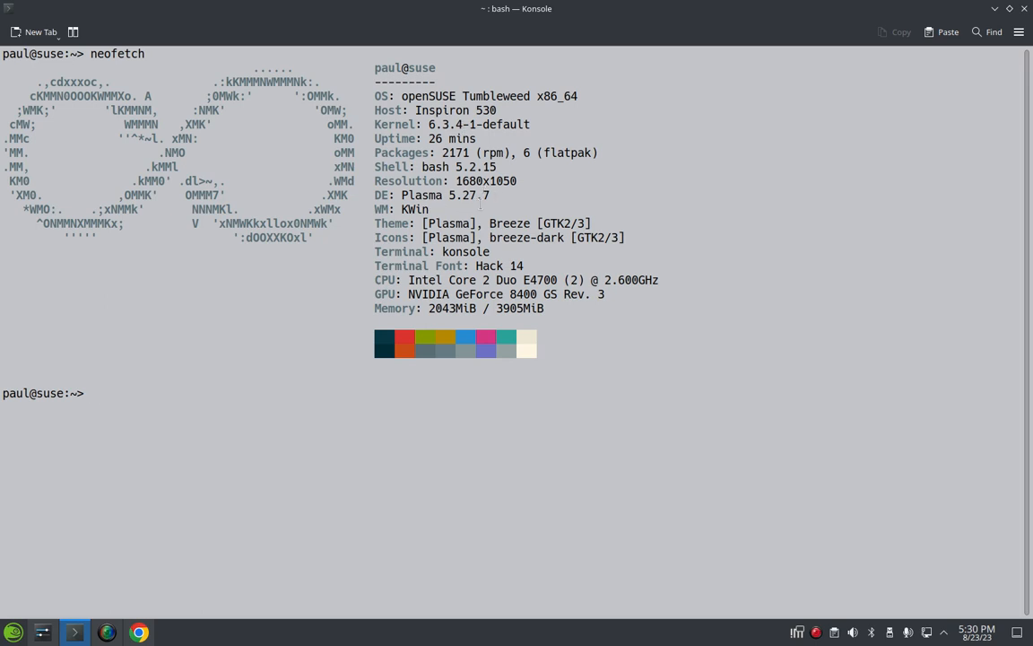
mouse_move(511, 348)
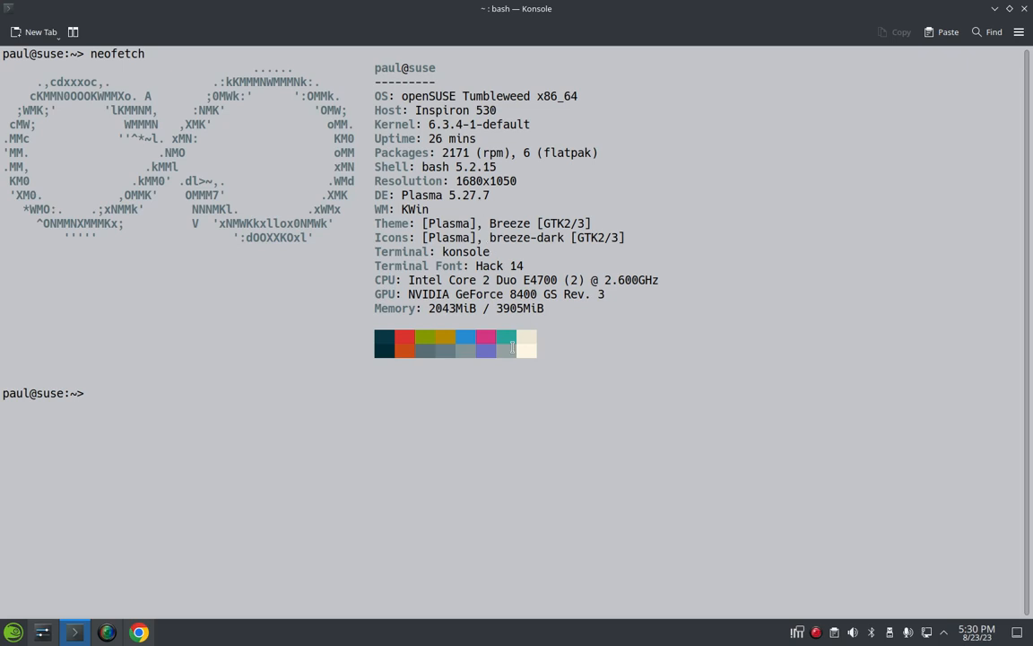
mouse_move(153, 531)
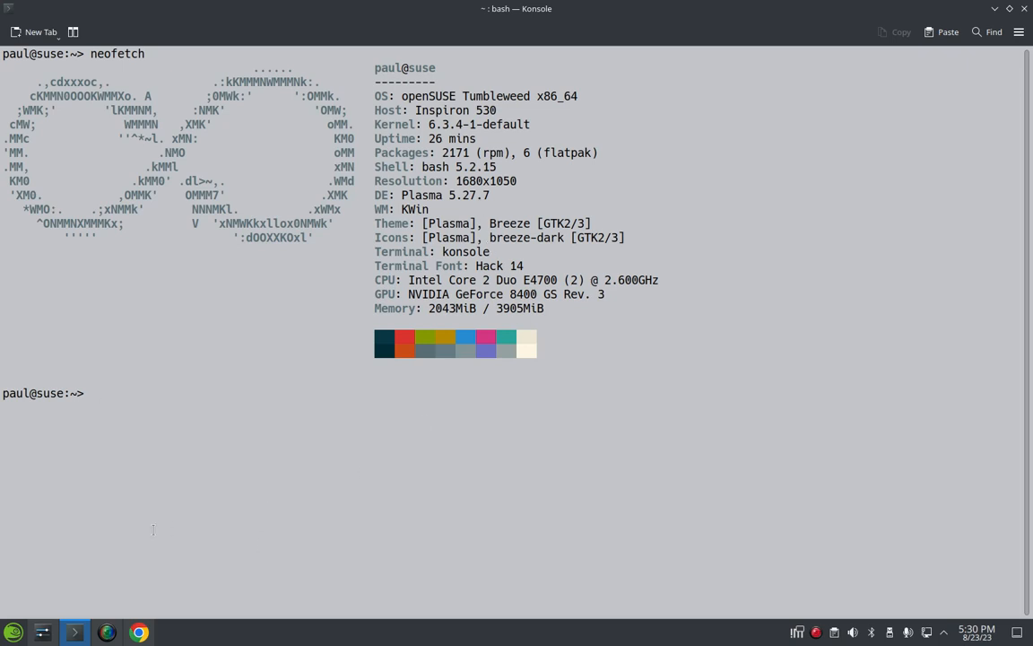
Clear the terminal, then search the application launcher for 'brave'
type("clea")
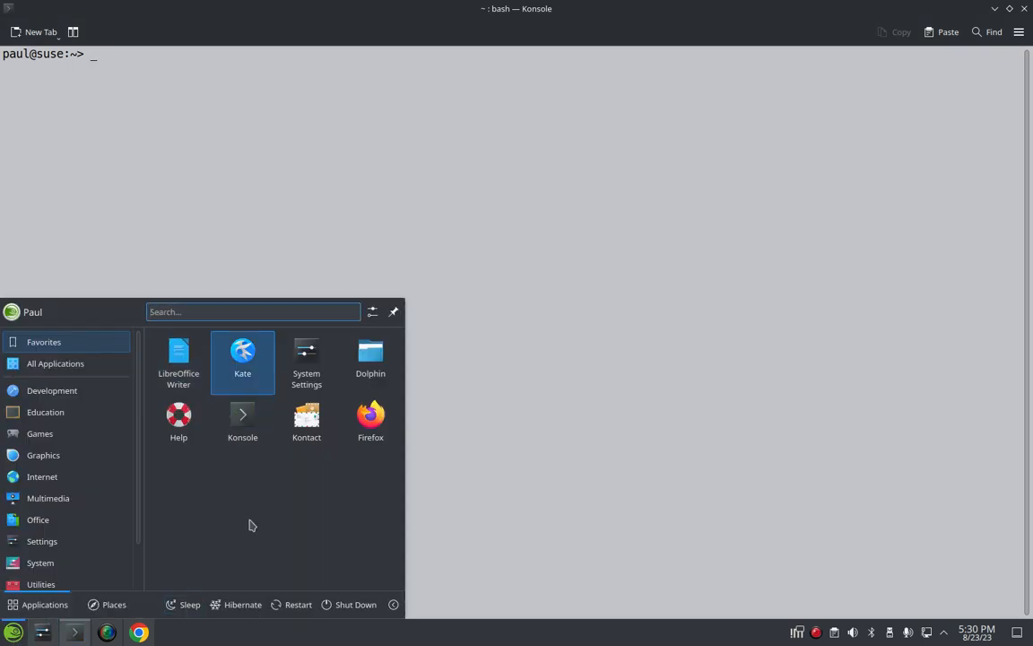
type("brave")
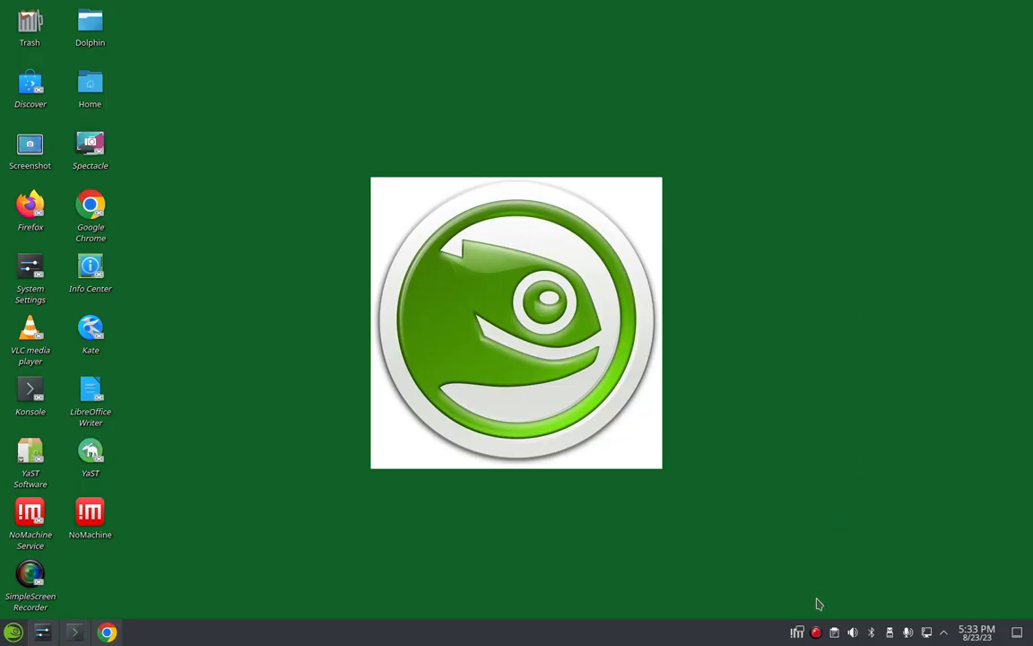
In a new terminal, run curl and then curl --version to confirm curl is present
left_click(816, 631)
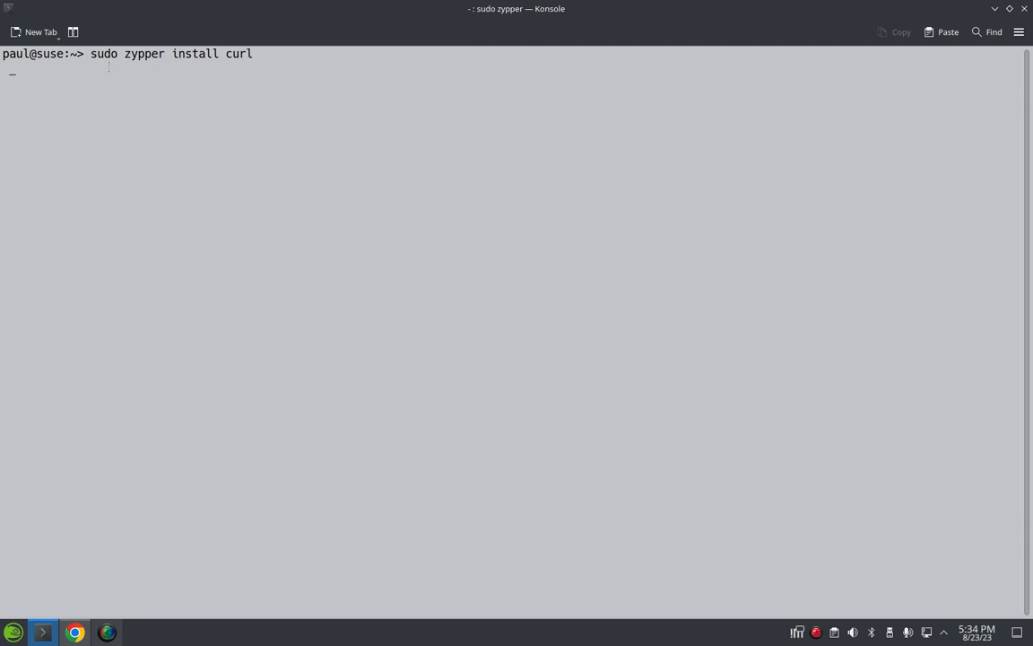
mouse_move(258, 69)
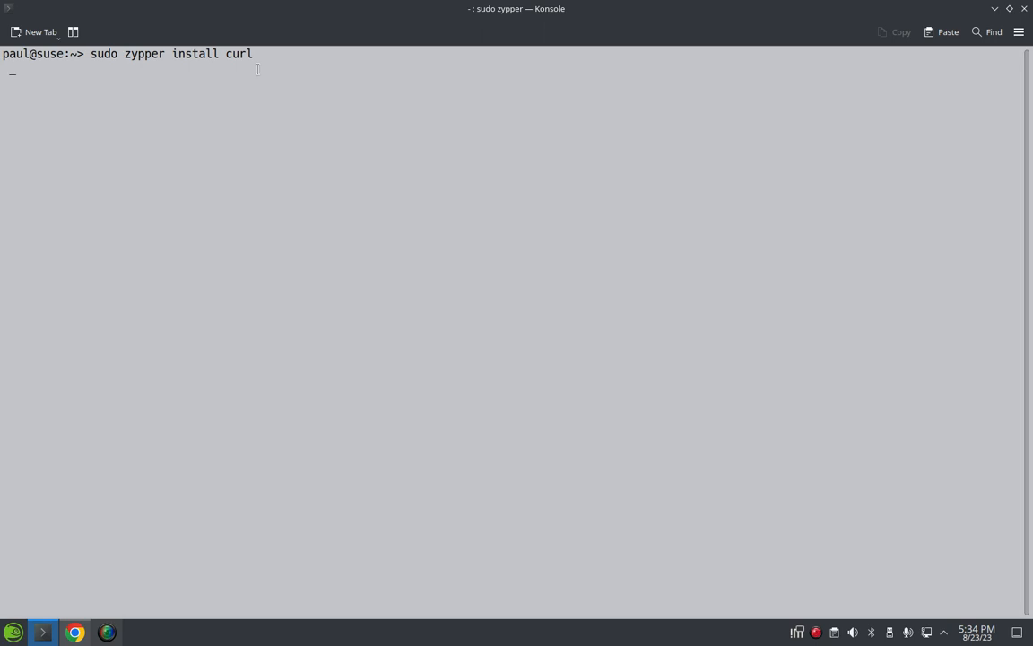
mouse_move(246, 86)
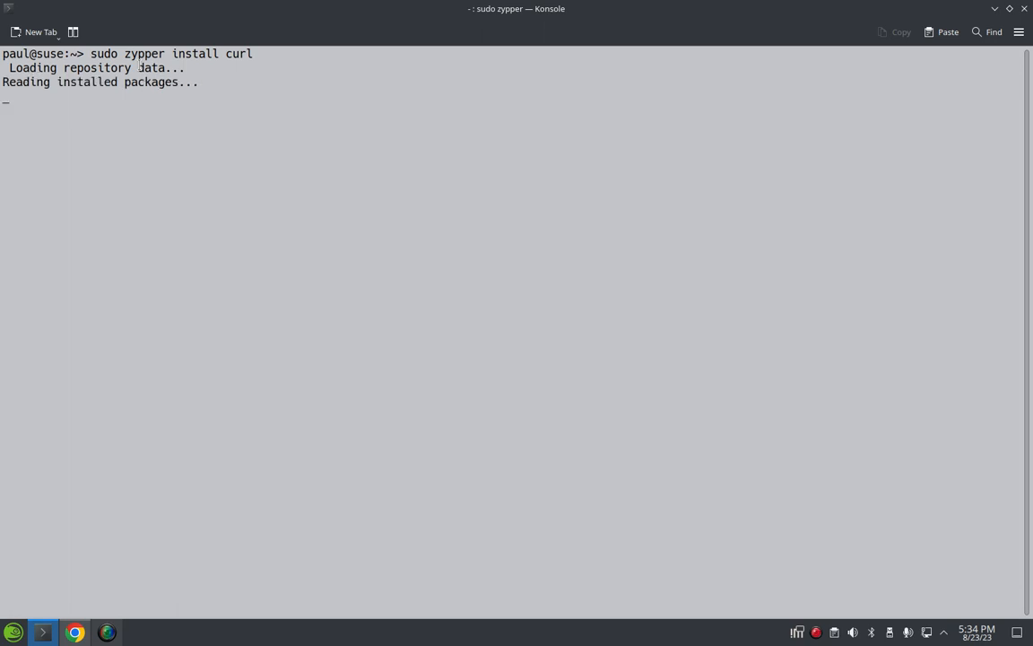
mouse_move(154, 158)
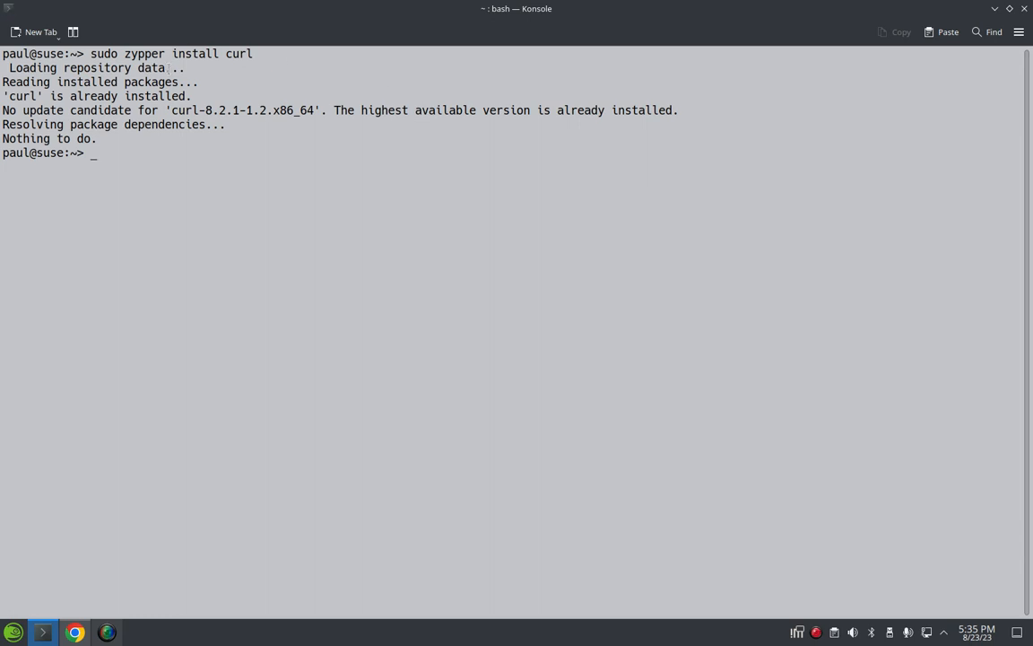
mouse_move(249, 205)
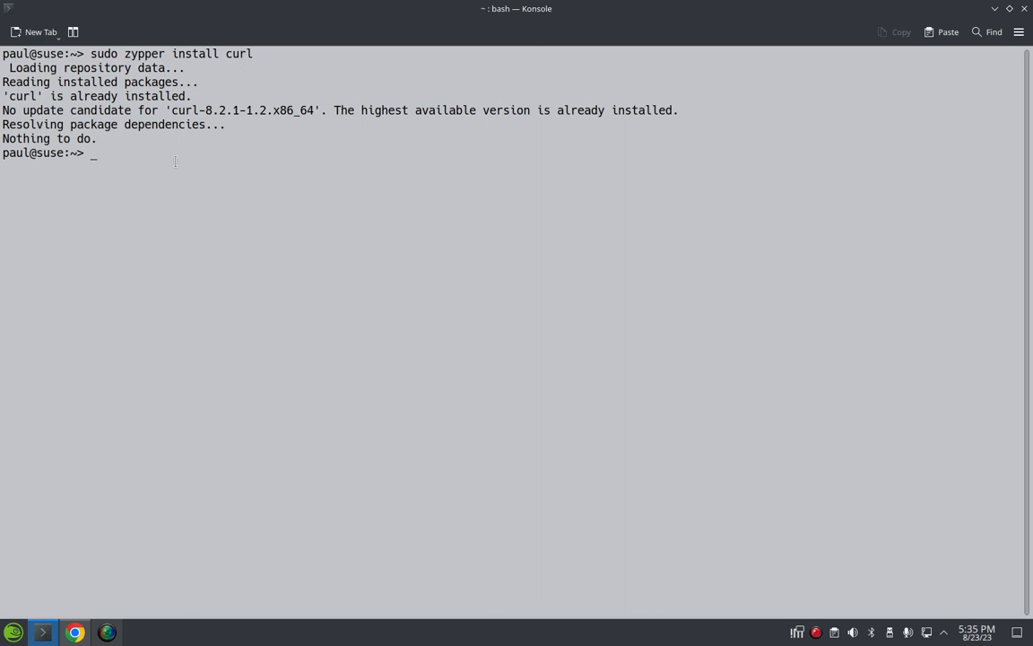
mouse_move(165, 180)
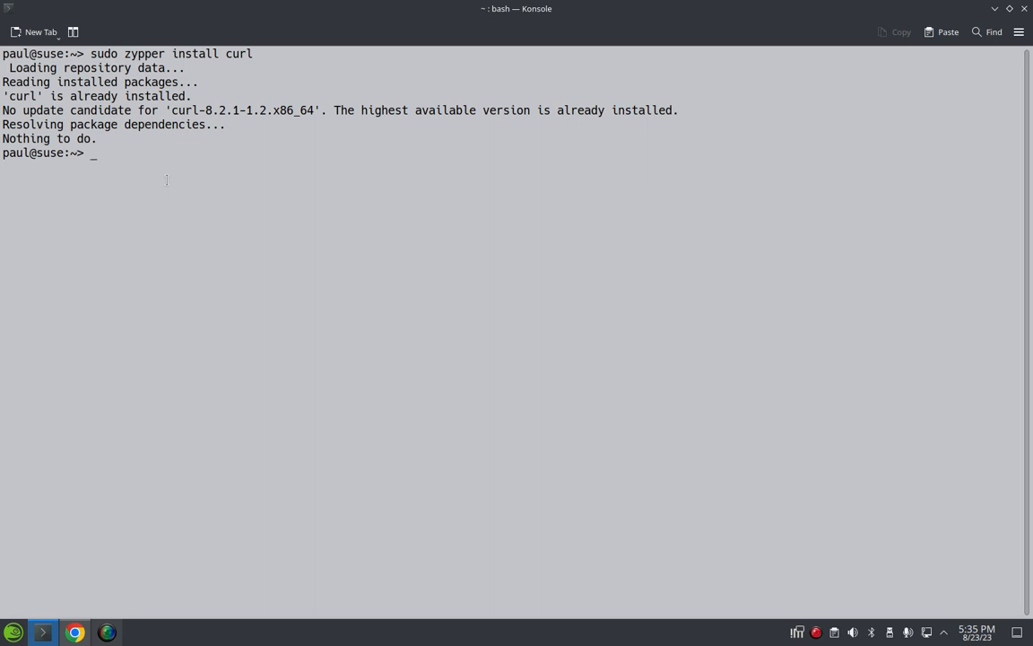
type("curl")
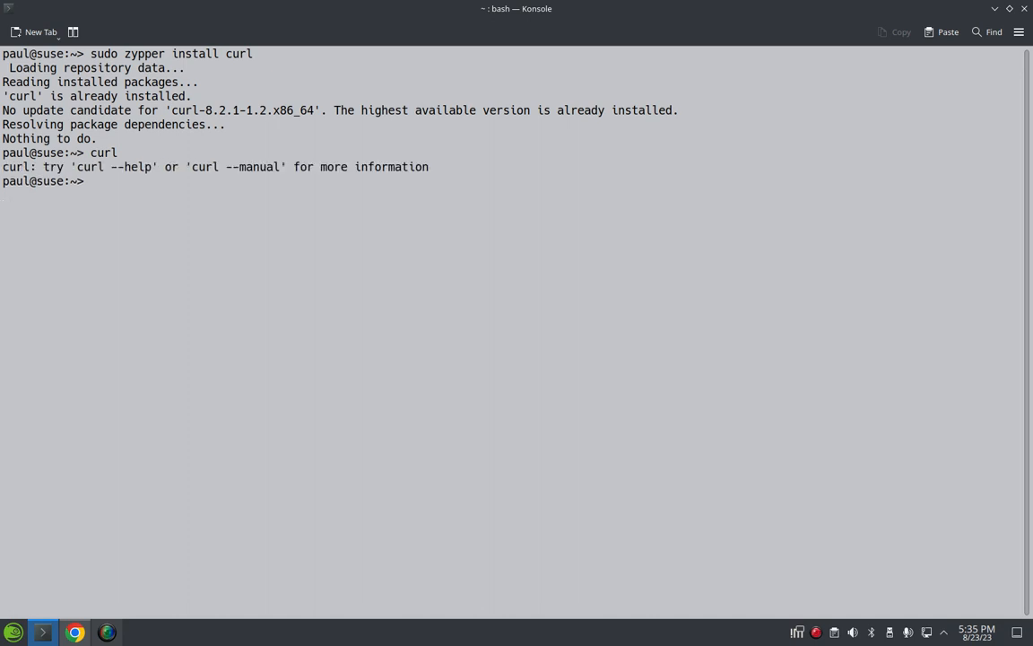
type("c")
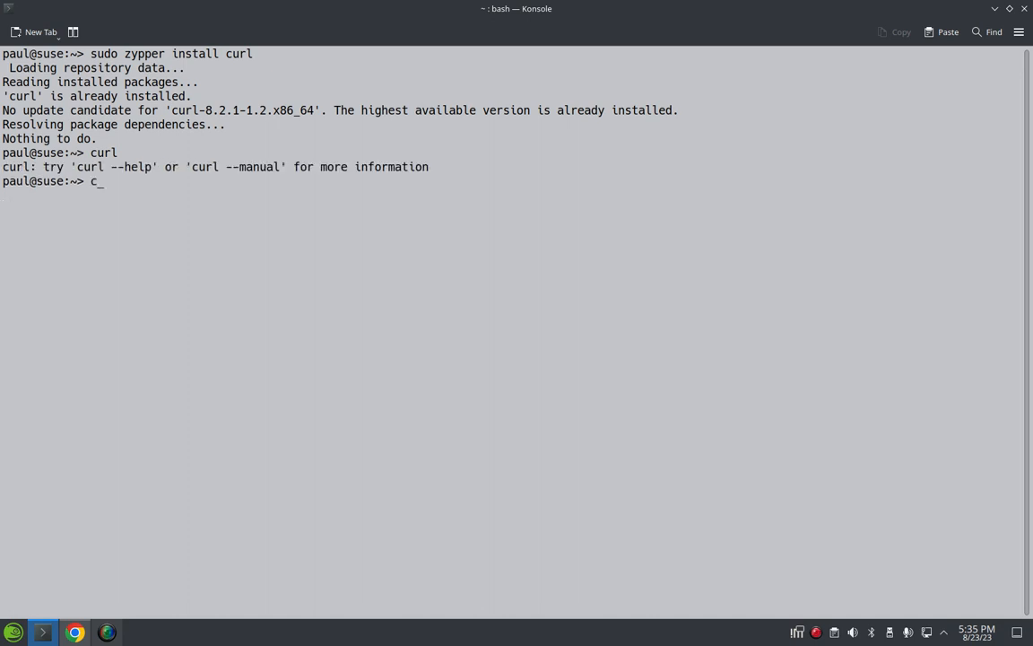
type("url -")
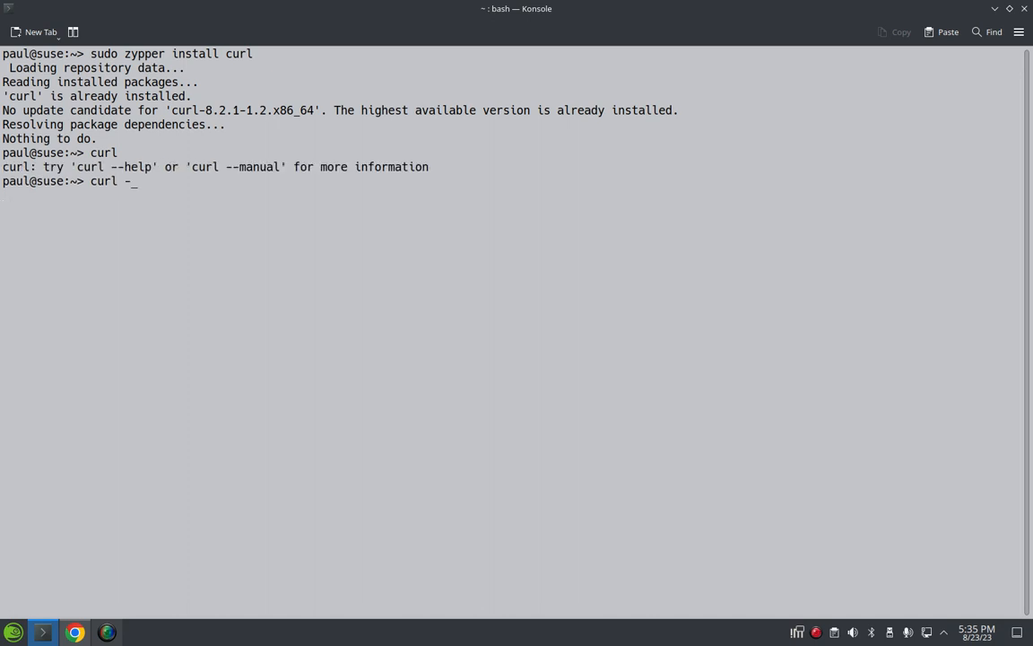
type("-version")
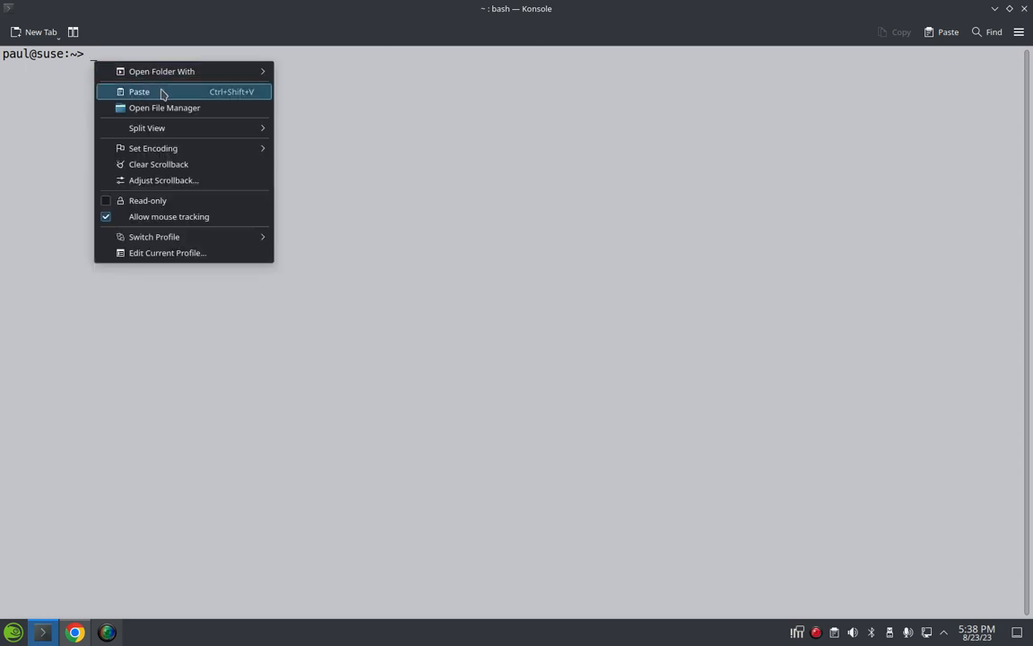
mouse_move(159, 93)
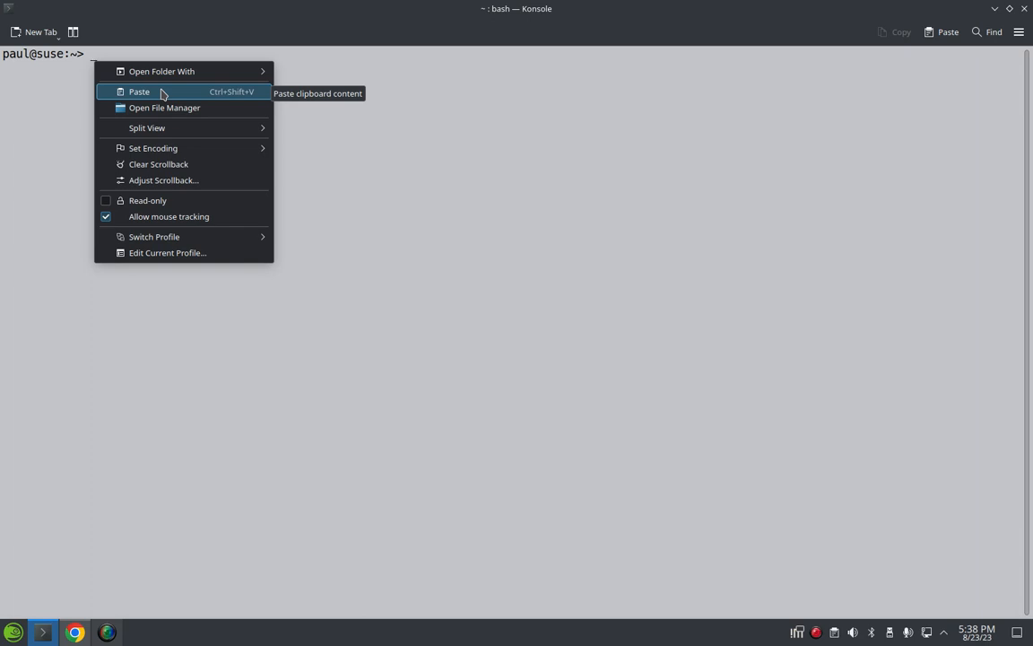
Paste and run sudo rpm --import with the brave-core.asc signing key URL
left_click(144, 92)
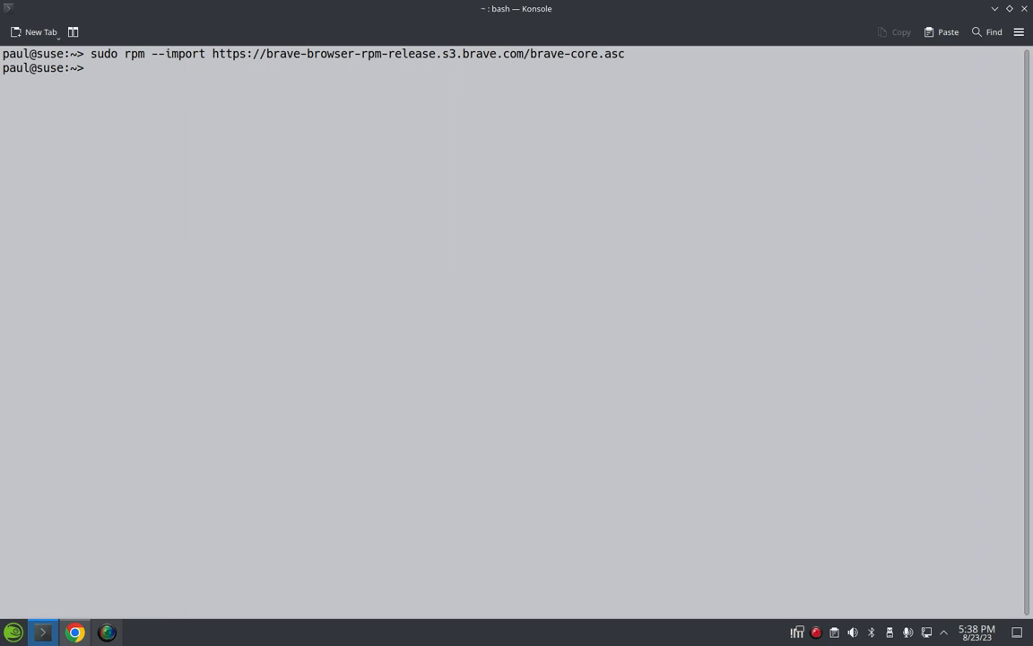
mouse_move(89, 8)
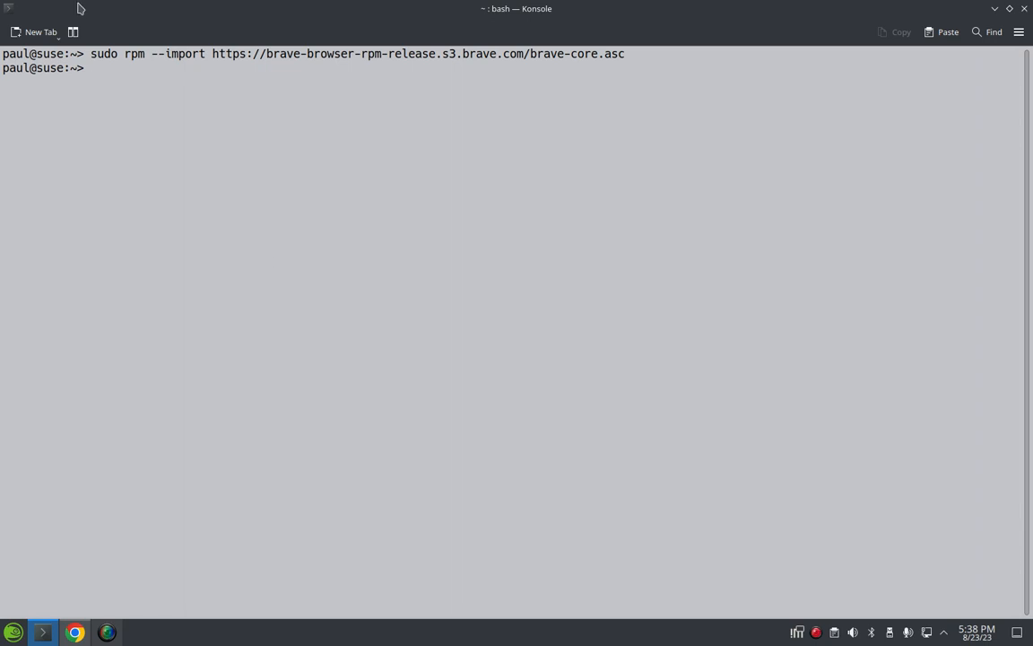
mouse_move(153, 94)
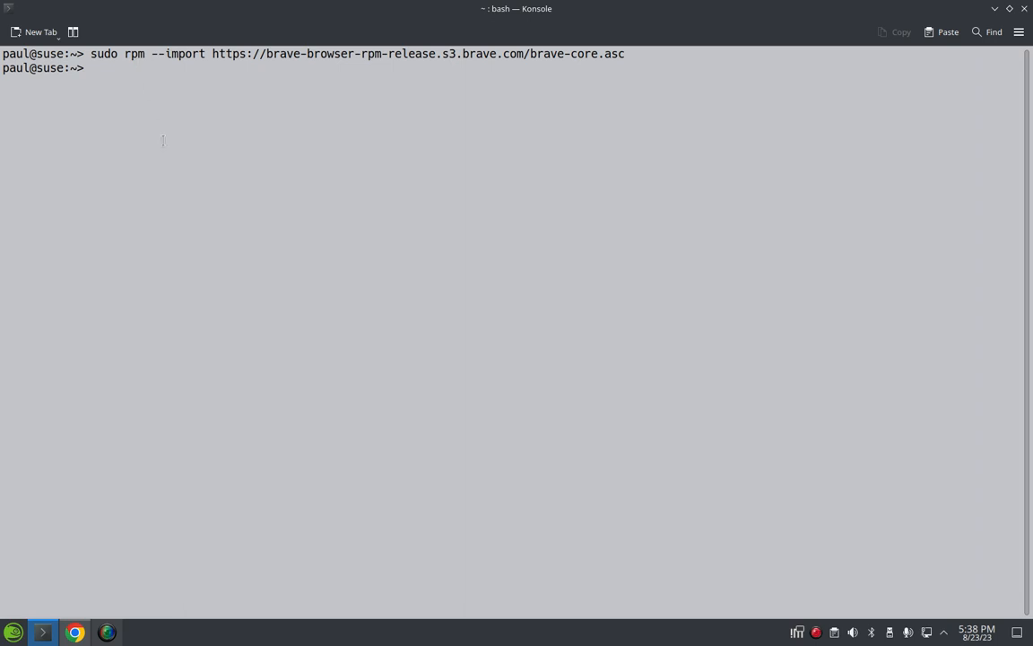
mouse_move(151, 93)
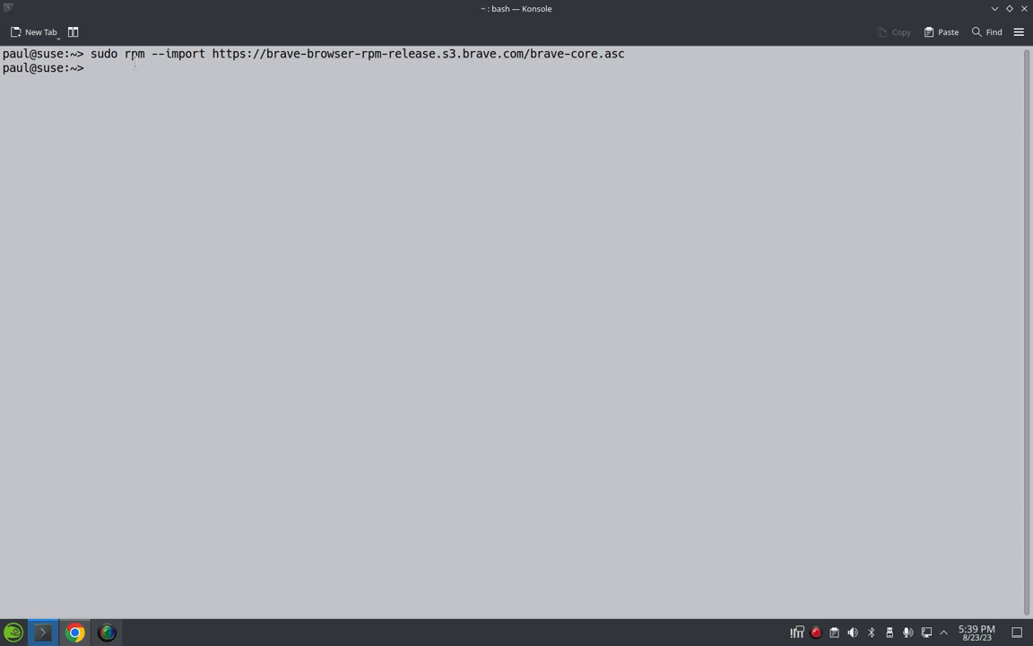
mouse_move(269, 159)
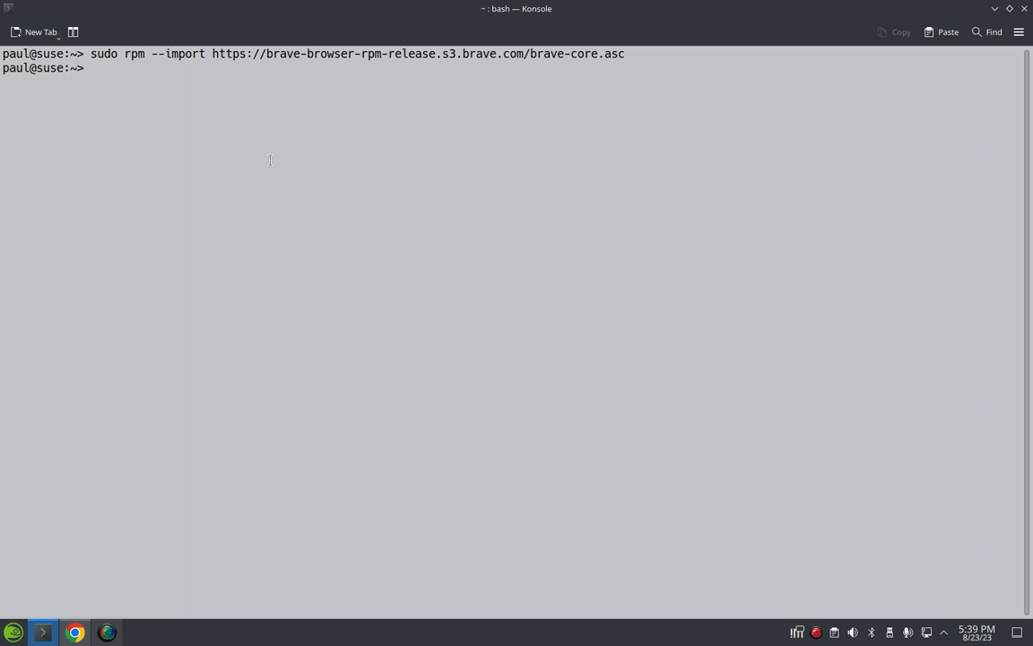
mouse_move(285, 86)
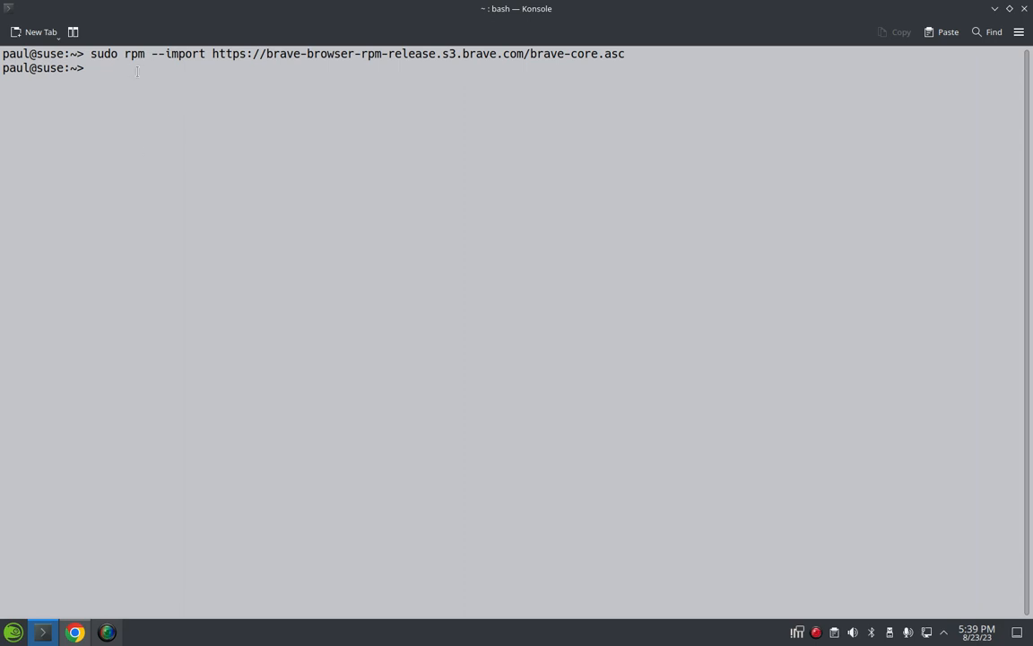
mouse_move(165, 492)
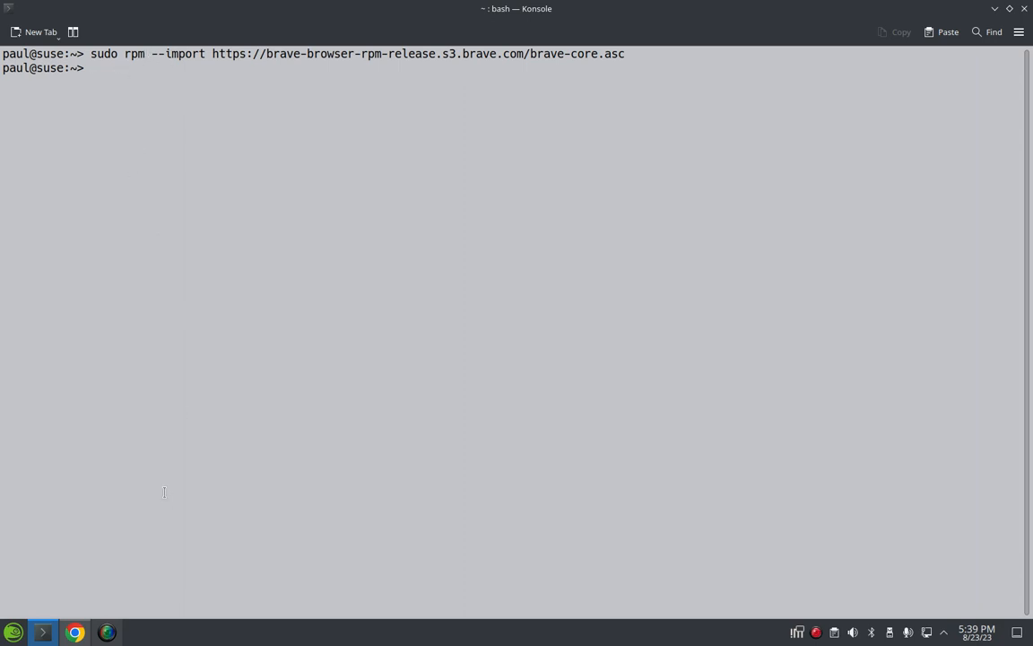
mouse_move(150, 452)
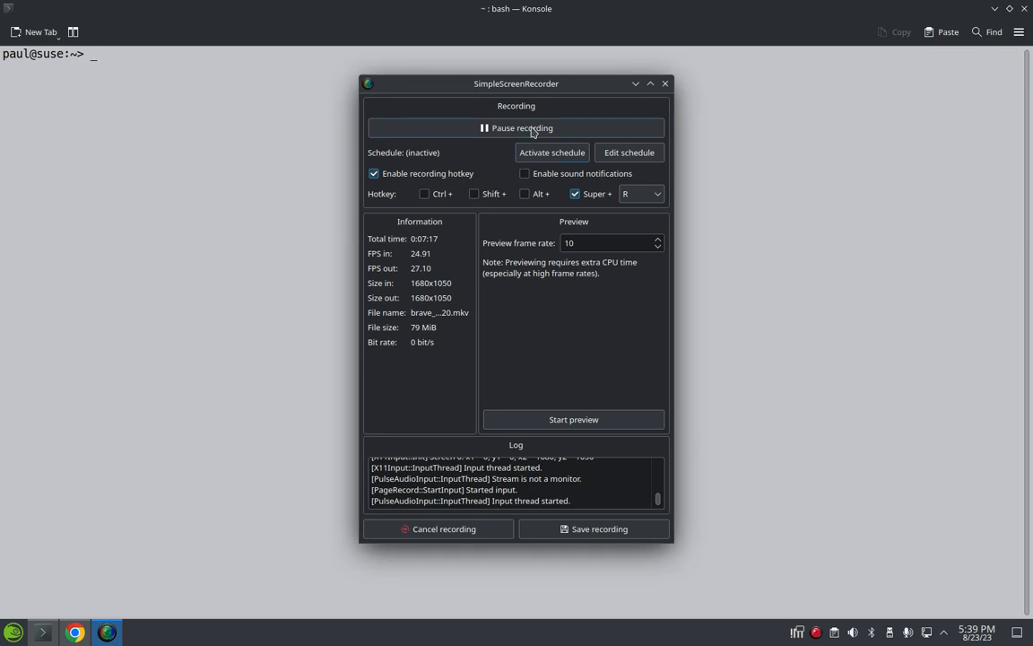
right_click(96, 65)
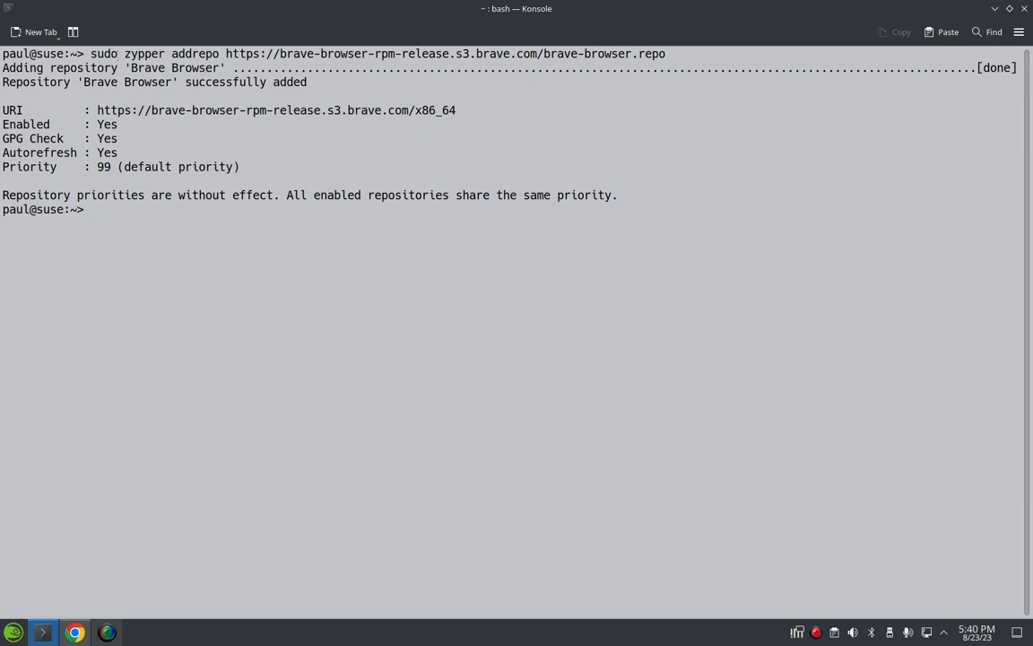
mouse_move(149, 52)
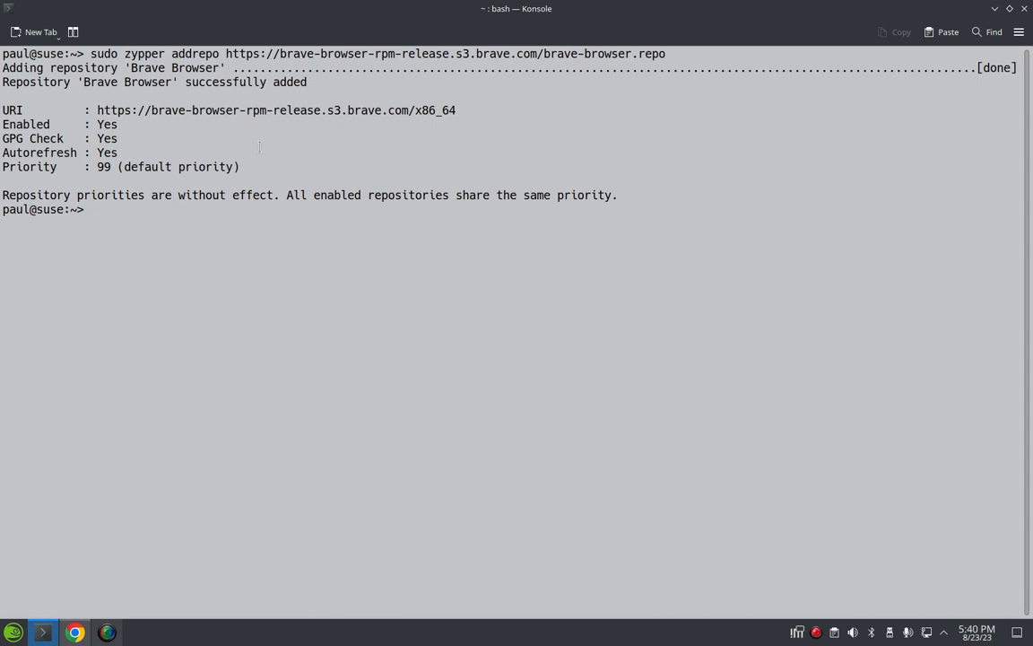
mouse_move(140, 265)
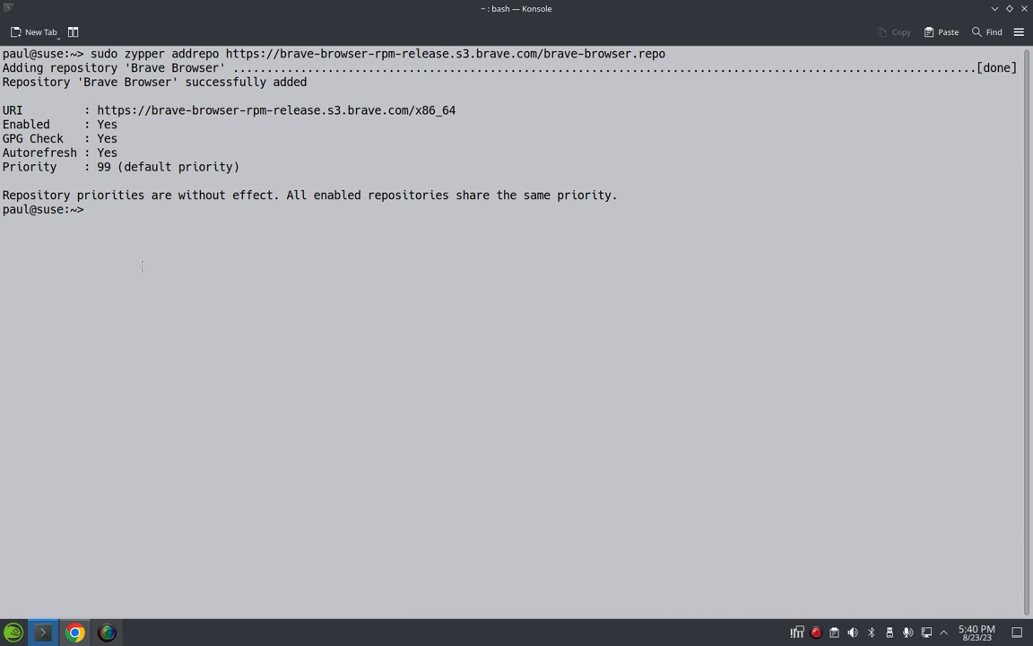
Clear the terminal after adding the Brave repository and close Konsole
type("cl")
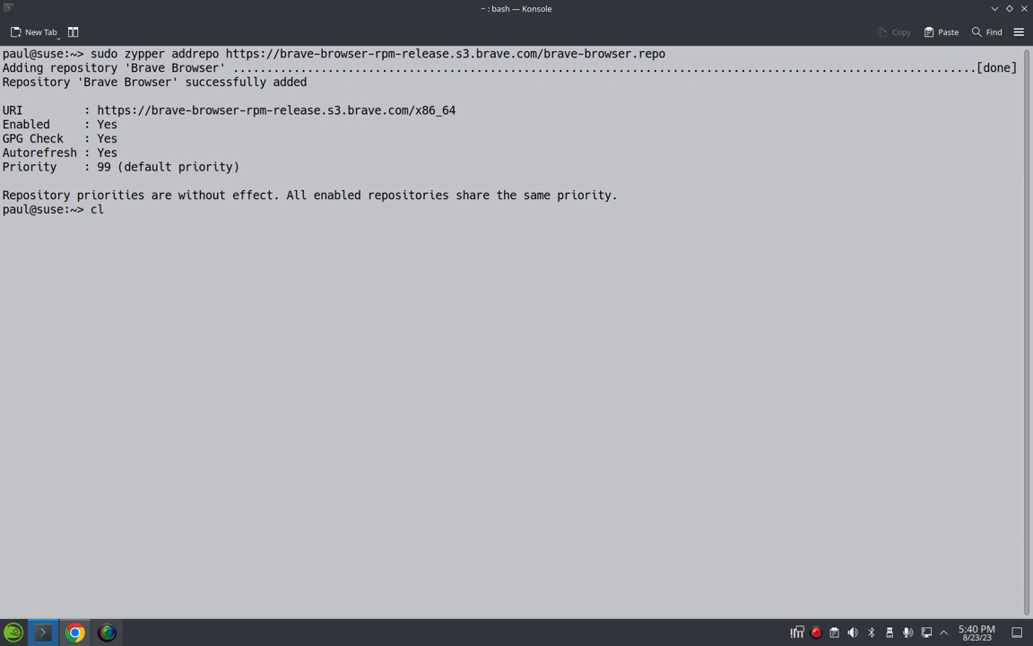
left_click(76, 632)
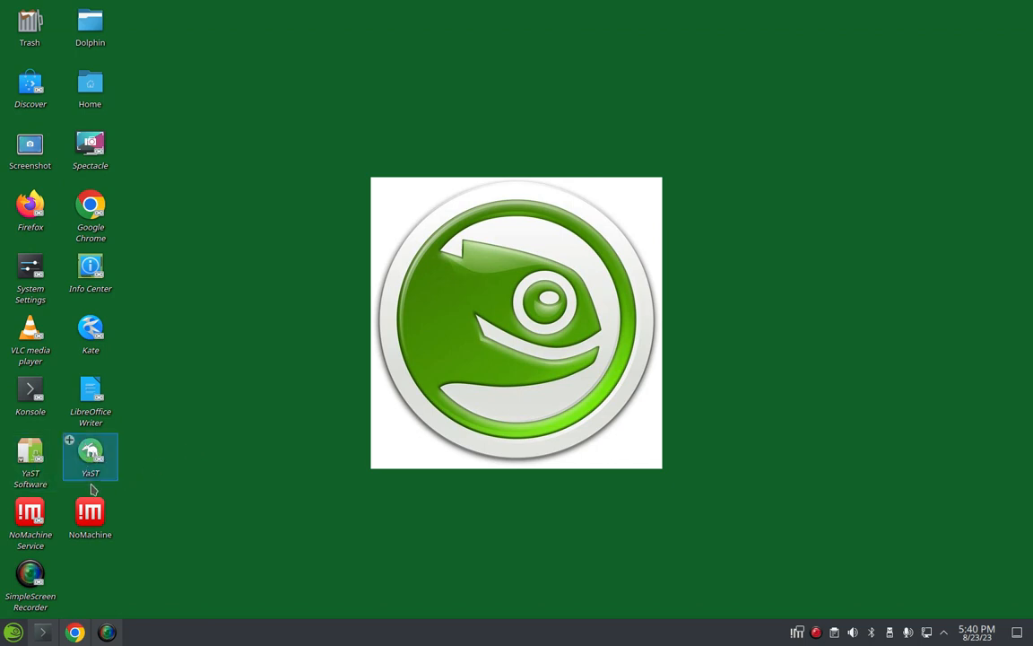
mouse_move(43, 463)
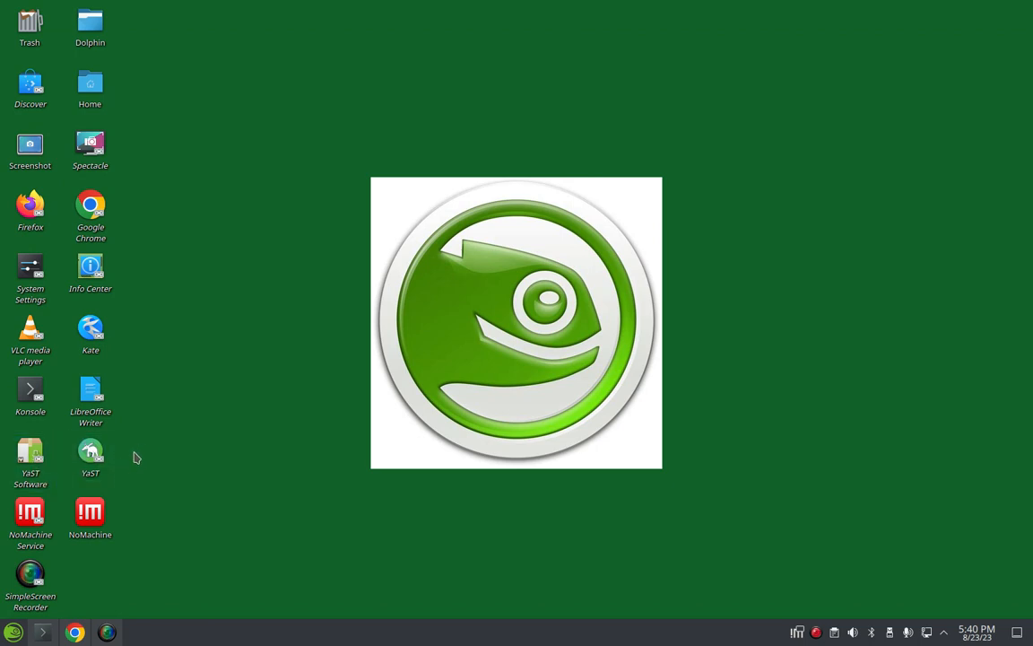
Launch YaST from its desktop icon and confirm the root password in the su dialog
left_click(89, 452)
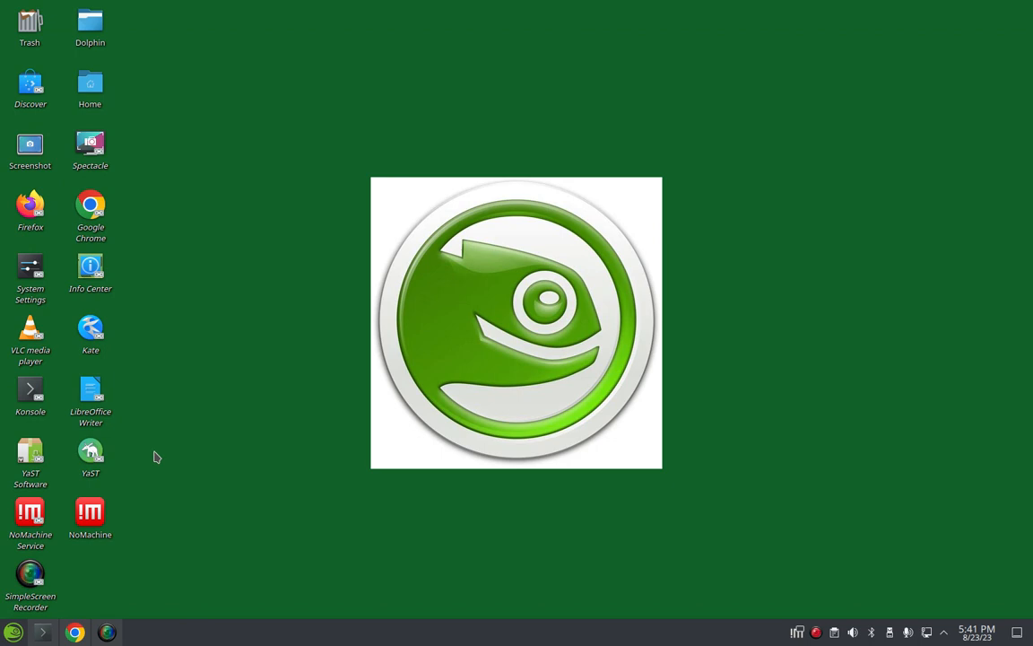
left_click(90, 452)
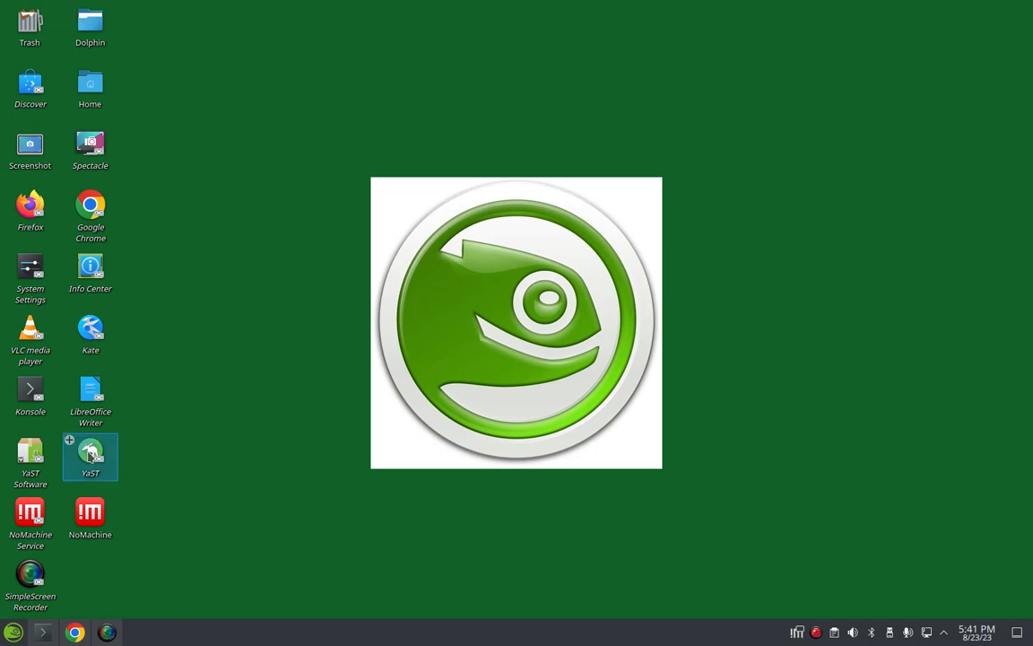
double_click(90, 451)
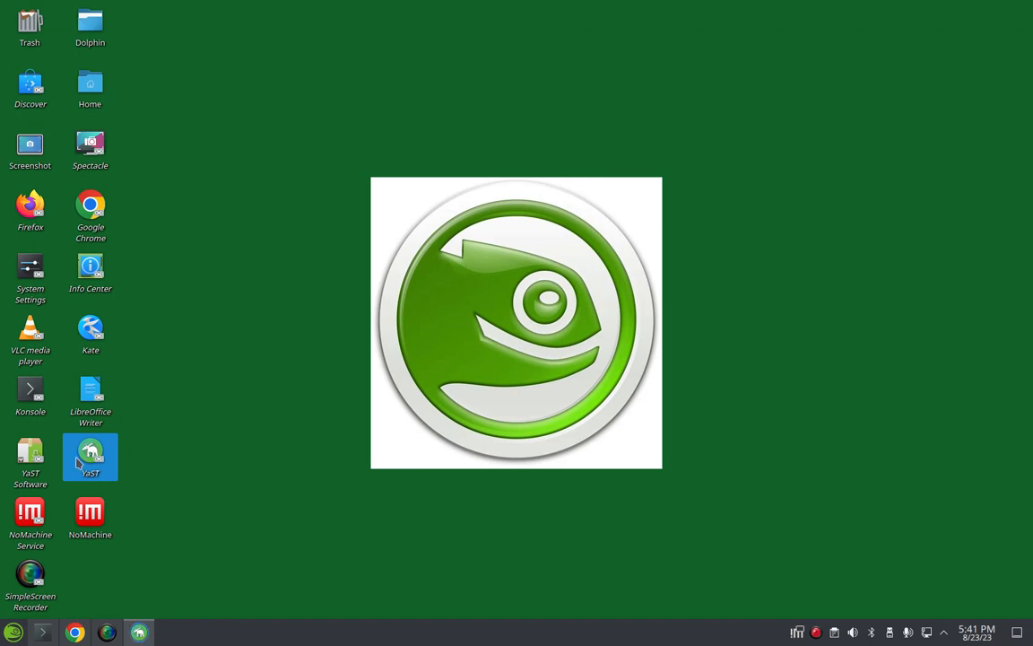
double_click(89, 454)
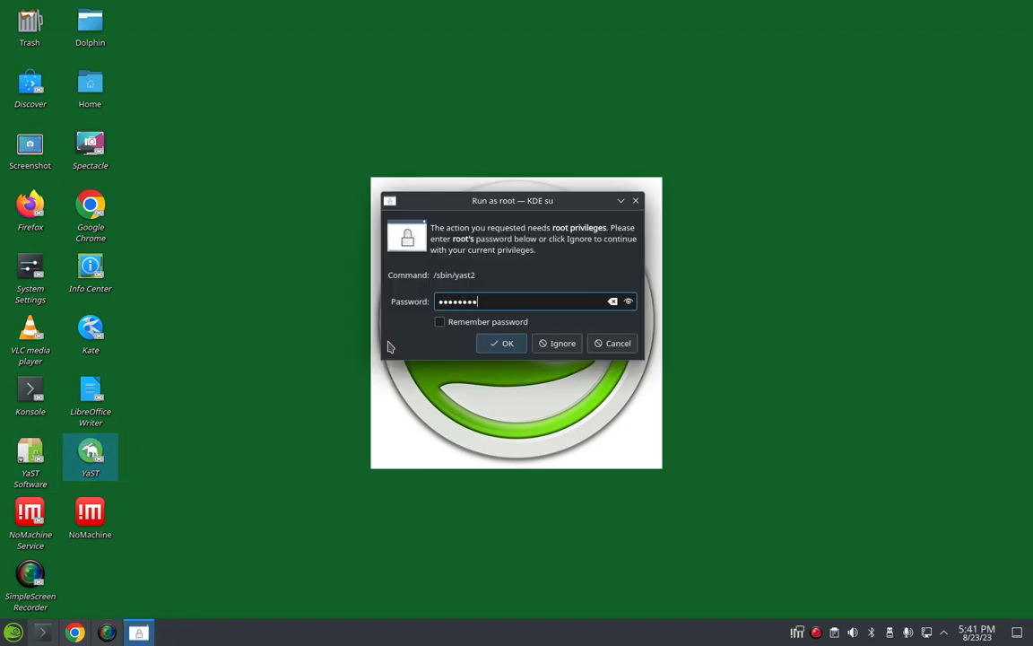
left_click(501, 342)
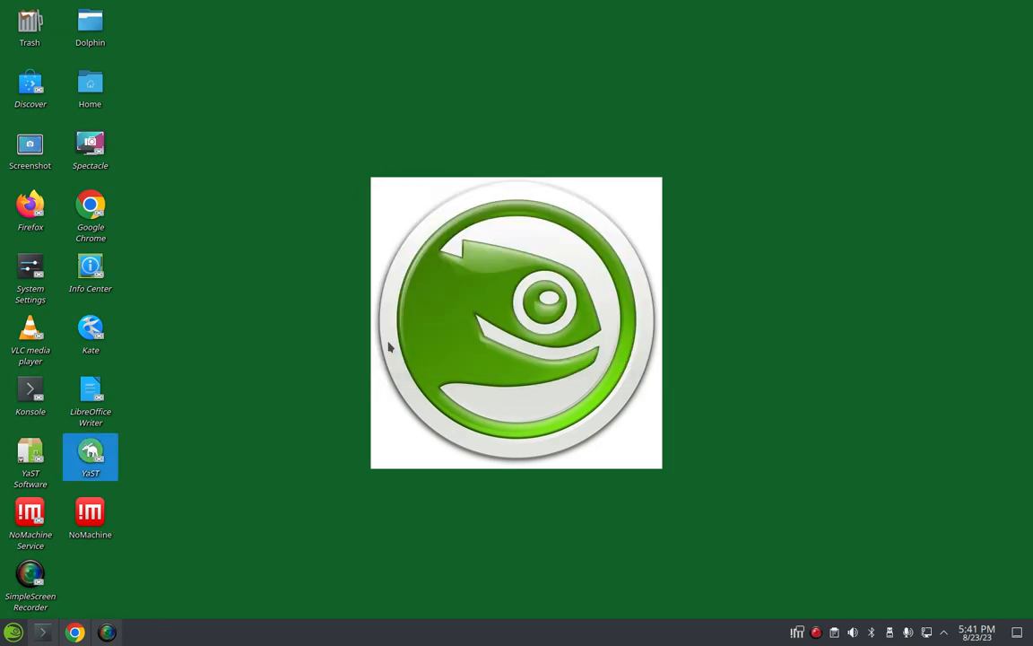
double_click(89, 452)
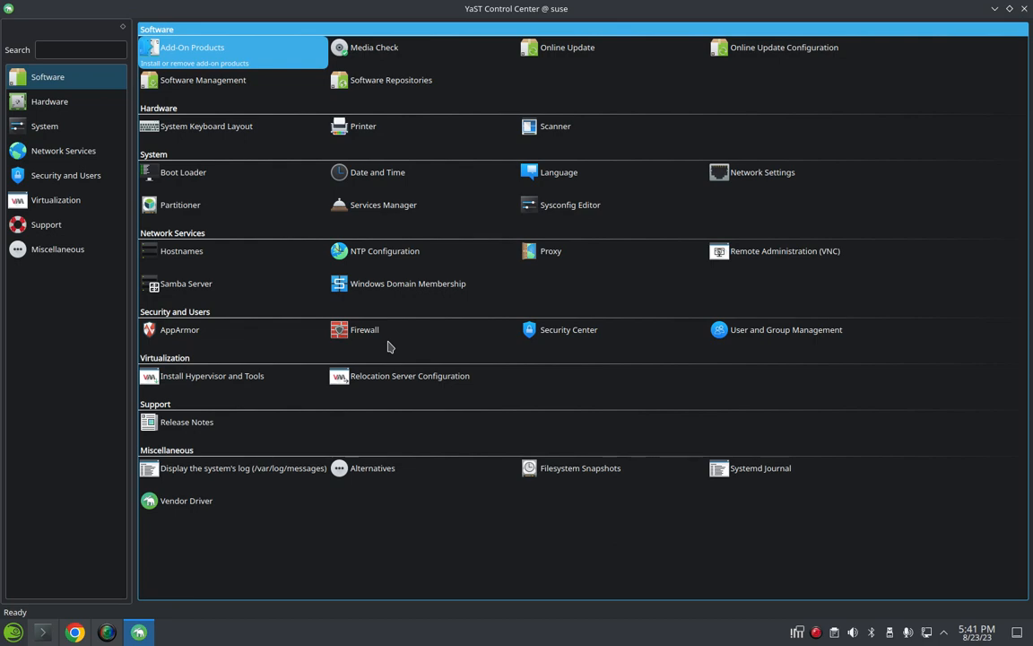
Start Software Management as root with the password, then close the YaST2 sw_single window
left_click(1022, 7)
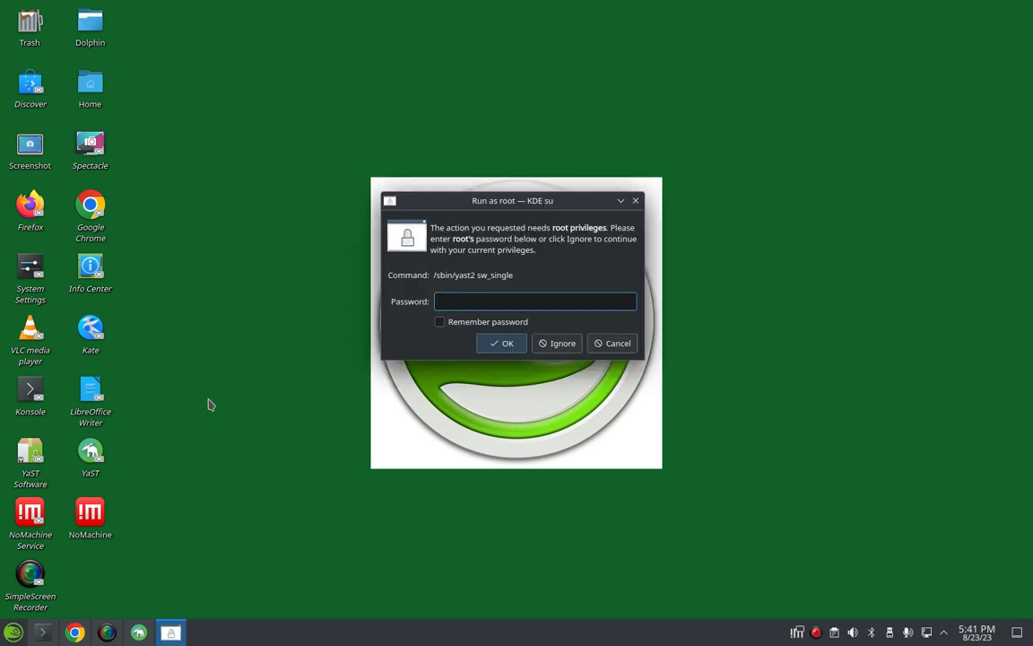
type("password")
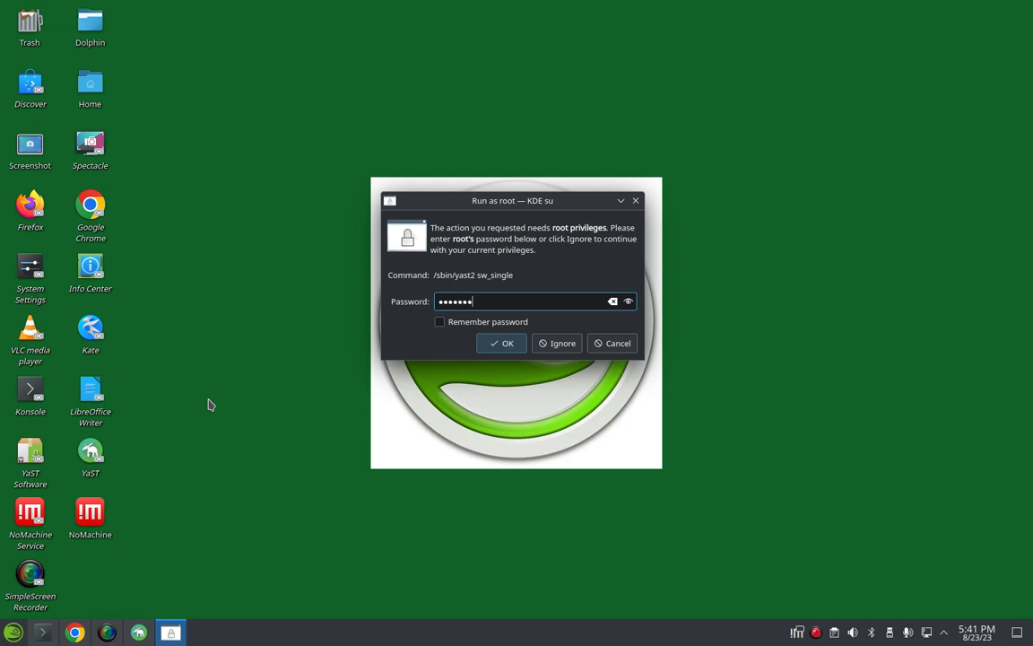
left_click(502, 342)
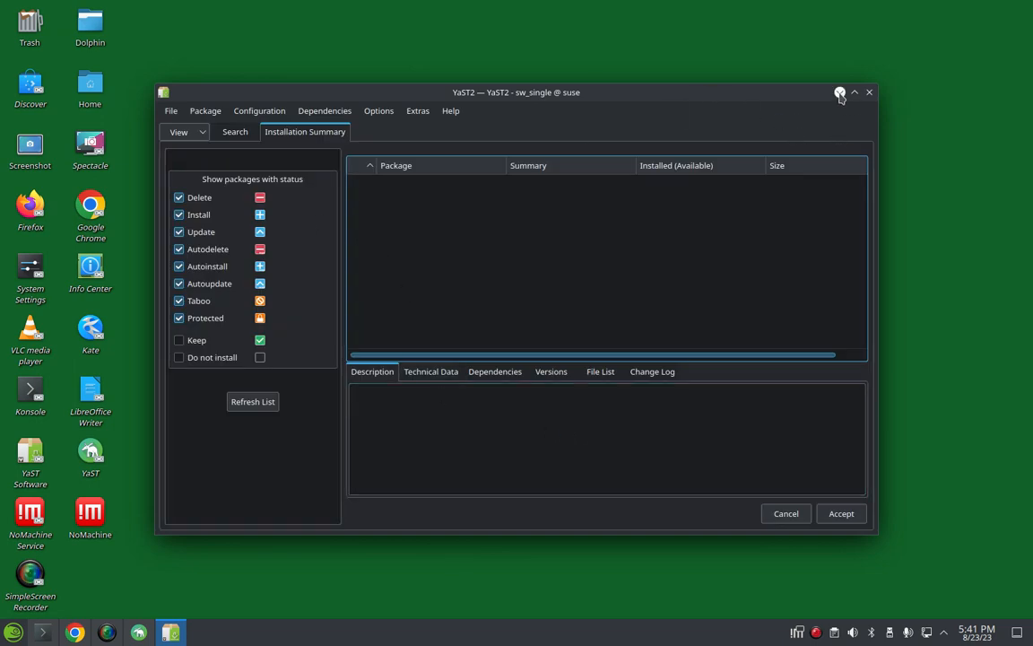
left_click(875, 93)
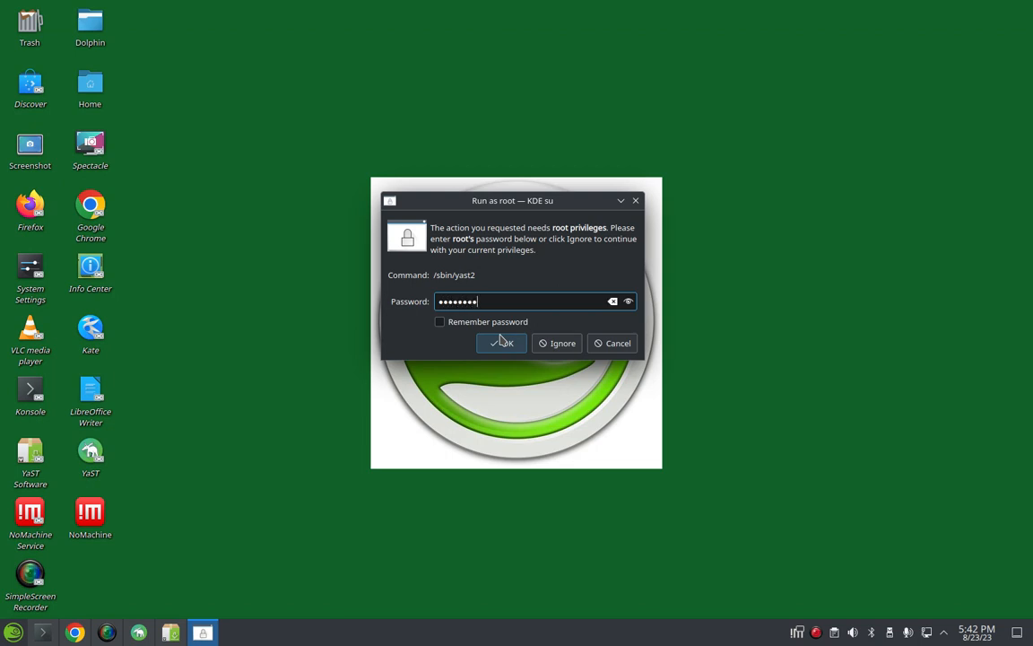
Confirm the root password and start the Software Repositories module in YaST
left_click(500, 343)
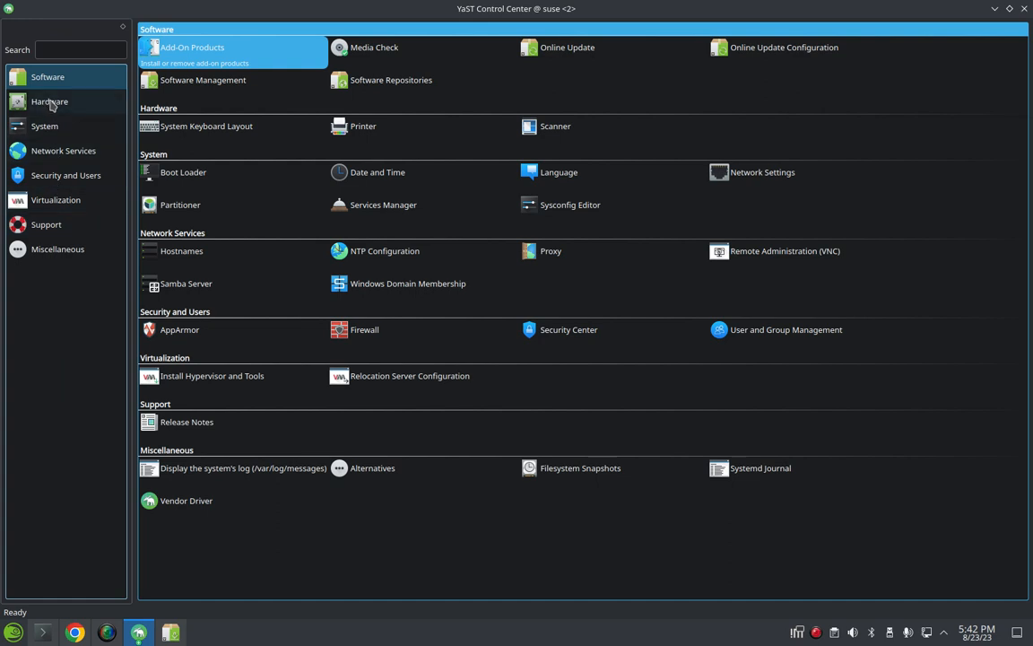
mouse_move(796, 46)
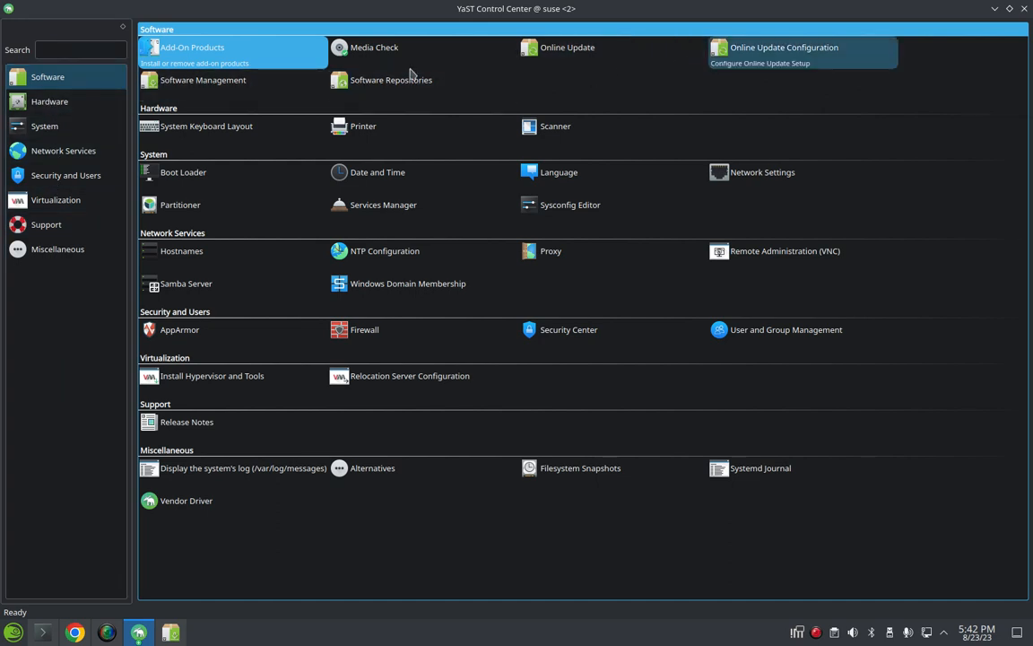
left_click(393, 79)
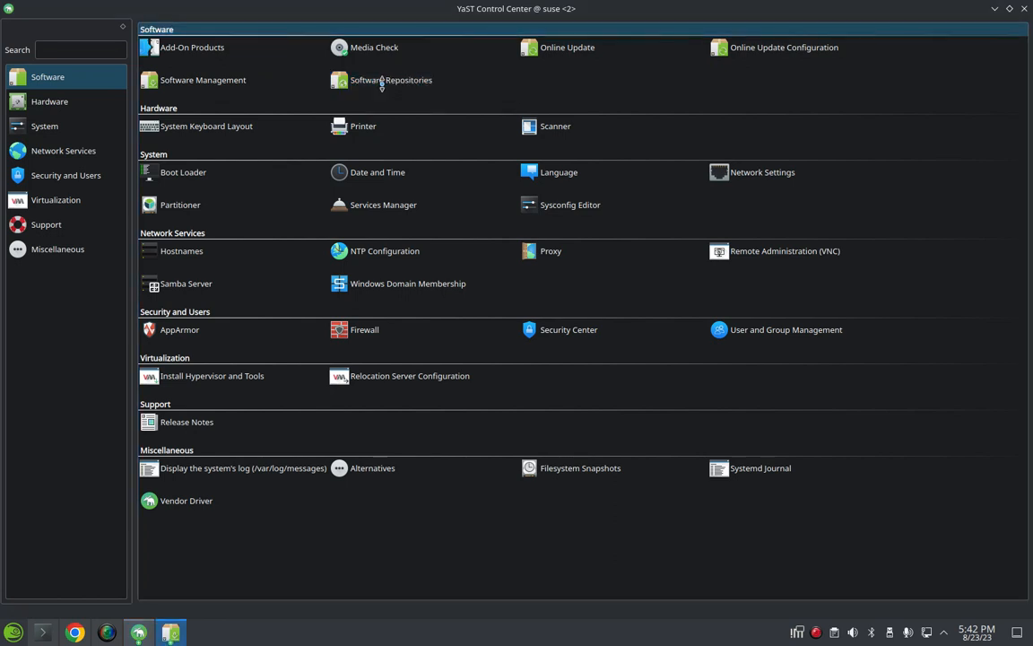
left_click(387, 79)
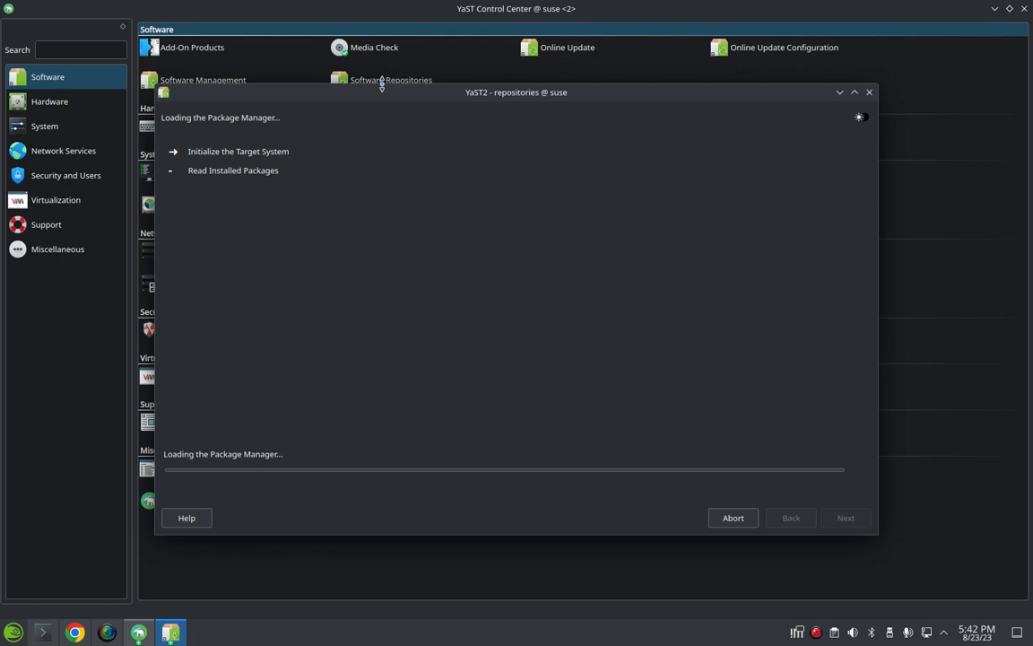
mouse_move(104, 631)
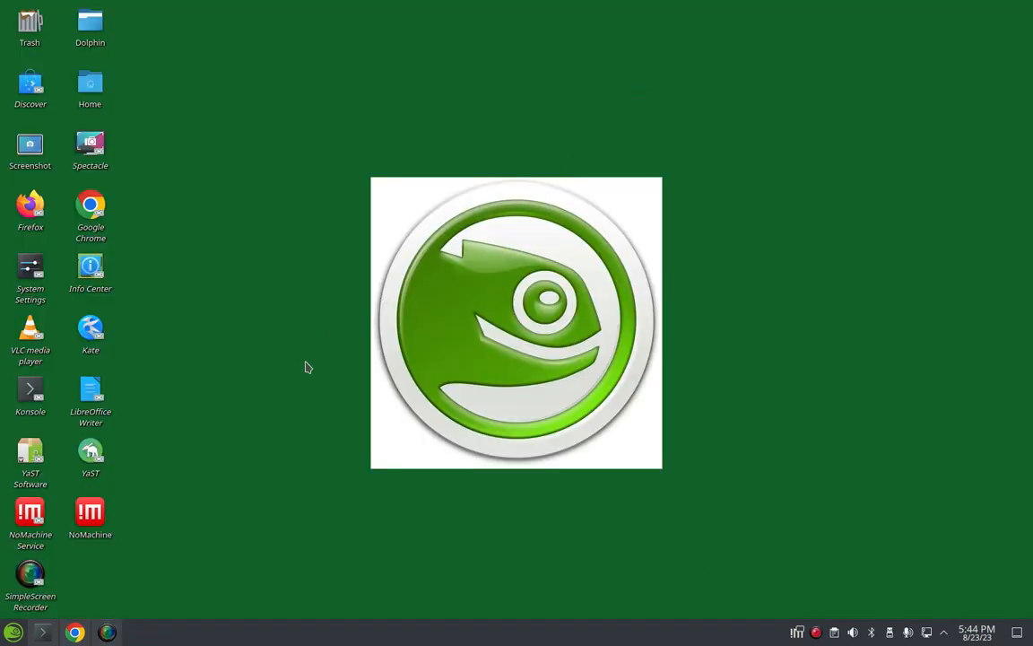
mouse_move(147, 459)
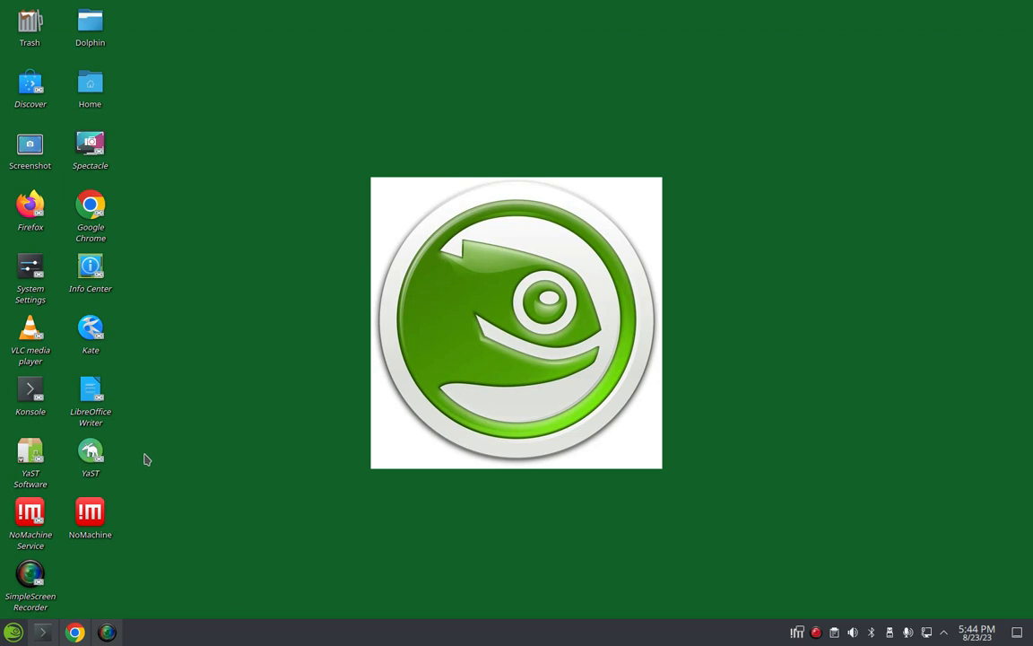
mouse_move(63, 638)
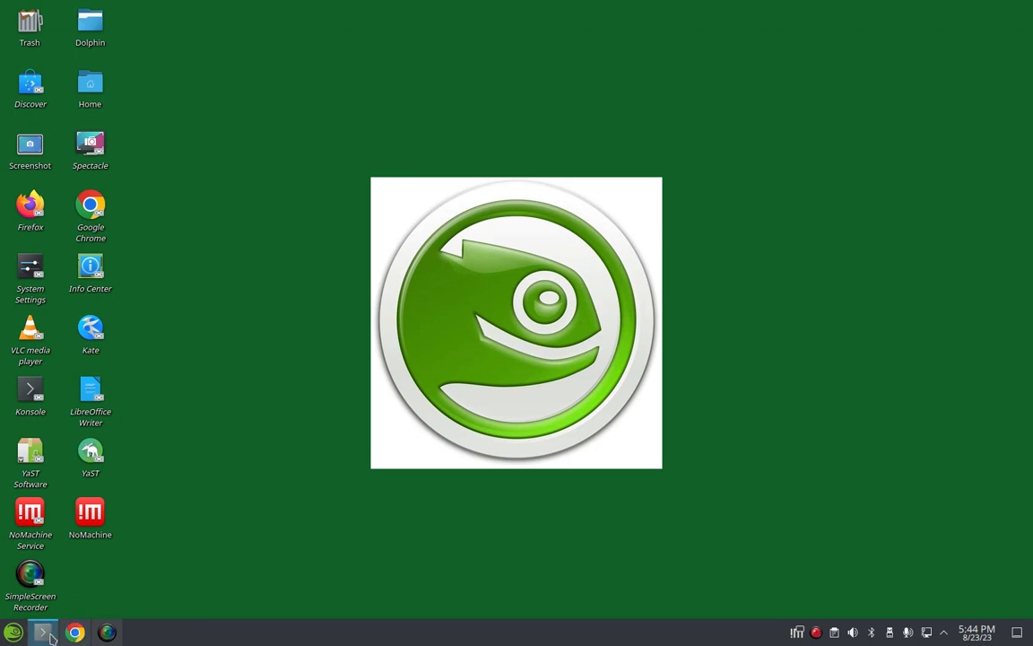
mouse_move(199, 402)
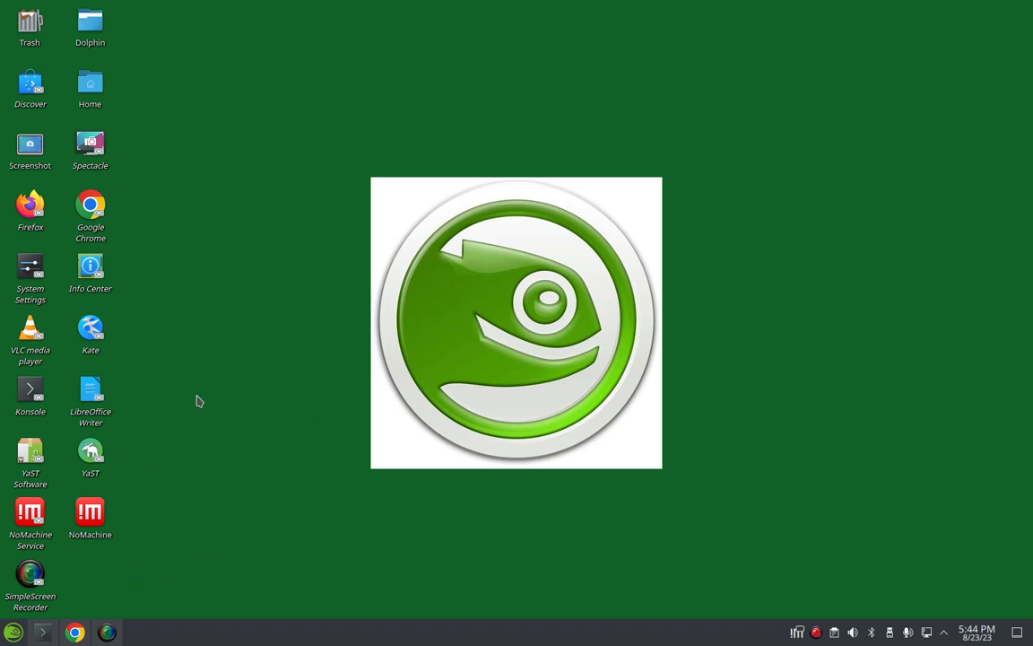
Relaunch YaST from its desktop icon after closing the previous windows
left_click(90, 452)
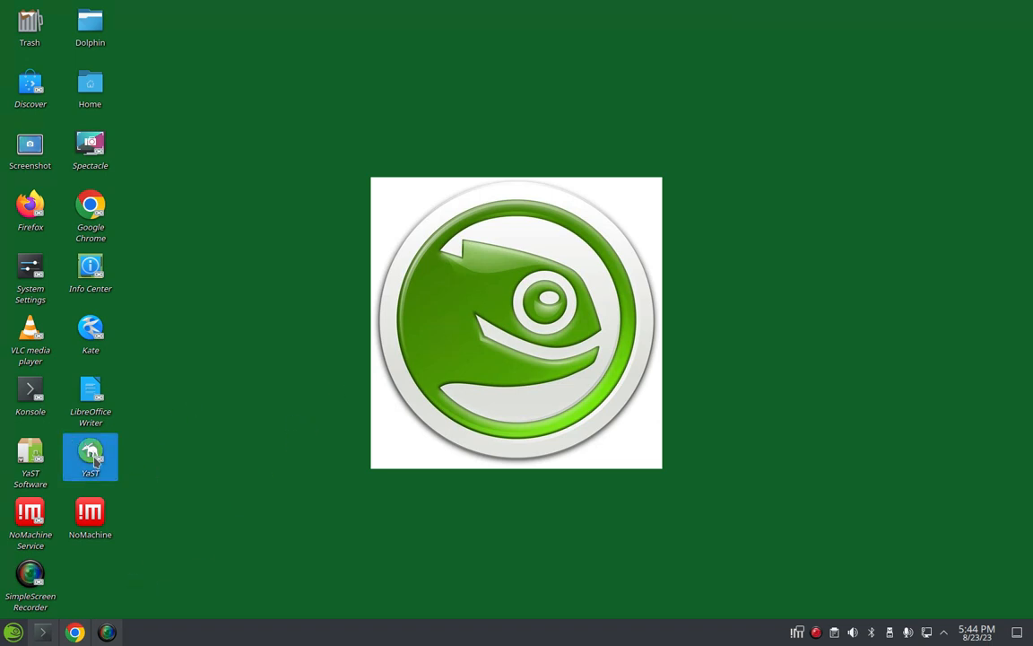
double_click(90, 452)
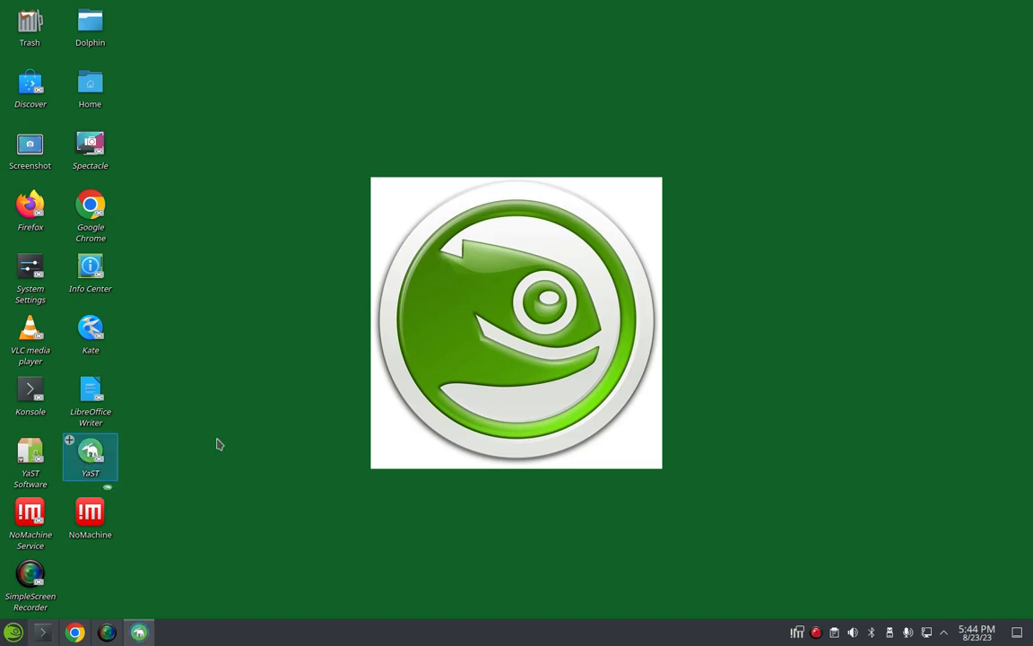
Show the Configured Software Repositories list with the Brave Browser repo enabled and autorefreshing
double_click(89, 456)
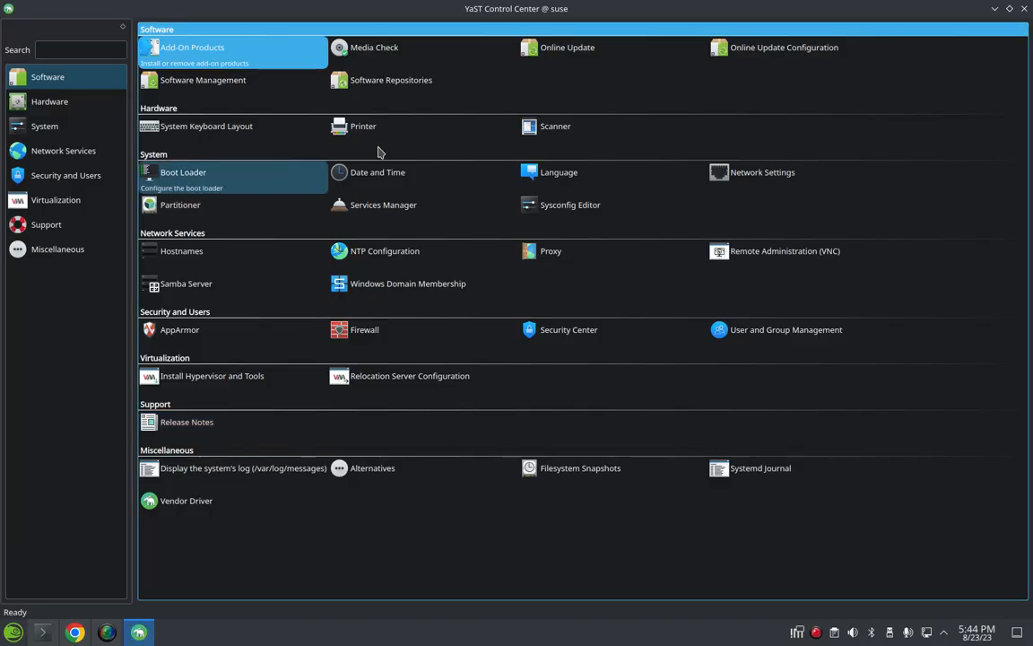
left_click(401, 79)
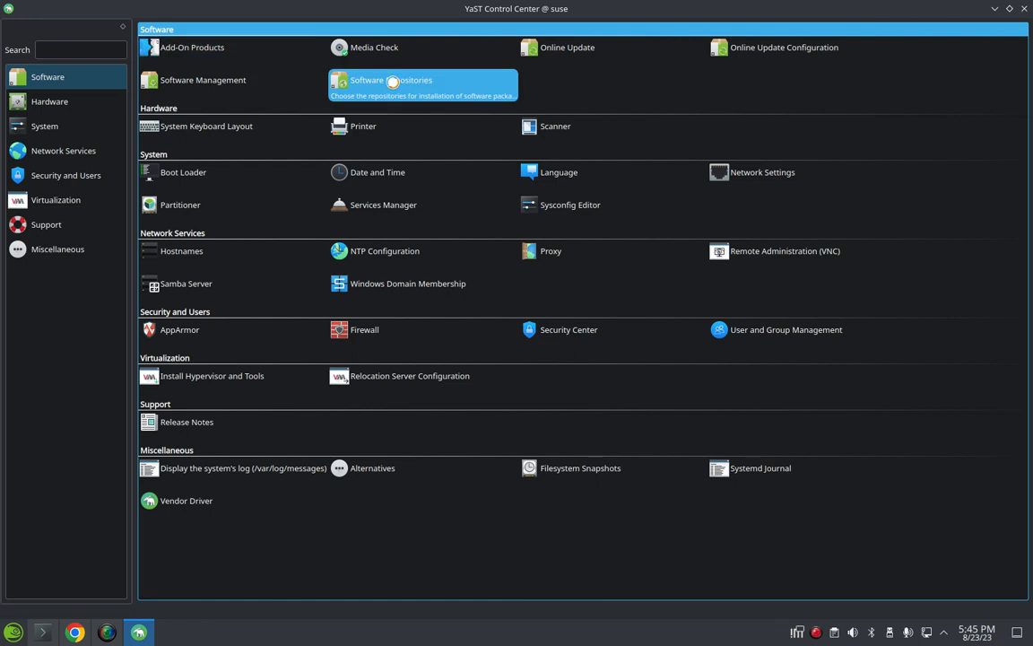
left_click(402, 79)
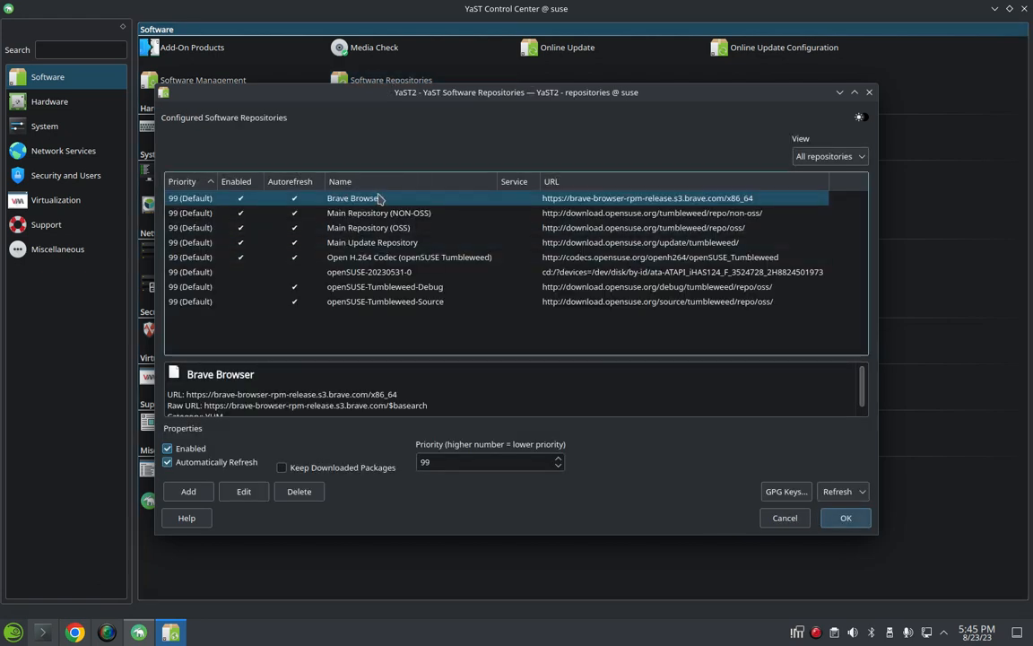
mouse_move(384, 202)
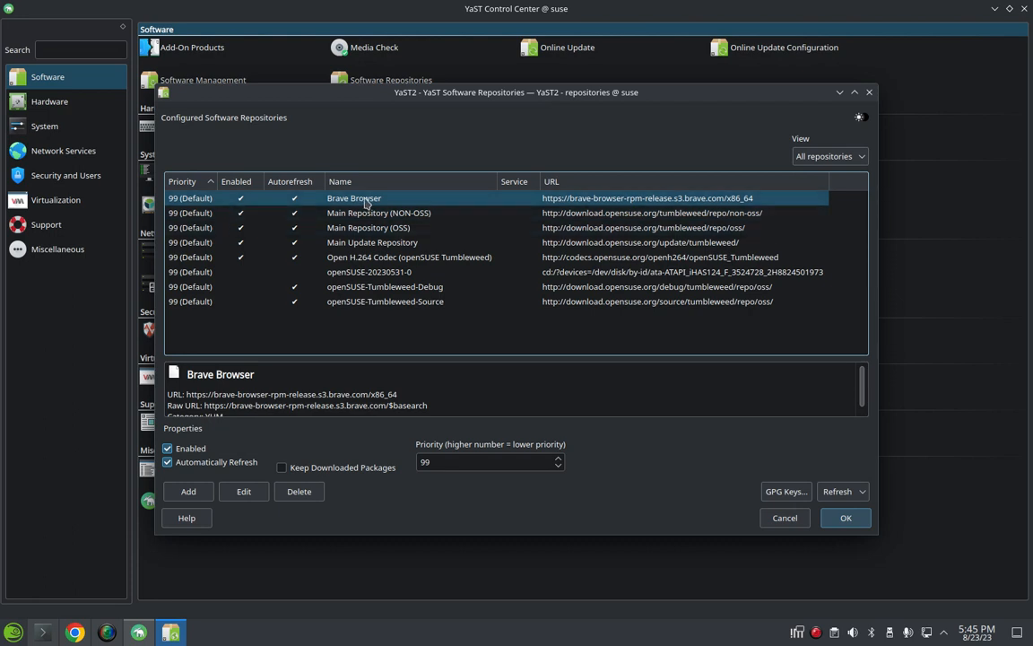
mouse_move(719, 204)
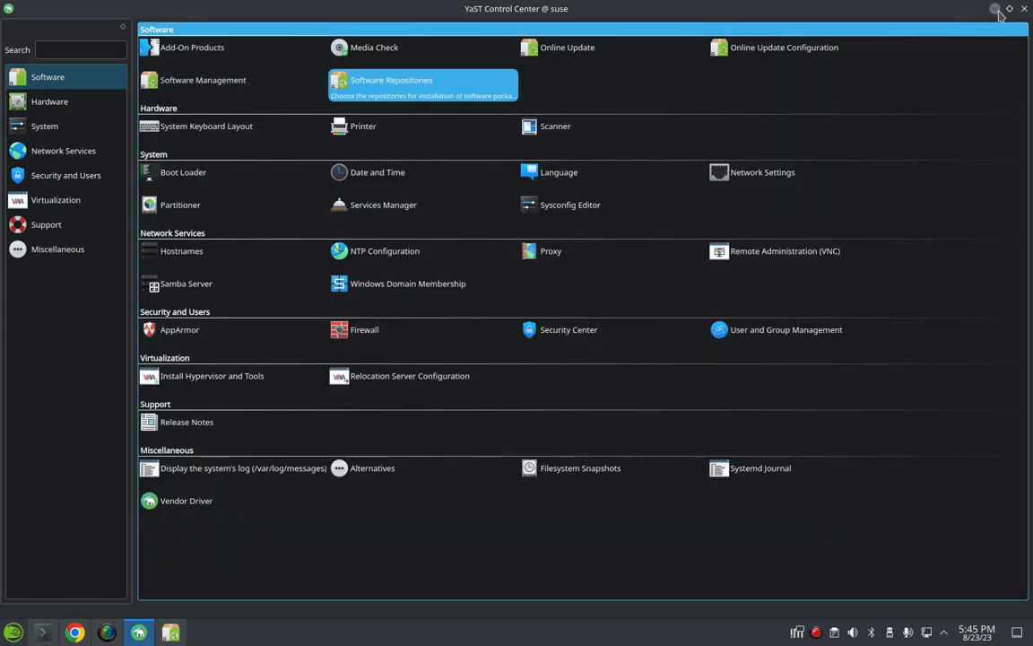
Close the YaST Control Center window, leaving only the openSUSE desktop
left_click(996, 11)
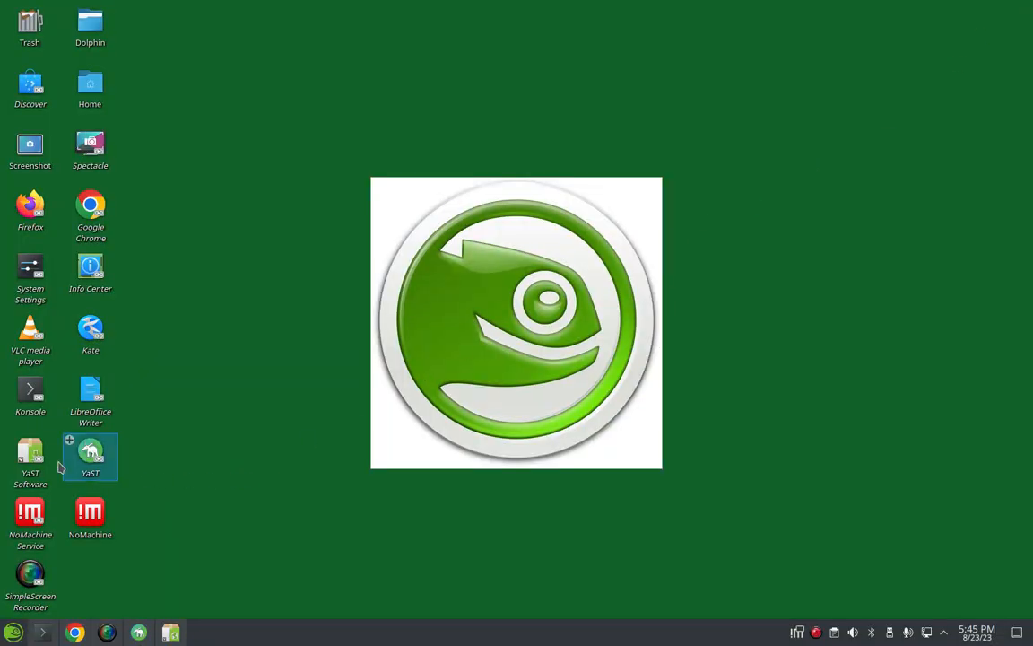
mouse_move(61, 458)
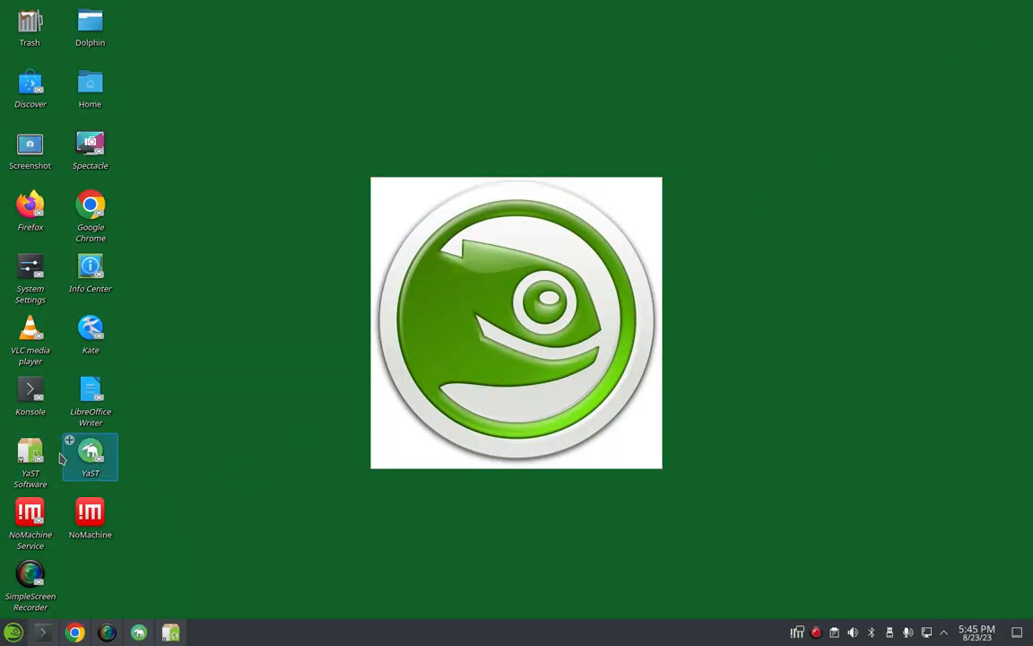
mouse_move(208, 434)
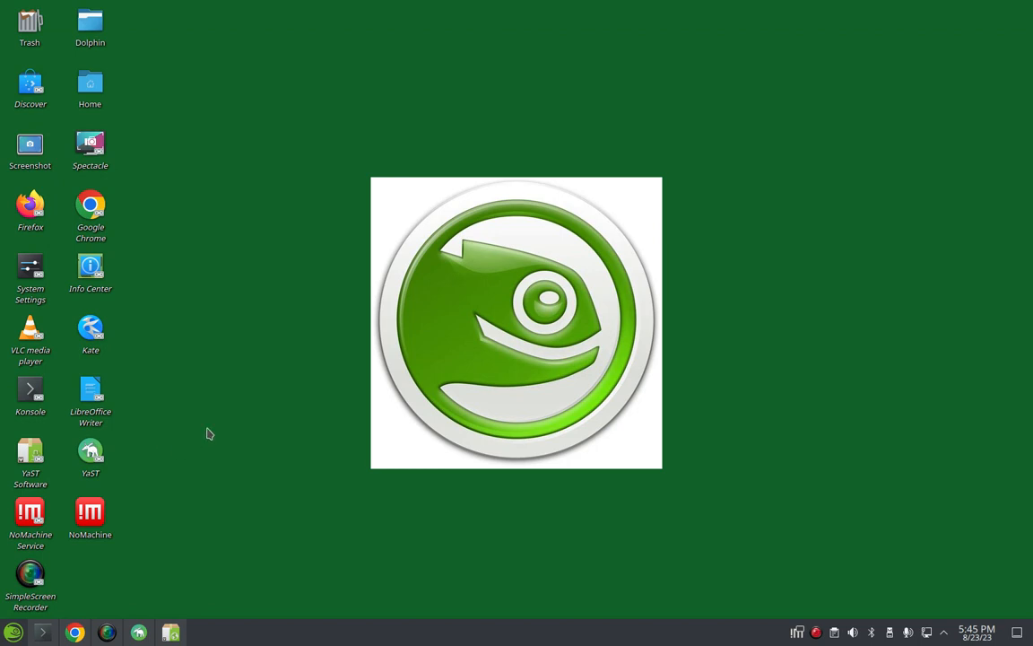
mouse_move(215, 427)
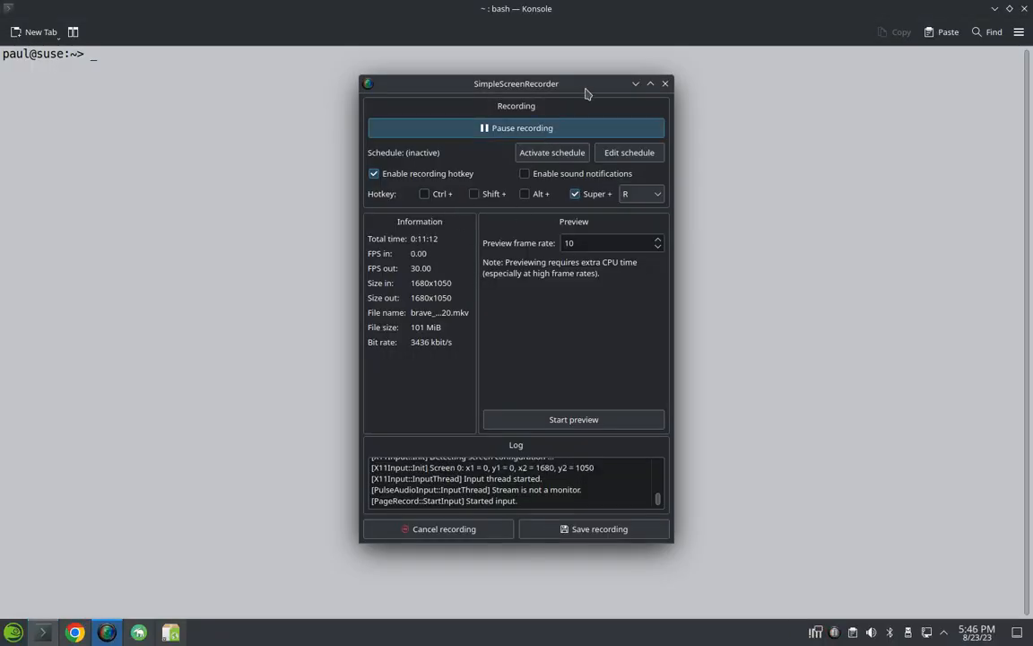
Bring up the SimpleScreenRecorder context menu over the new Konsole terminal
right_click(90, 63)
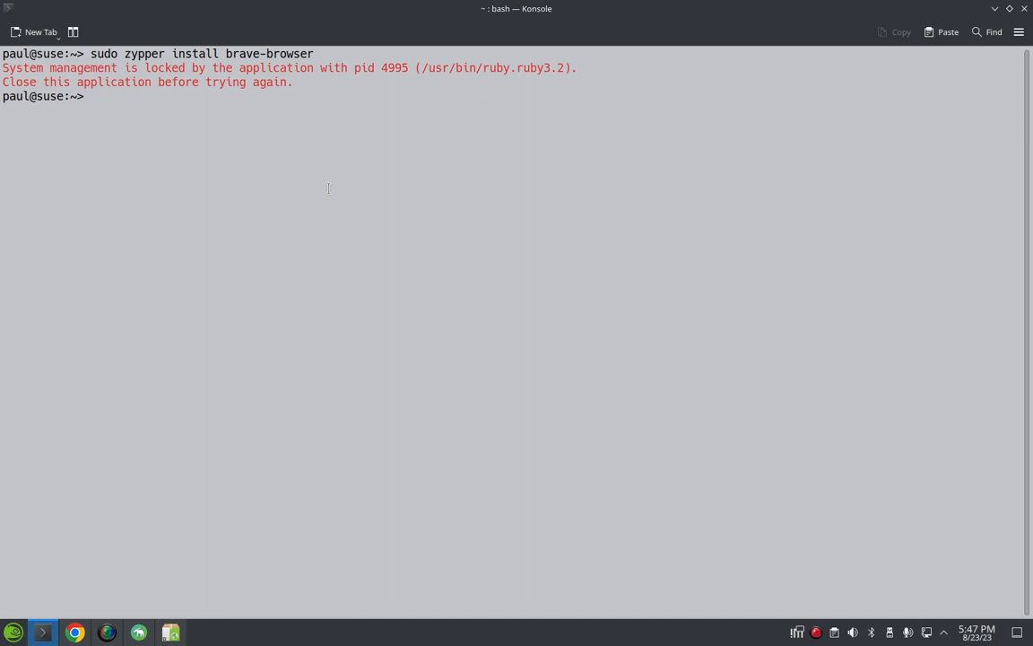
mouse_move(369, 115)
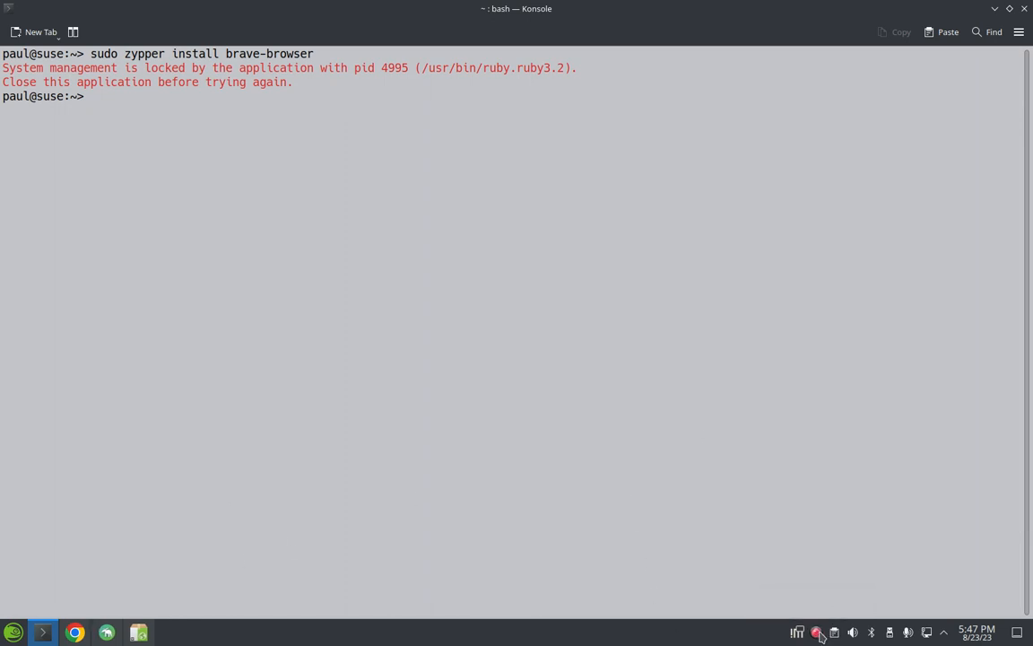
Quit the YaST program holding the package lock and bring Konsole back to the front
left_click(816, 631)
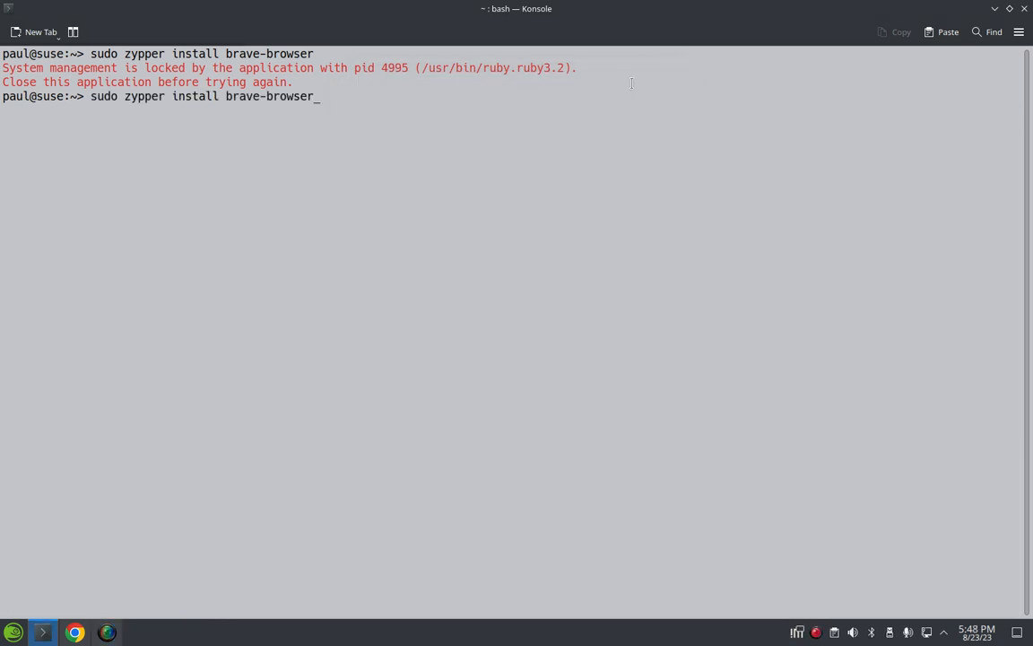
mouse_move(224, 446)
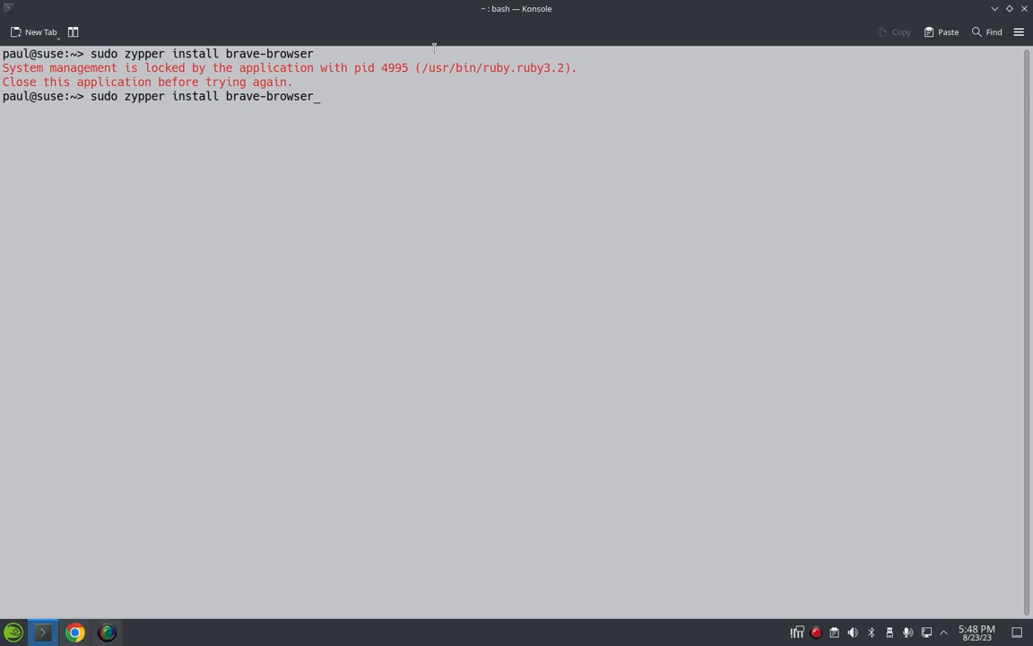
mouse_move(126, 635)
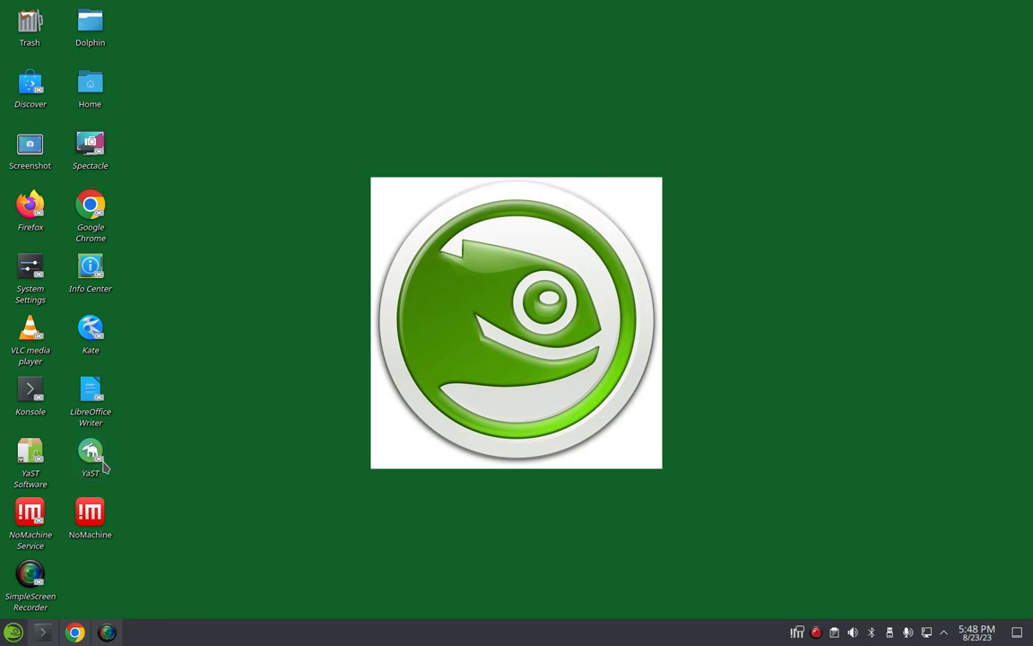
left_click(28, 574)
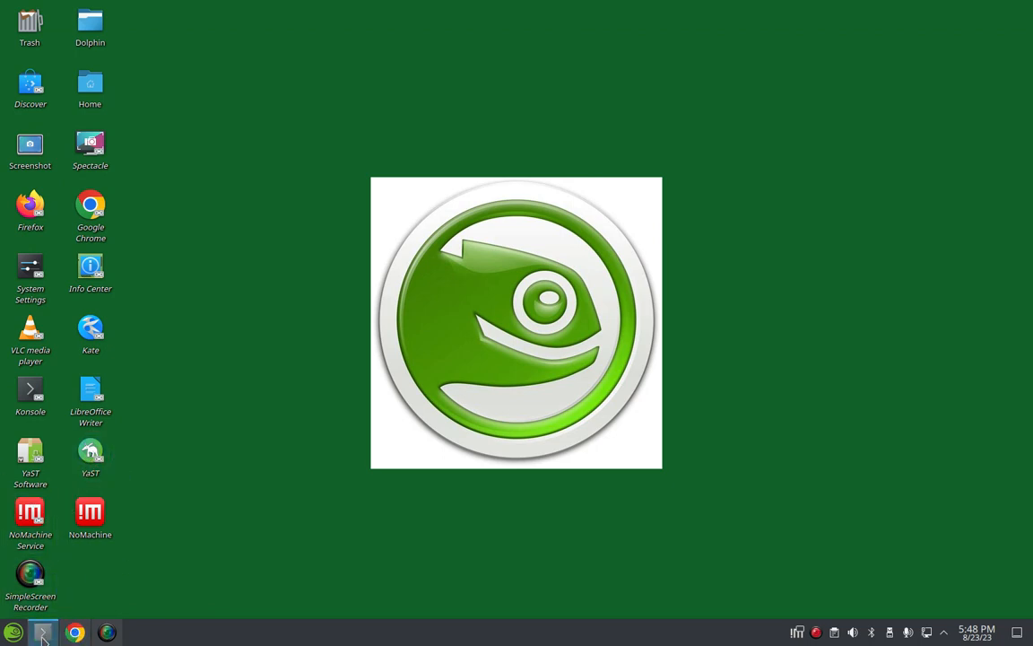
left_click(43, 628)
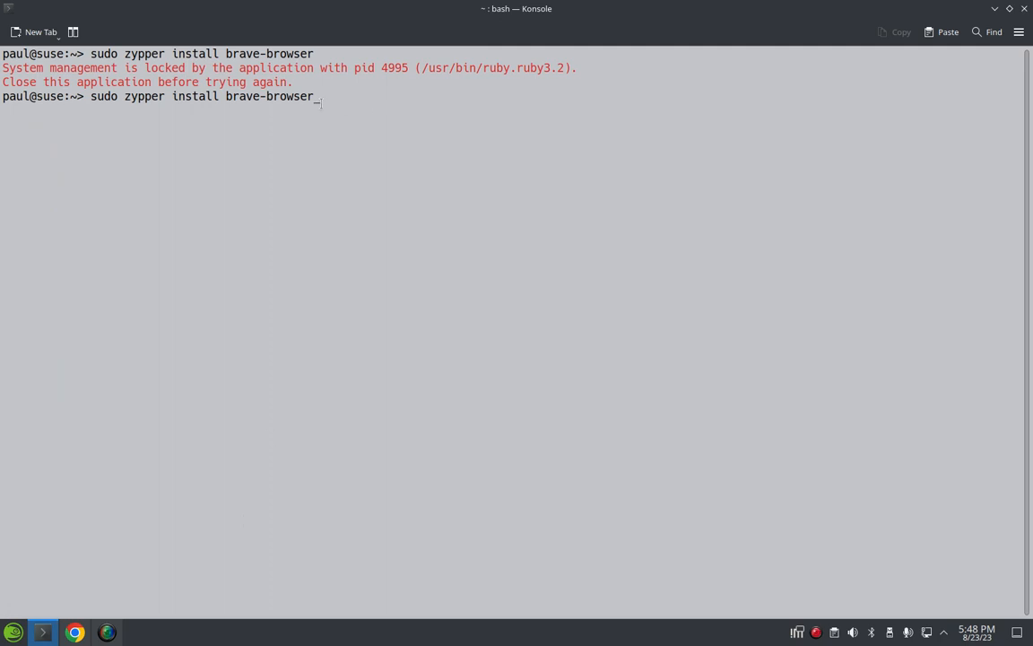
mouse_move(313, 359)
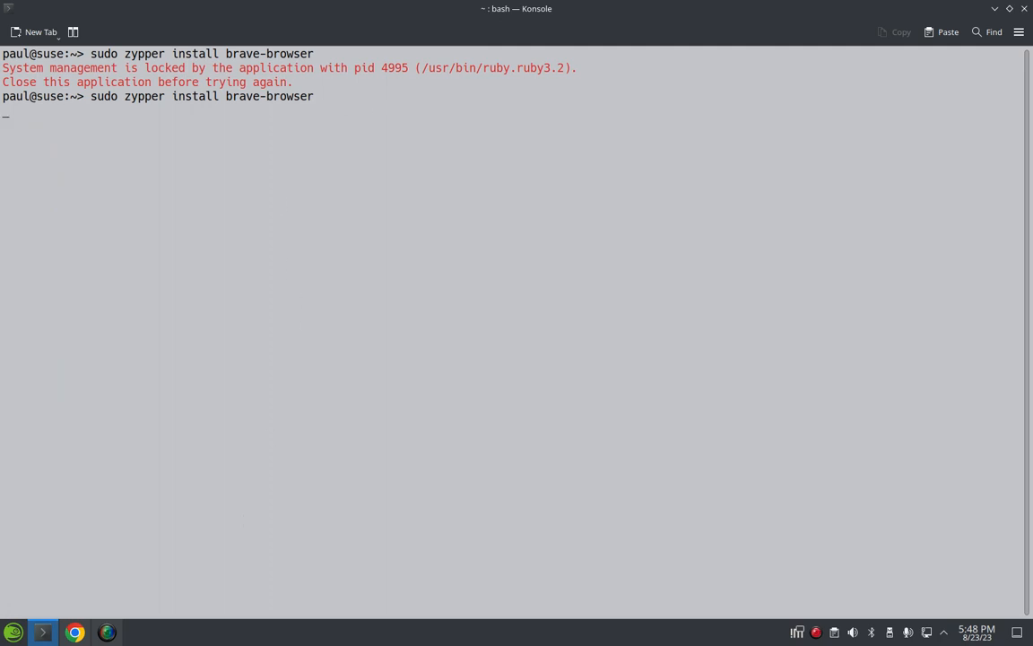
Rerun sudo zypper install brave-browser and answer y to install brave-browser and brave-keyring
key("Return")
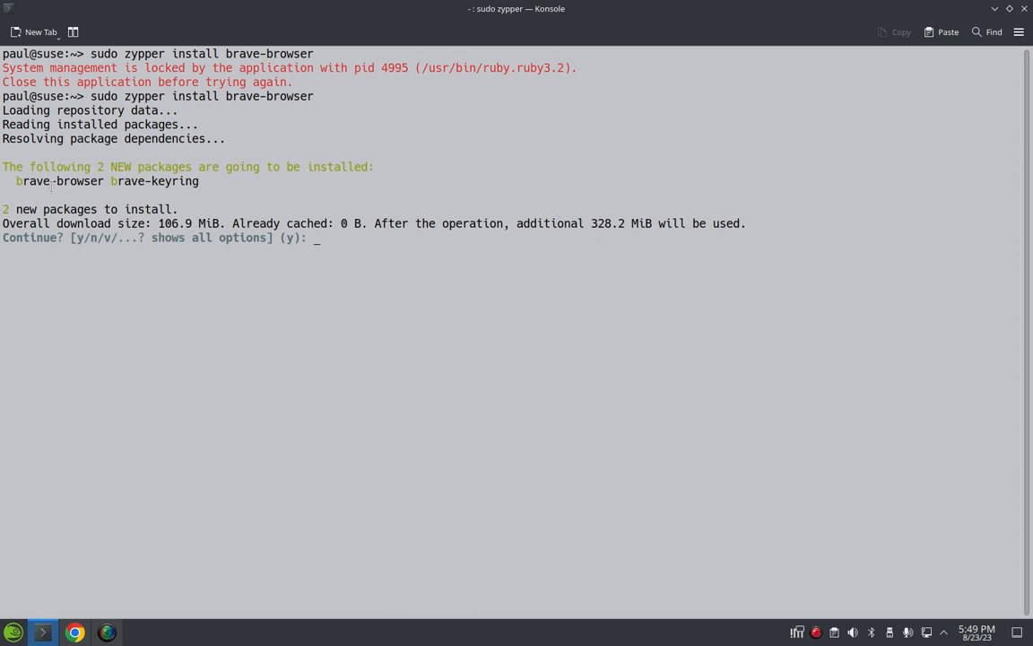
mouse_move(230, 204)
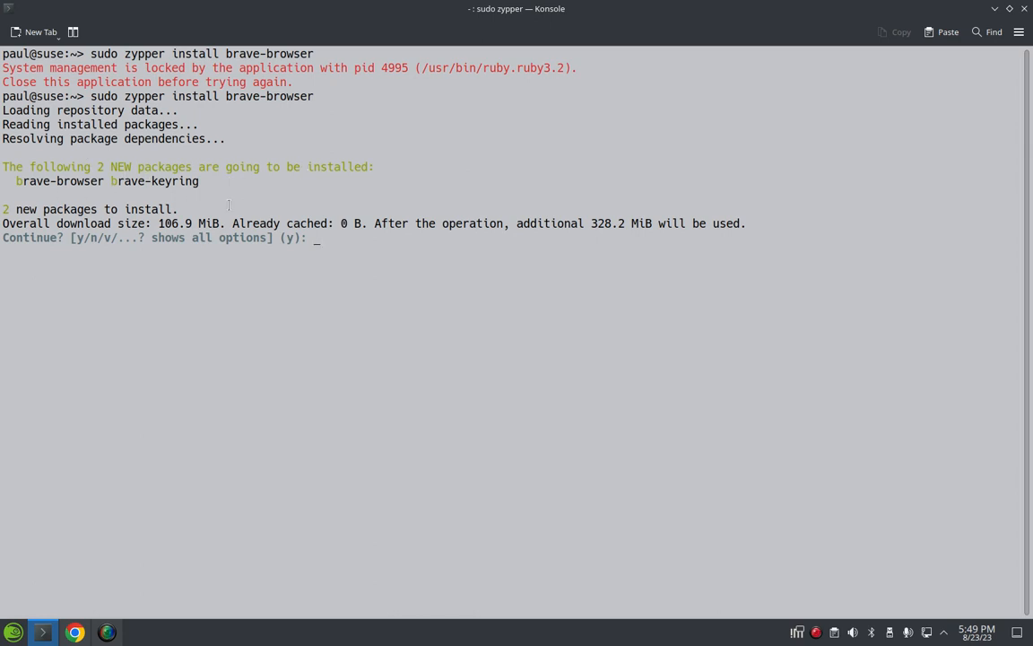
mouse_move(251, 236)
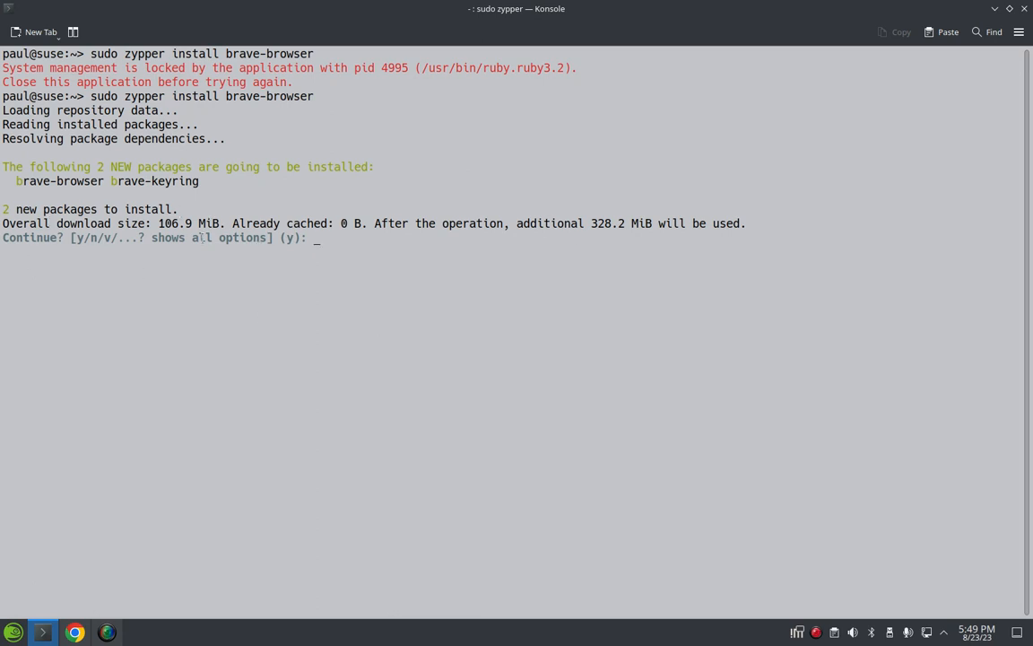
type("y")
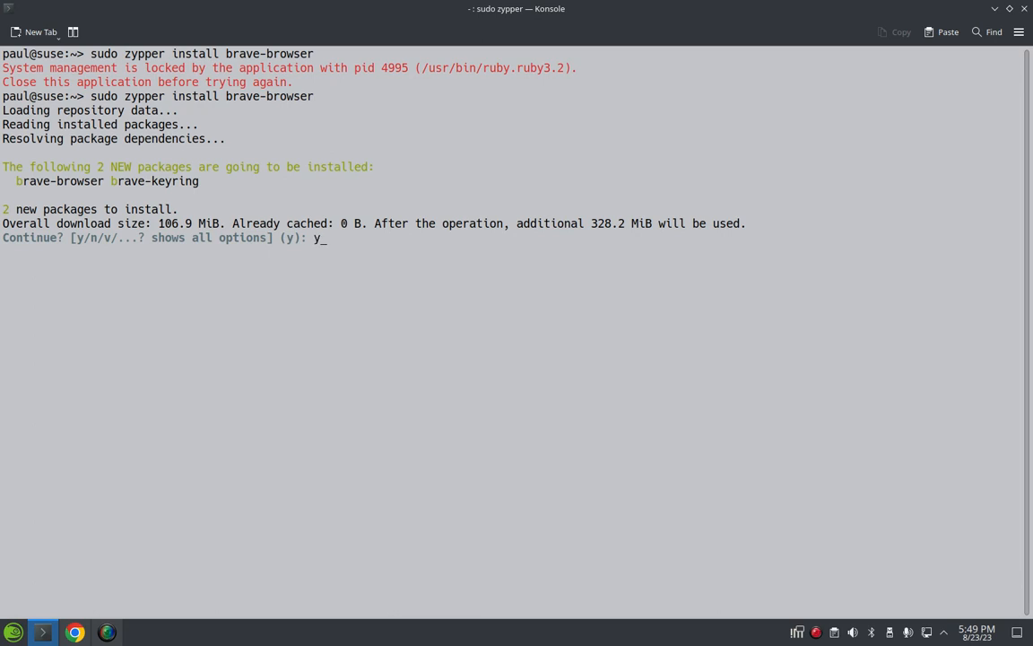
Confirm the install so zypper downloads brave-keyring and brave-browser, then leave Konsole
key("Return")
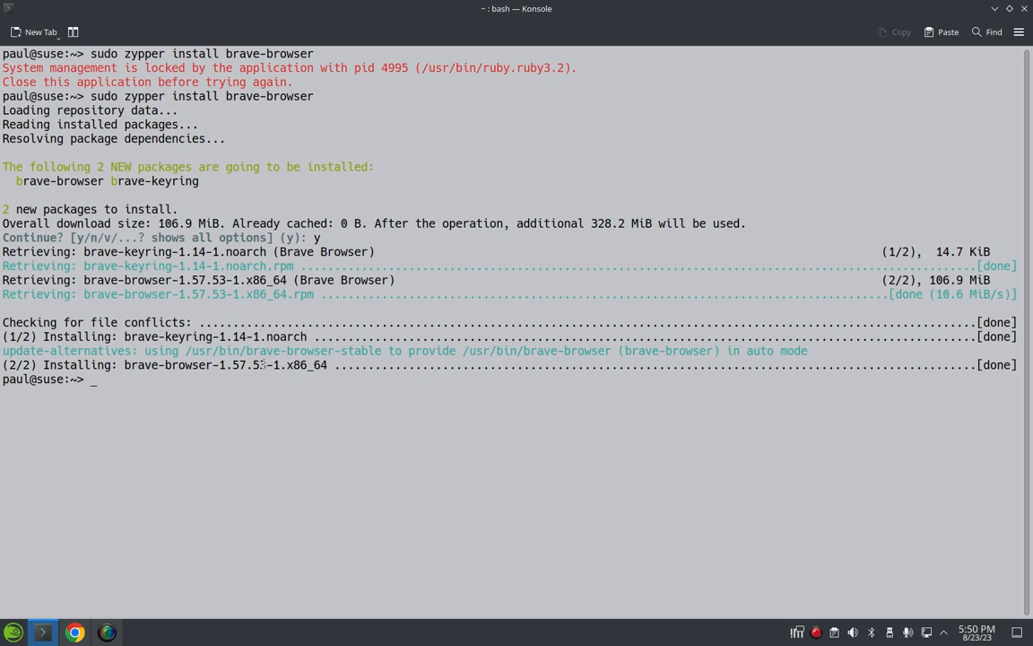
type("cl")
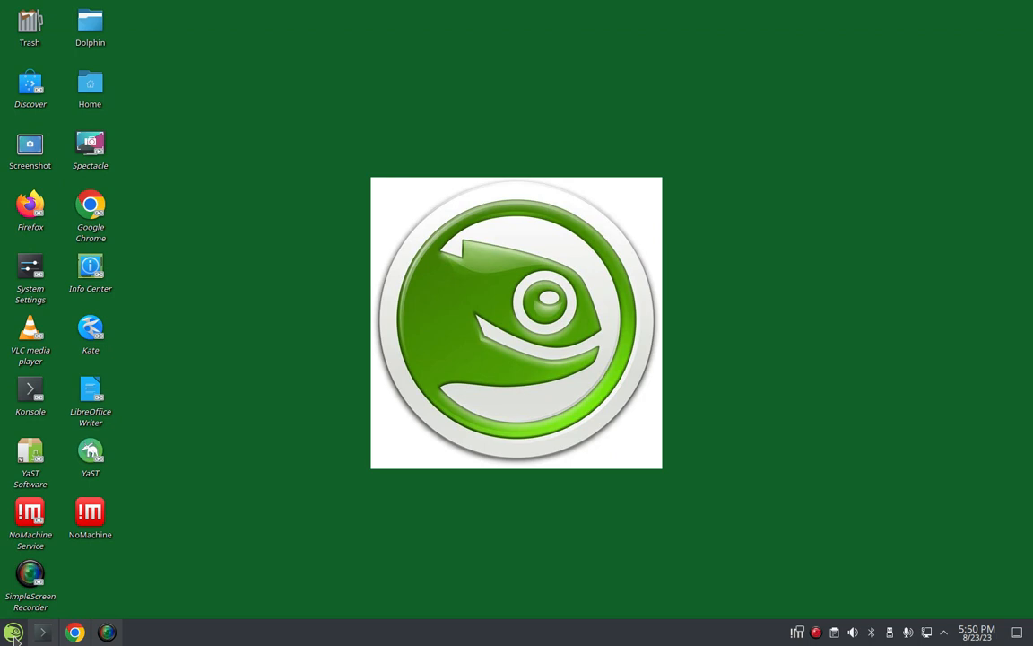
Search the KDE launcher for 'brave' and launch Brave Web Browser from the results
left_click(12, 631)
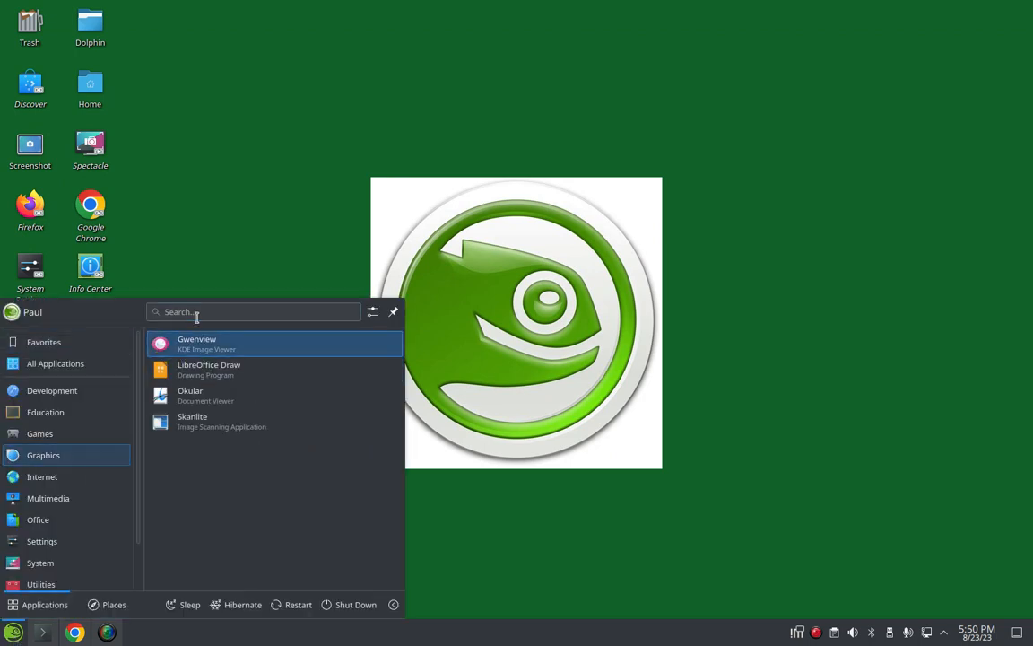
type("b")
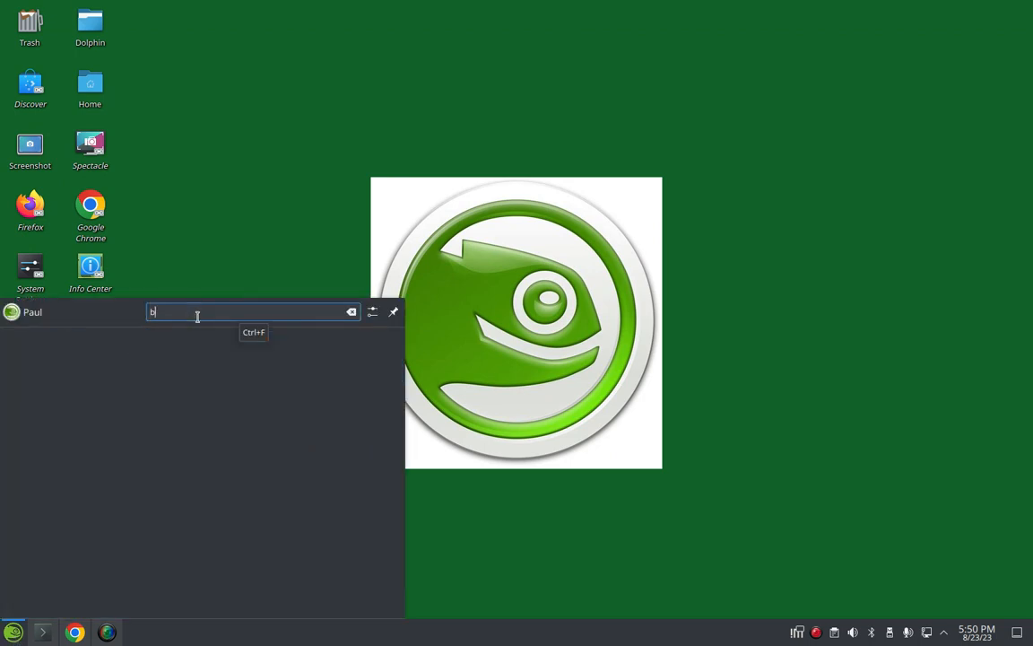
type("rave")
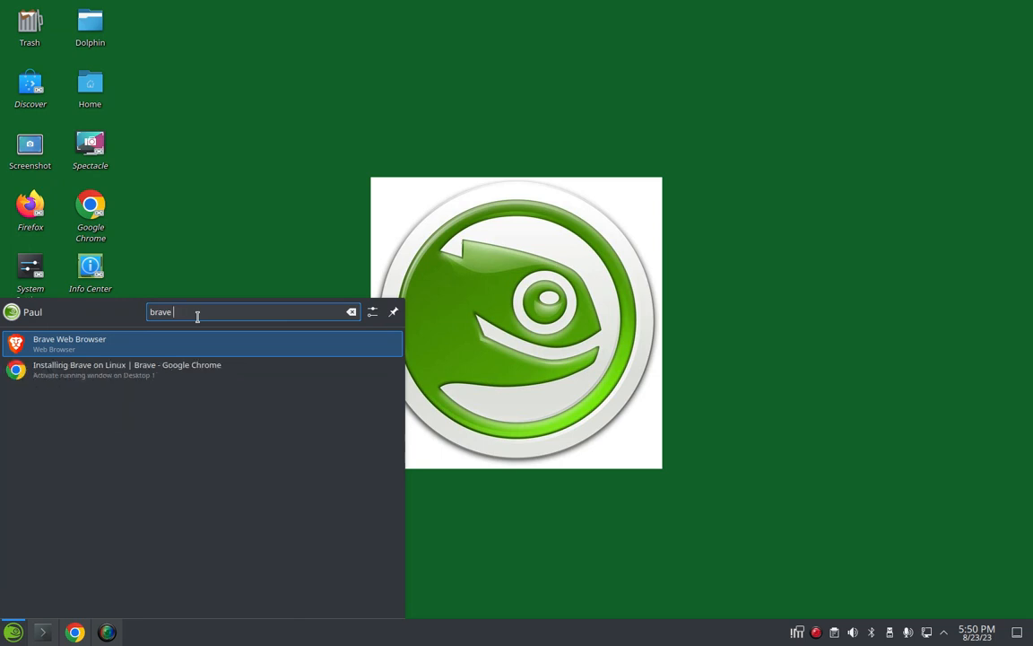
left_click(69, 343)
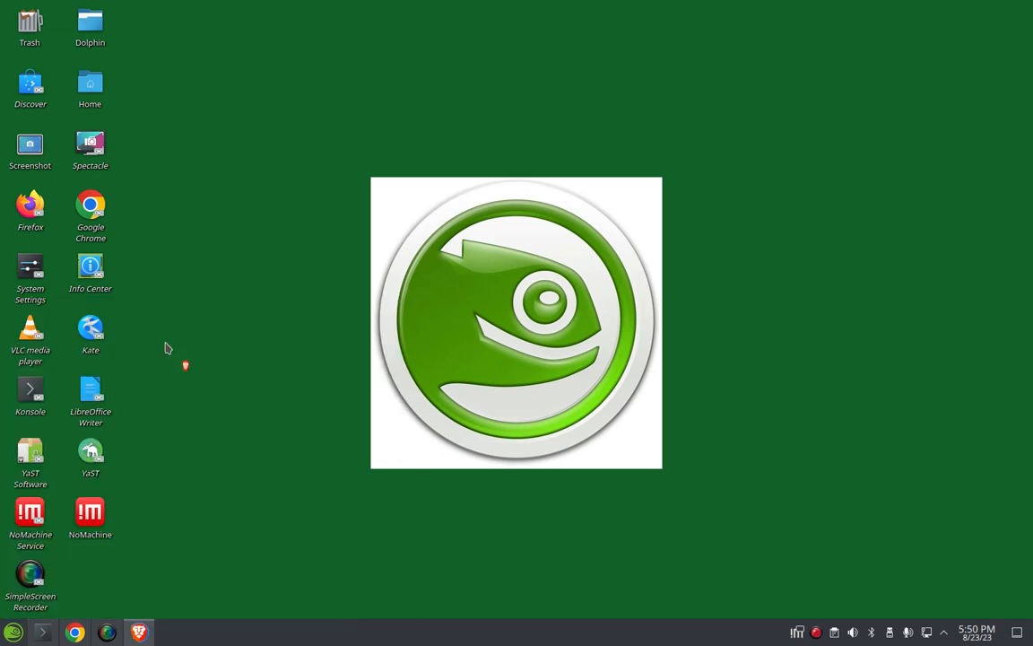
mouse_move(126, 441)
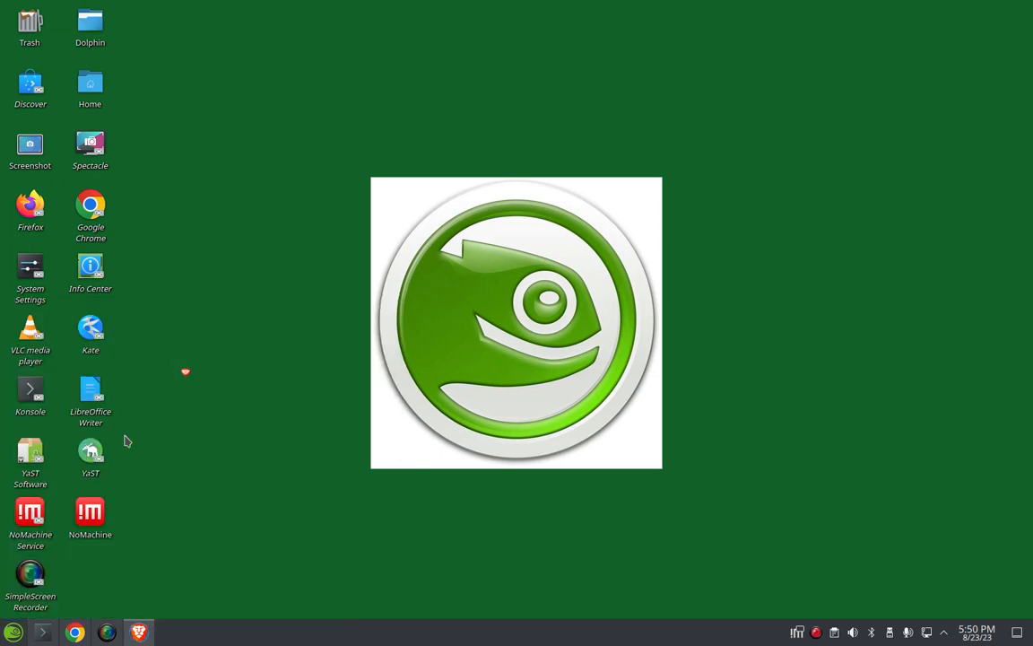
mouse_move(319, 266)
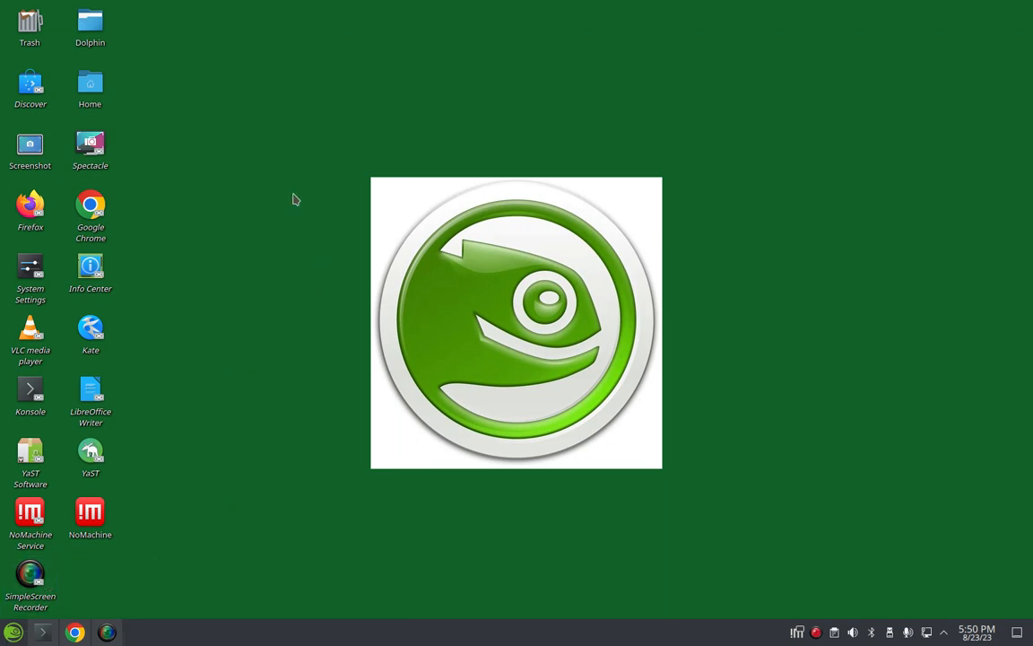
mouse_move(240, 251)
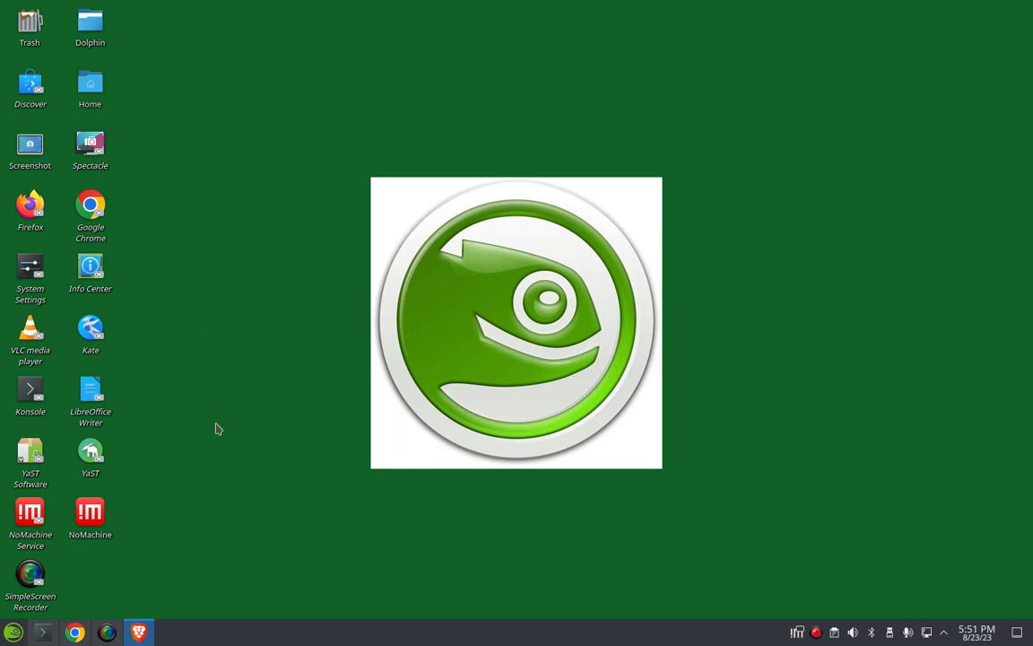
Maximize Brave and complete the welcome setup, skipping default-browser and Firefox import
left_click(138, 631)
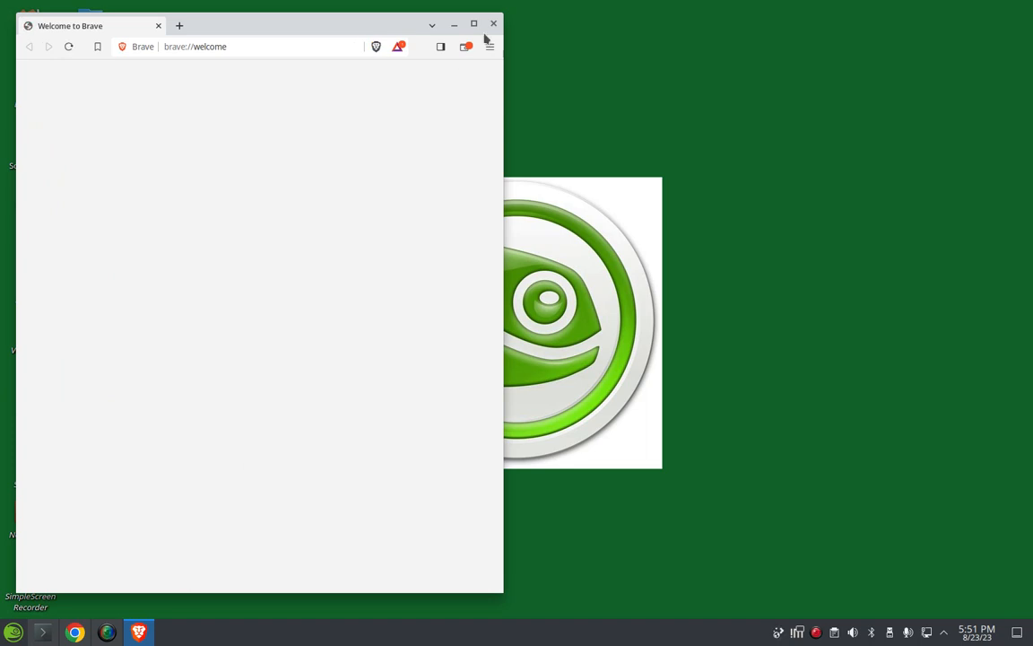
left_click(473, 23)
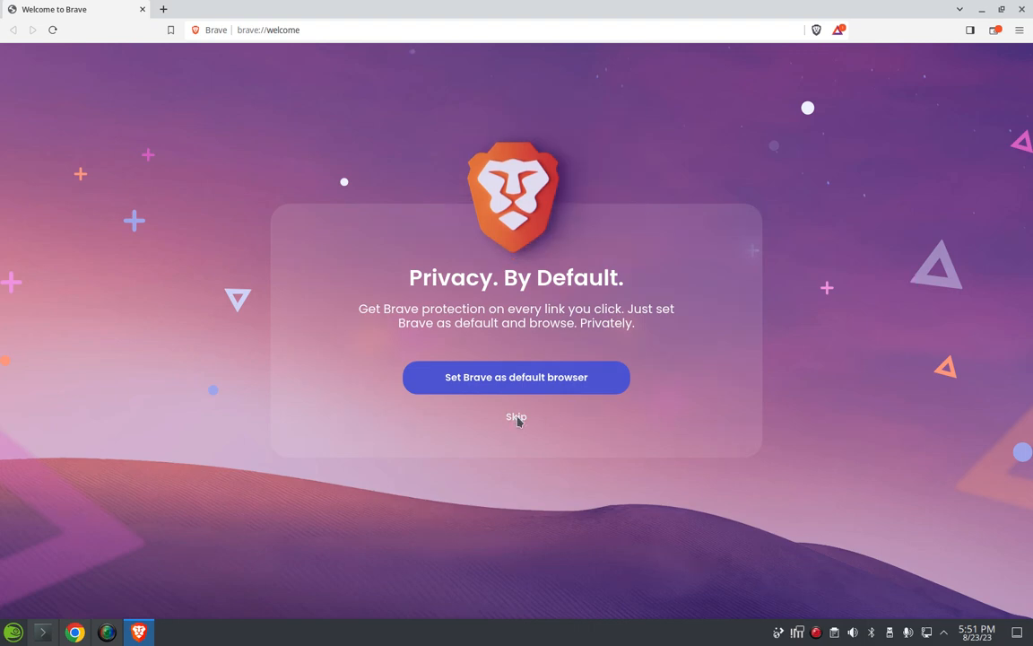
left_click(515, 416)
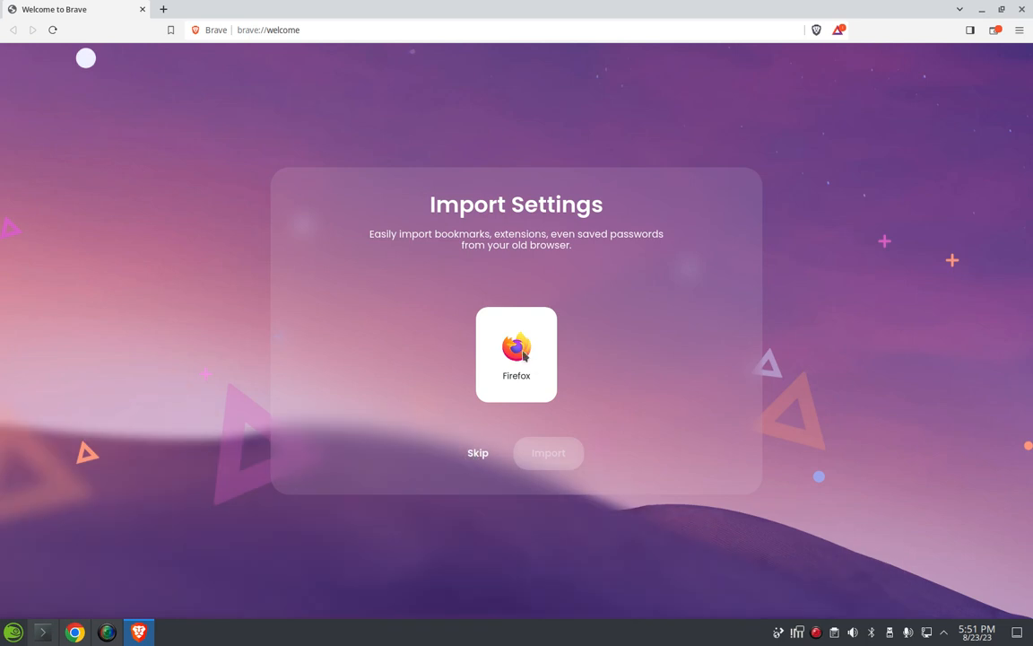
left_click(477, 452)
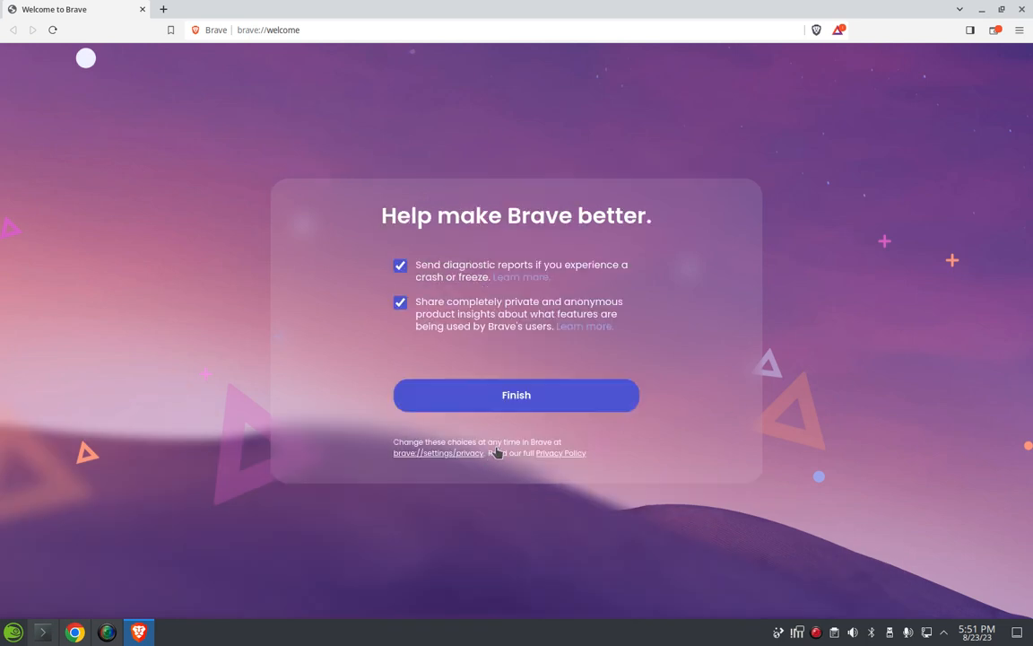
mouse_move(542, 391)
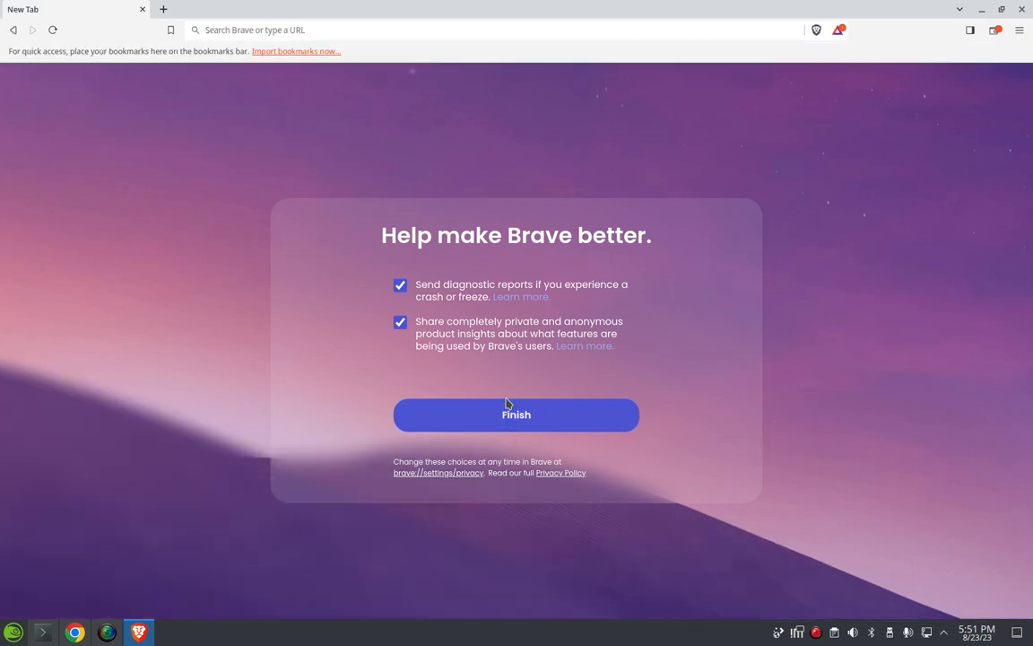
left_click(516, 414)
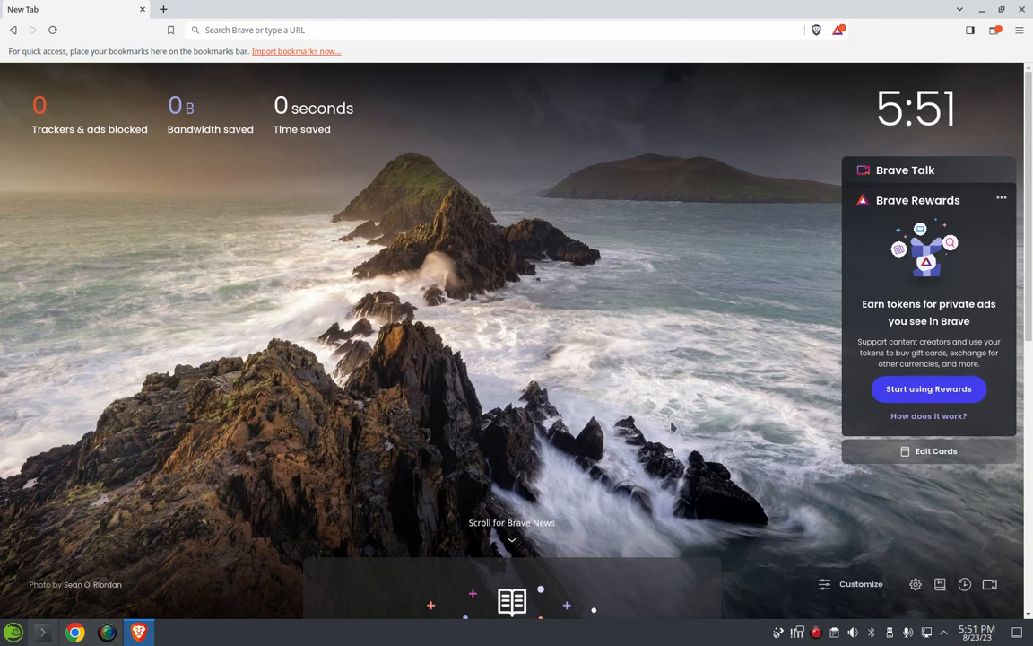
mouse_move(1011, 201)
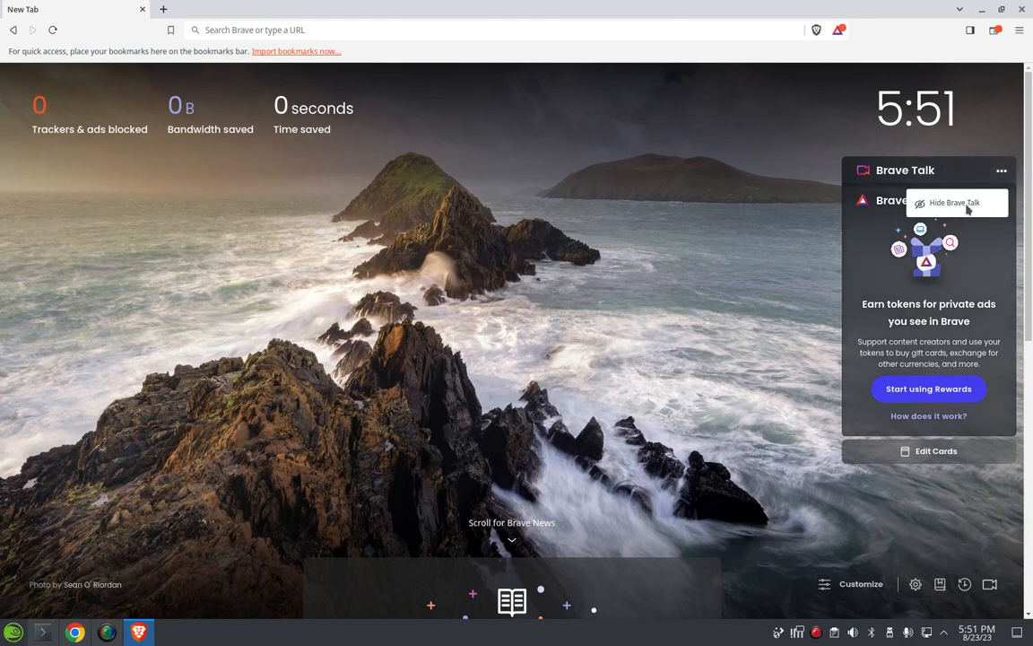
Hide the Brave Talk and Rewards cards, view About Brave showing version 1.57.53, then close the browser
left_click(1002, 170)
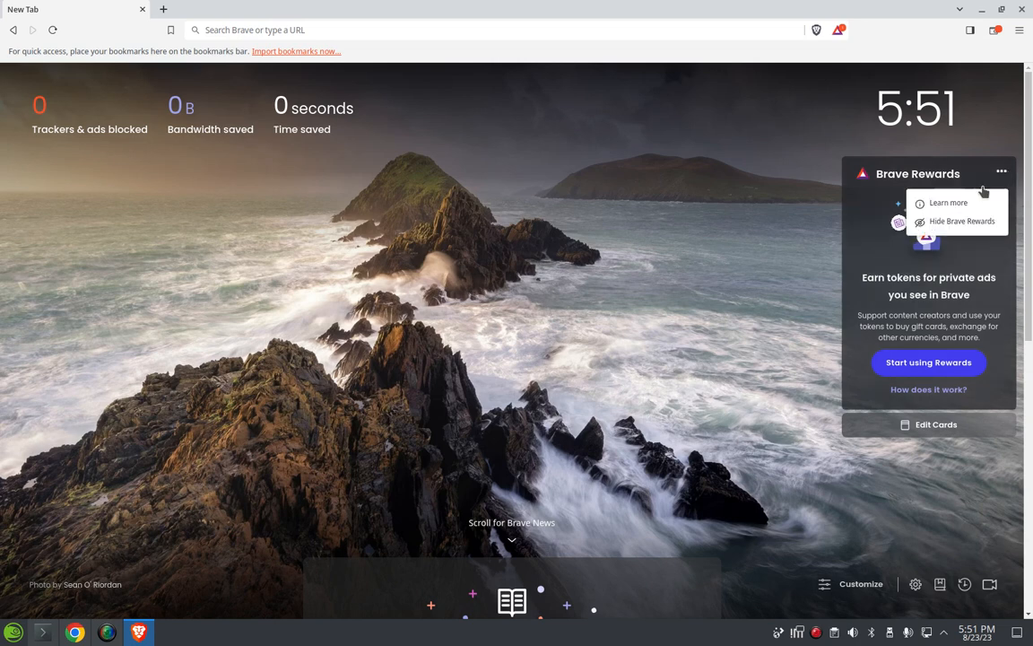
left_click(963, 222)
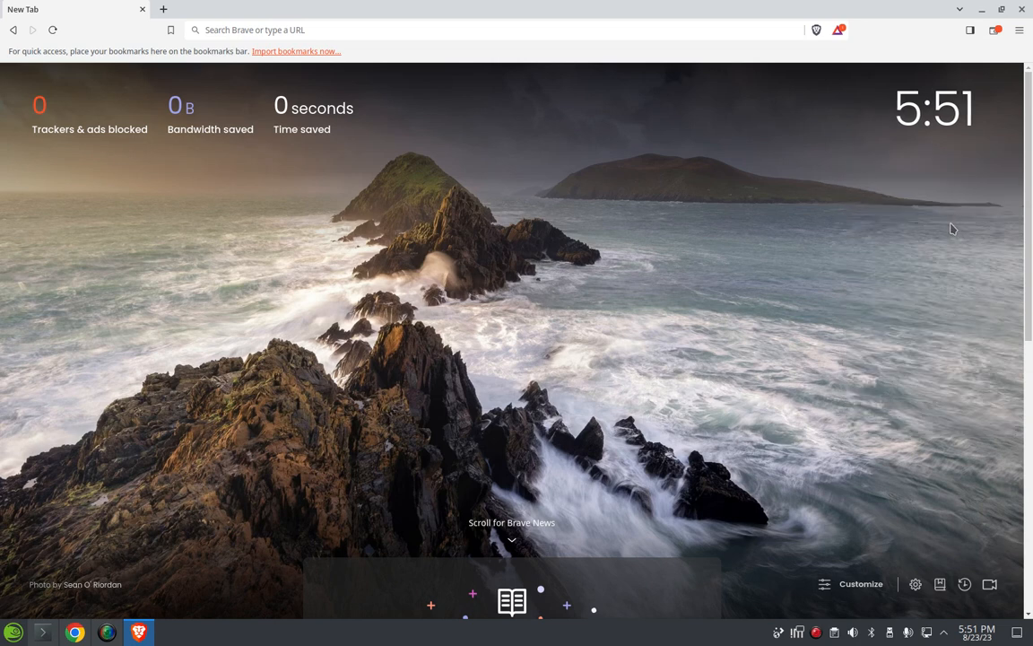
mouse_move(1017, 46)
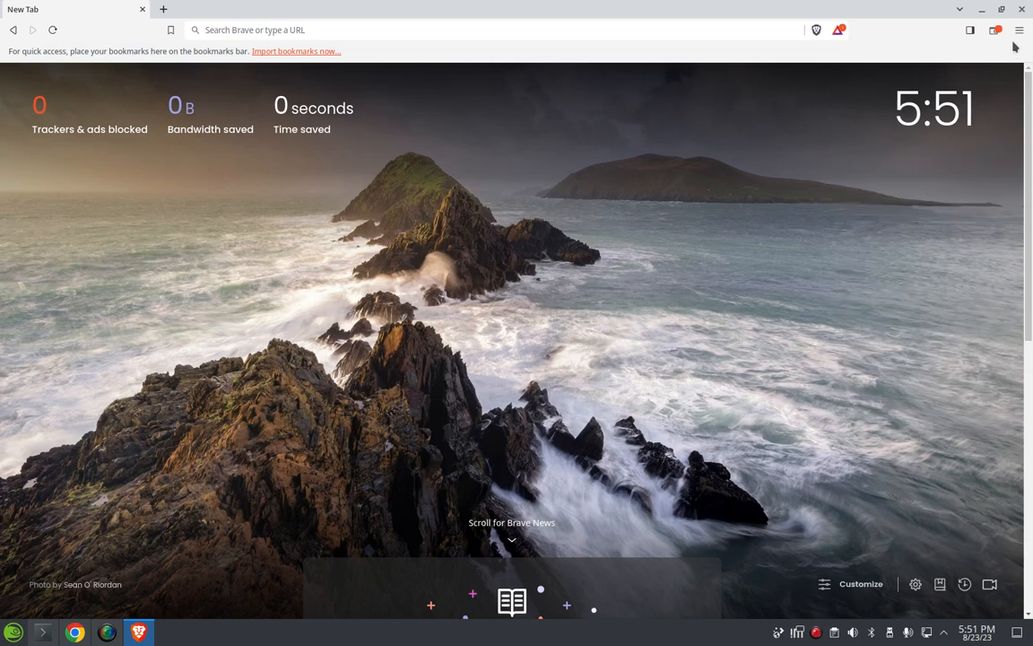
left_click(1018, 32)
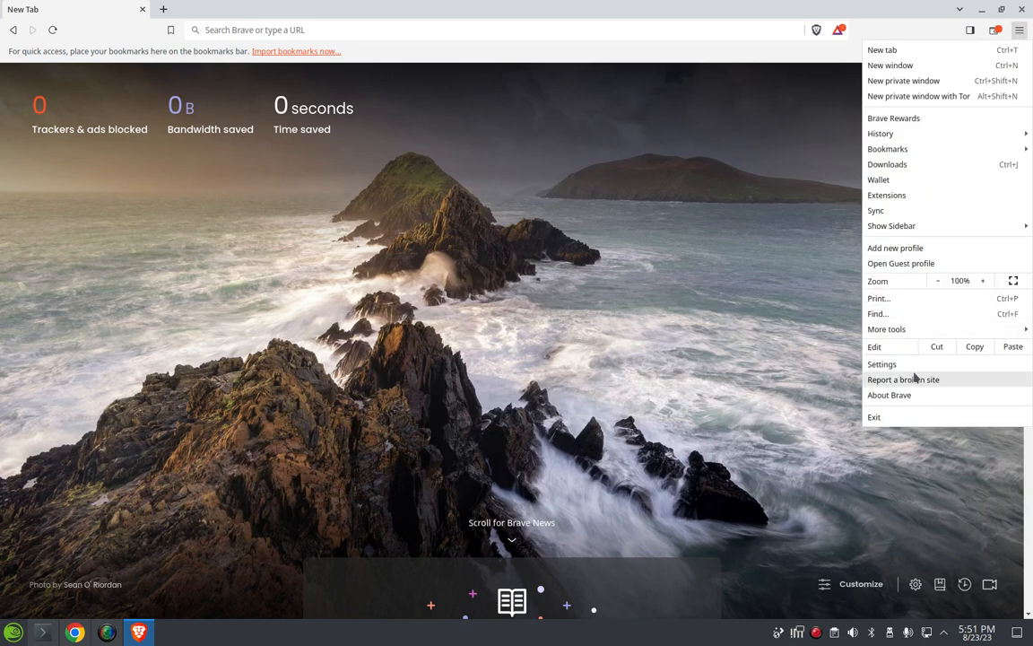
mouse_move(889, 395)
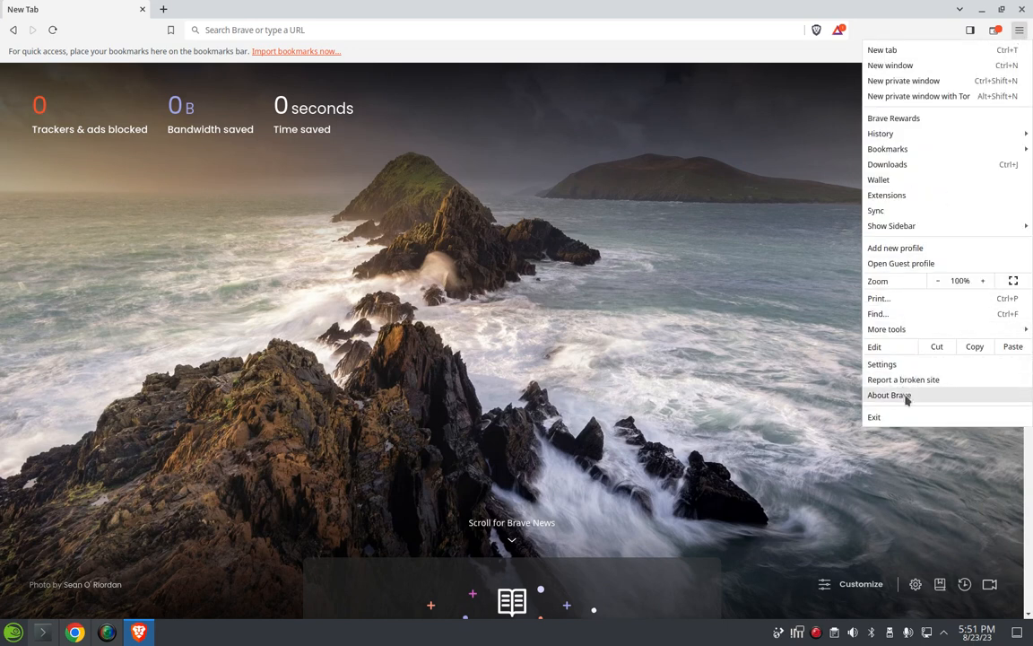
left_click(890, 394)
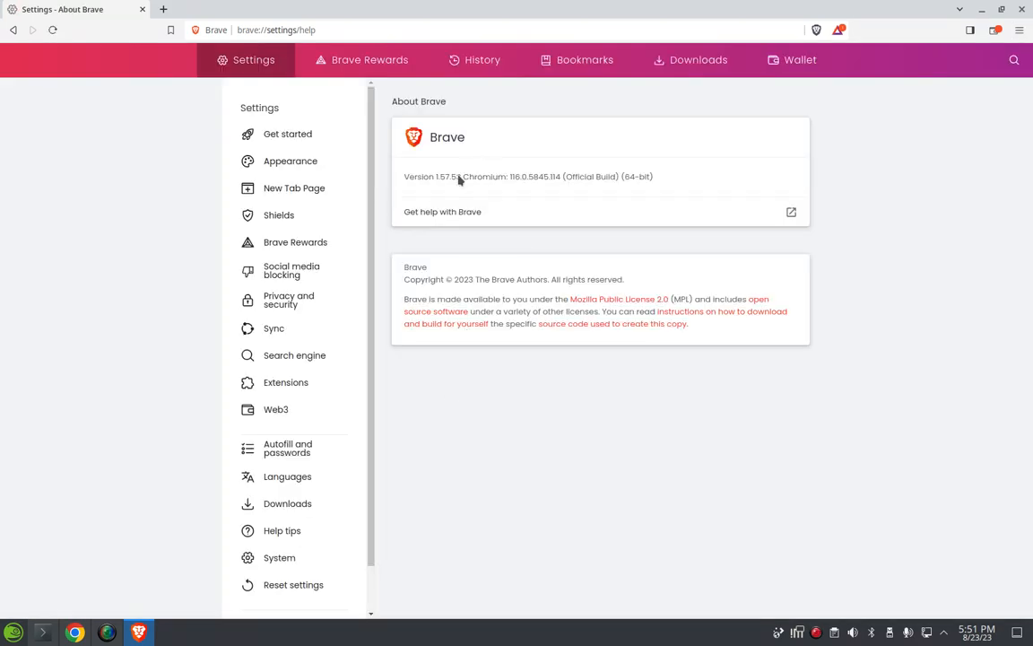
mouse_move(505, 192)
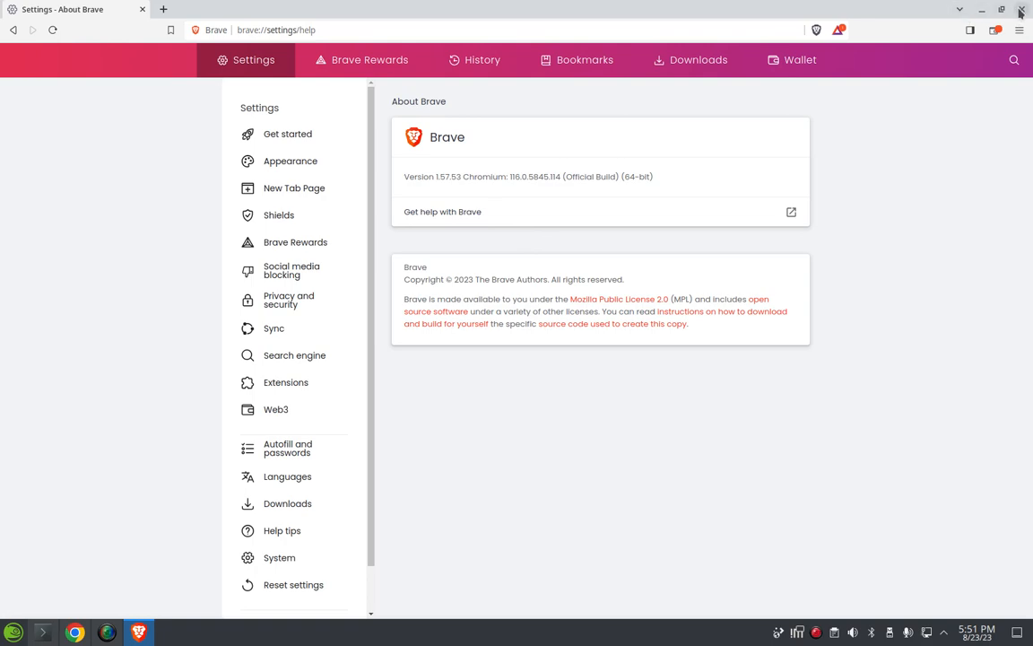
left_click(1018, 11)
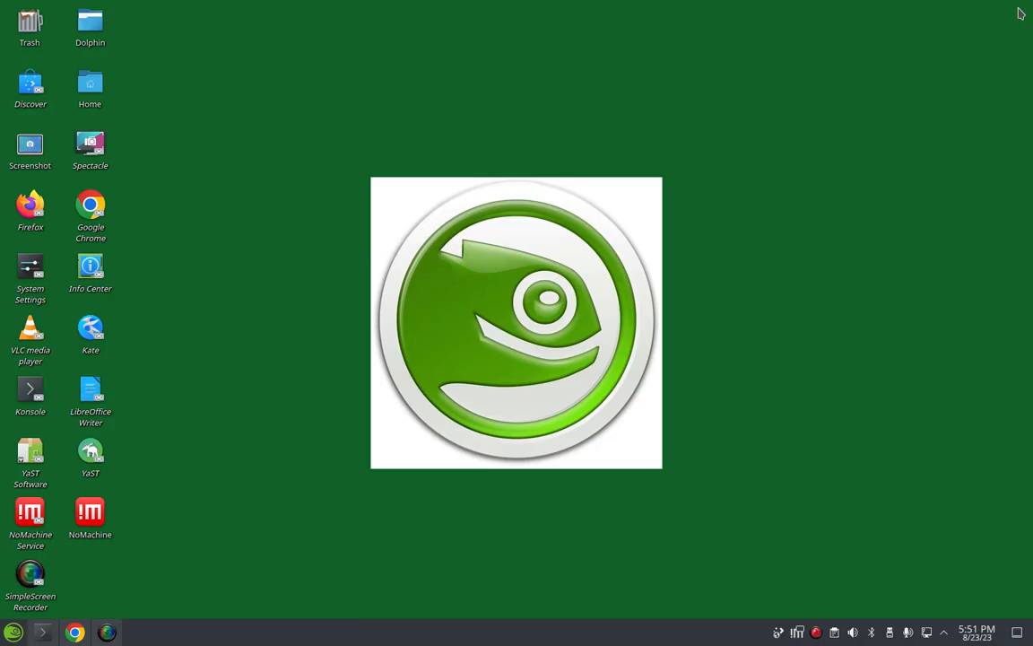
mouse_move(43, 628)
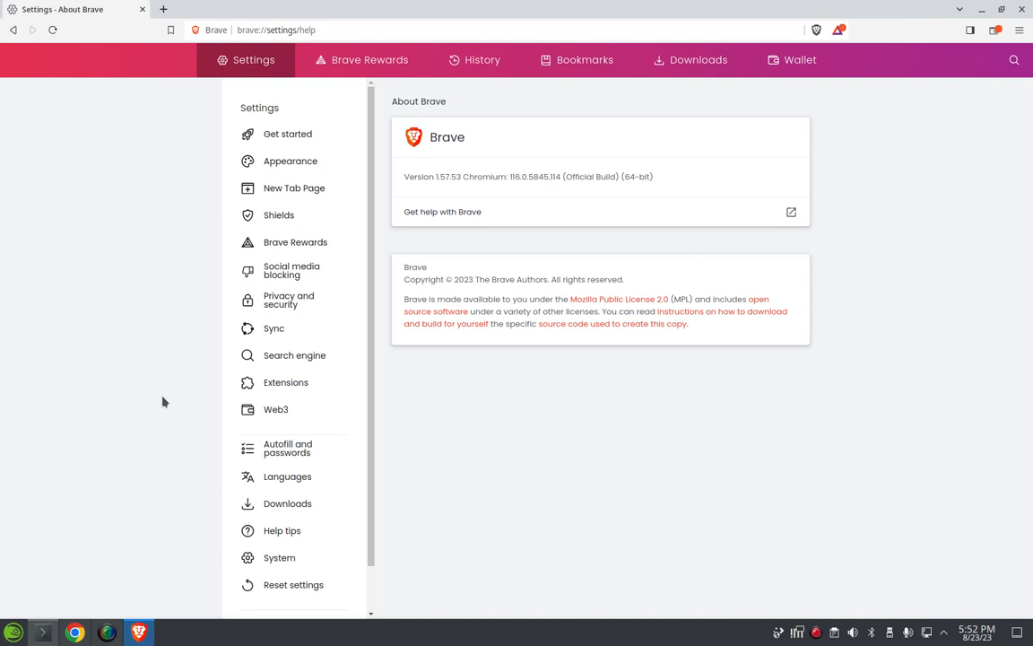
mouse_move(151, 427)
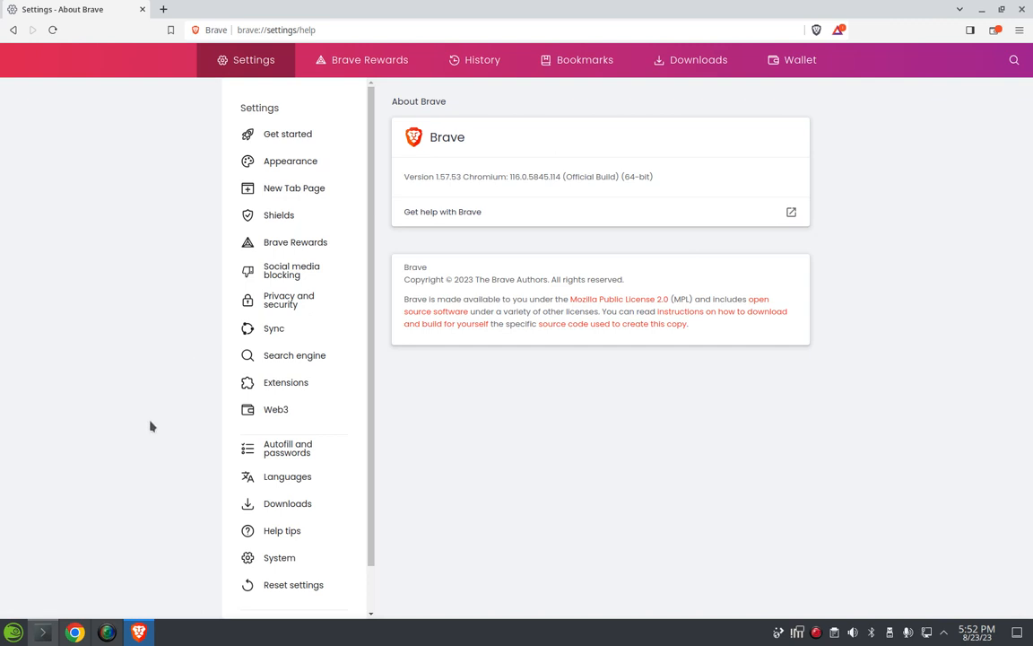
Switch to Konsole to see the brave-browser launch output with nouveau GPU errors
left_click(43, 631)
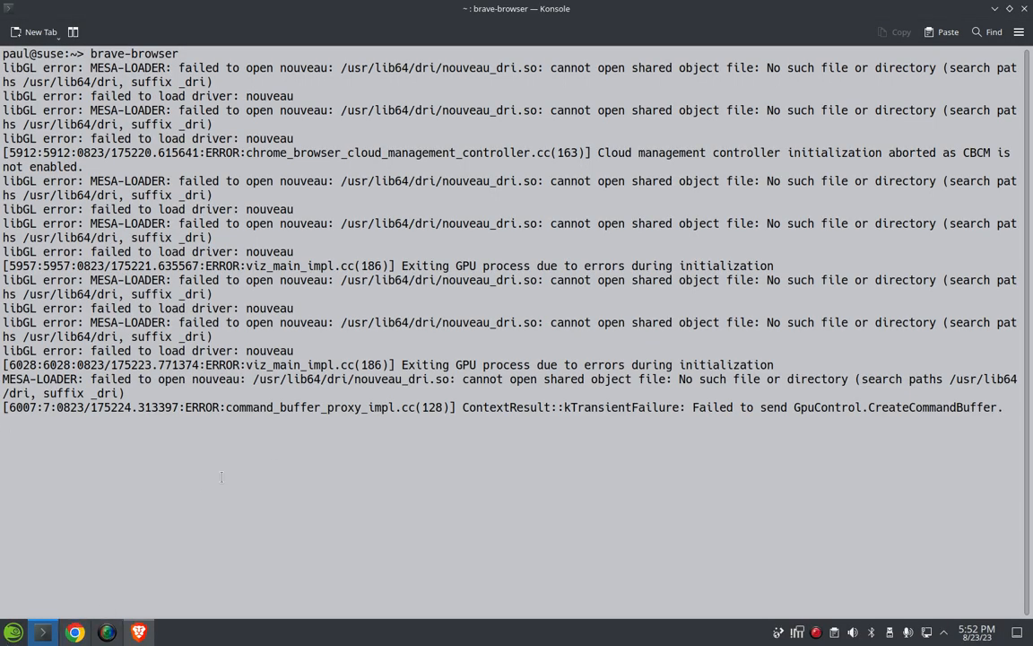
mouse_move(258, 115)
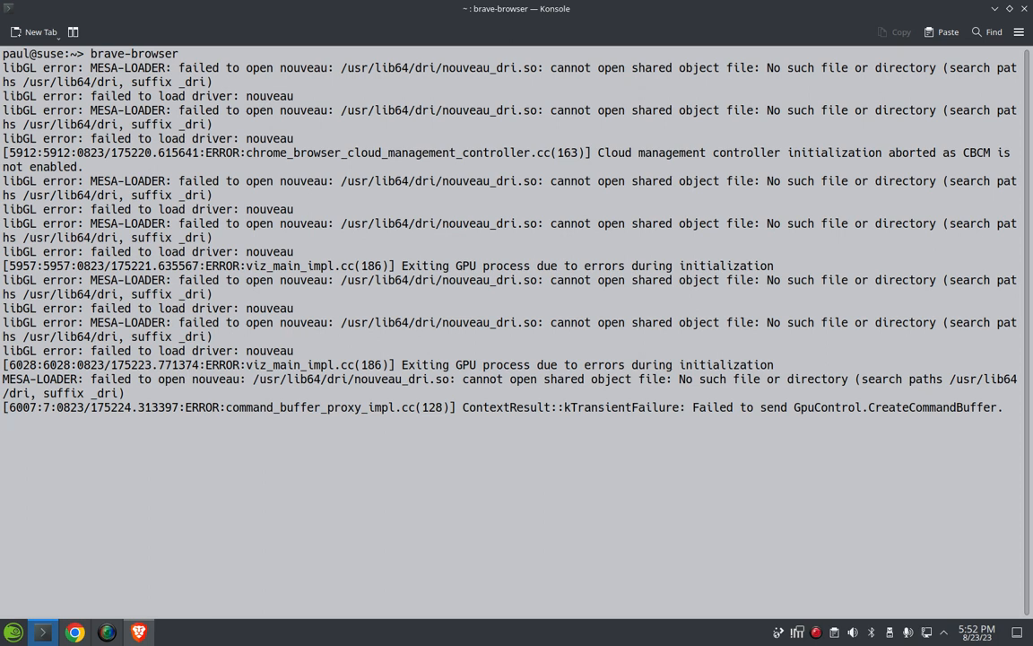
mouse_move(223, 480)
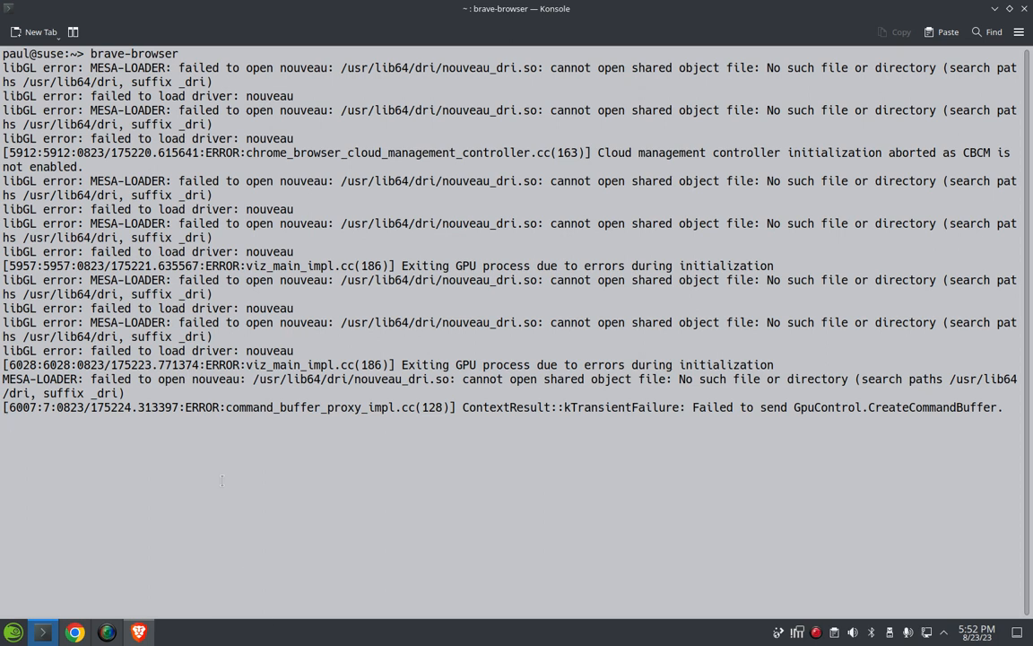
mouse_move(640, 179)
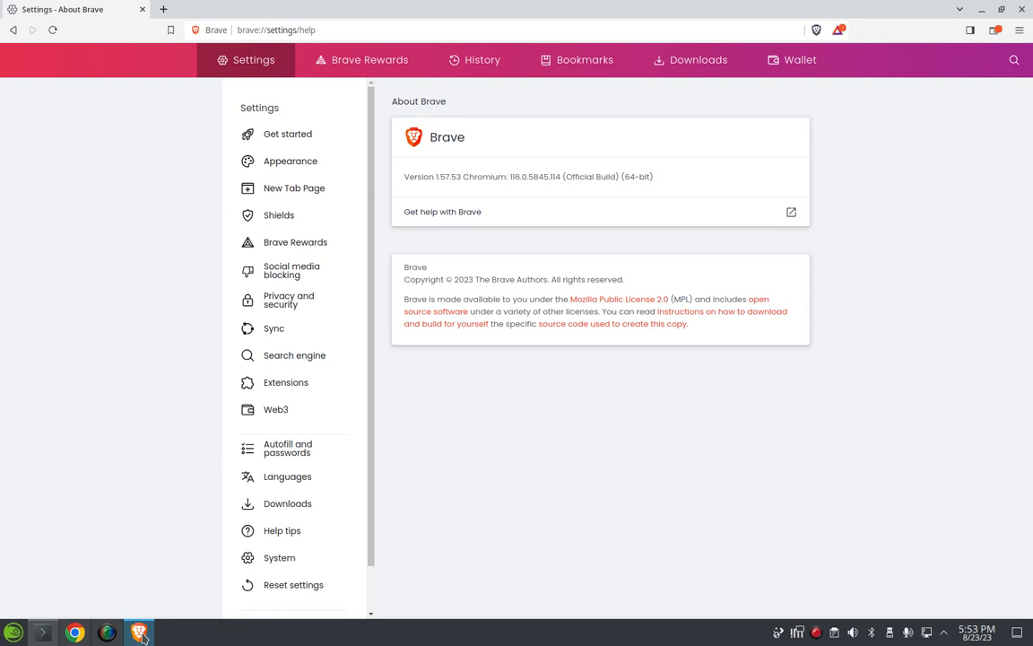
mouse_move(406, 459)
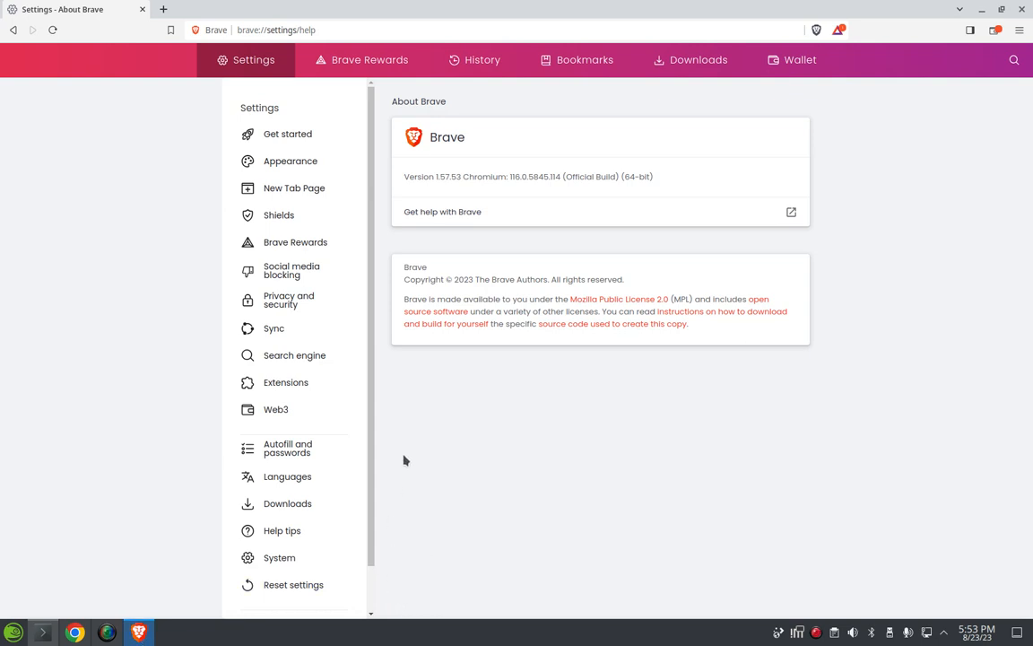
mouse_move(151, 440)
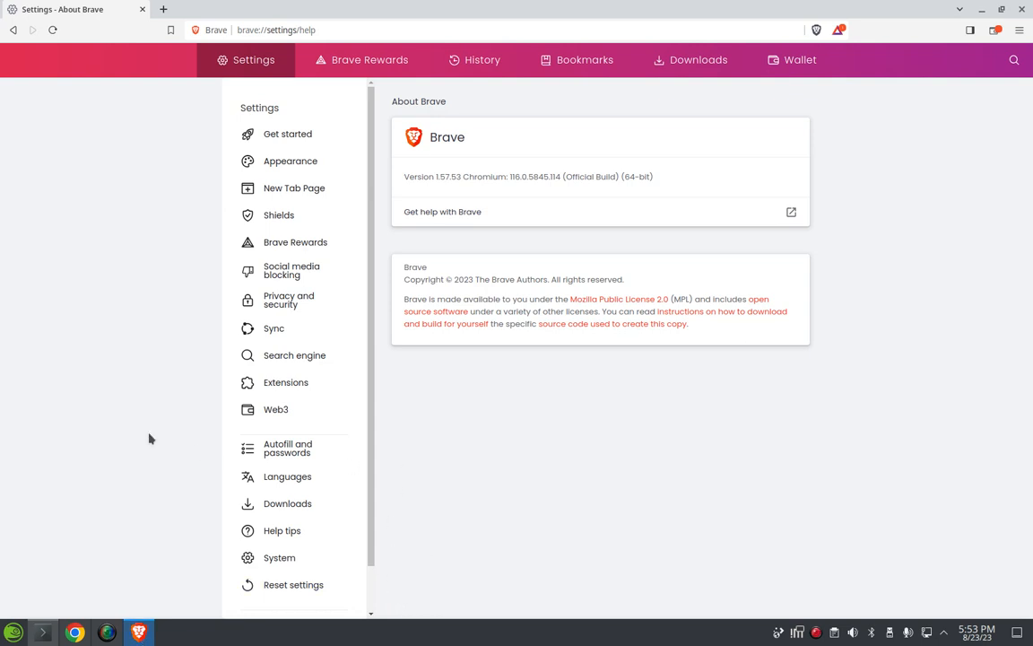
mouse_move(832, 98)
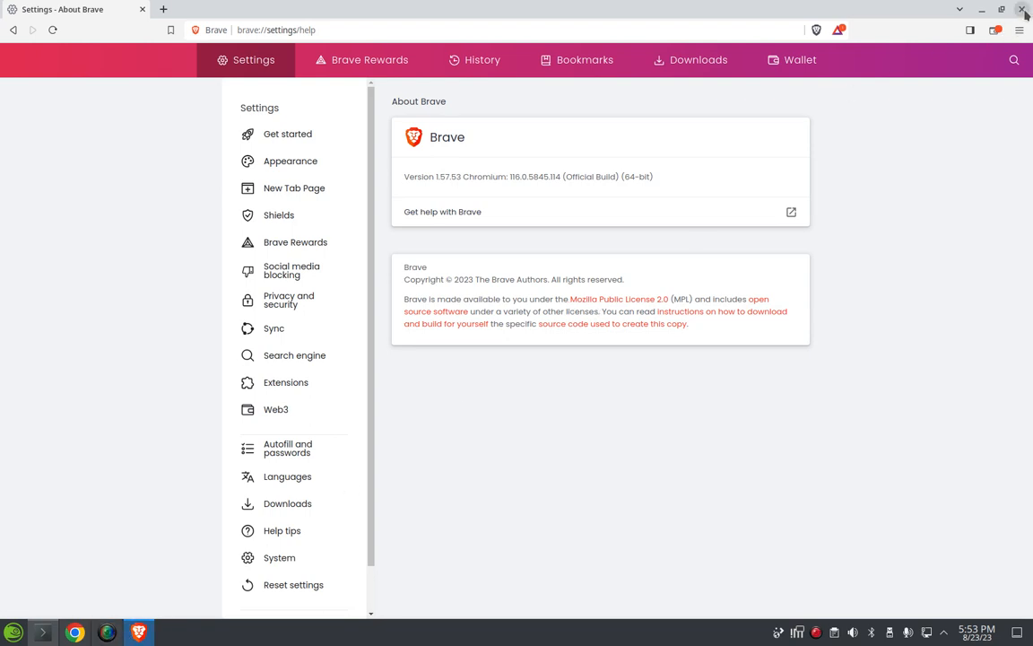
left_click(1021, 9)
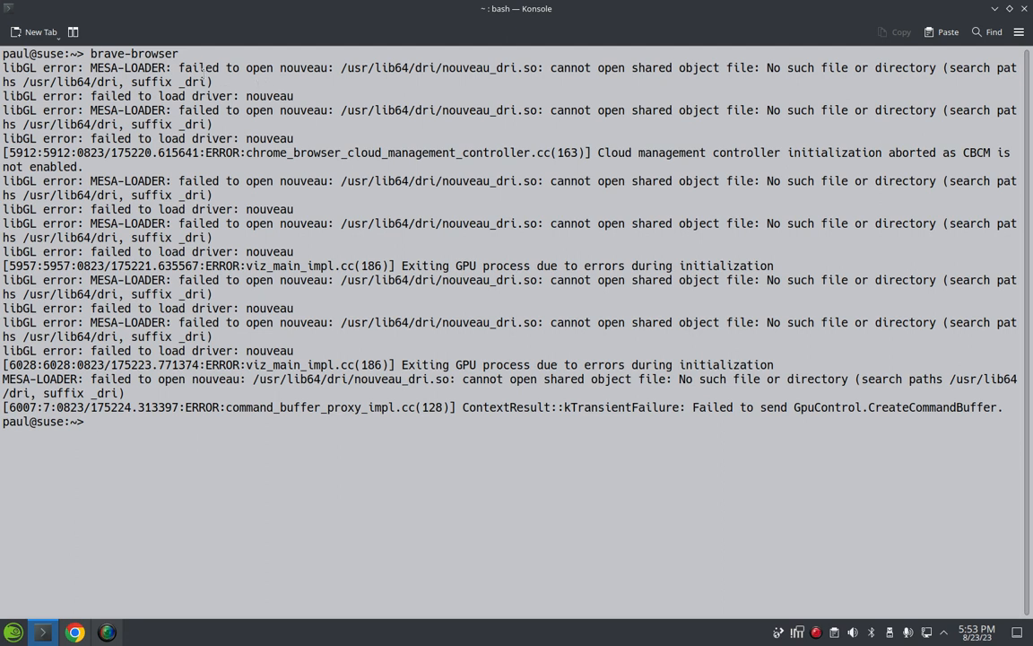
mouse_move(393, 449)
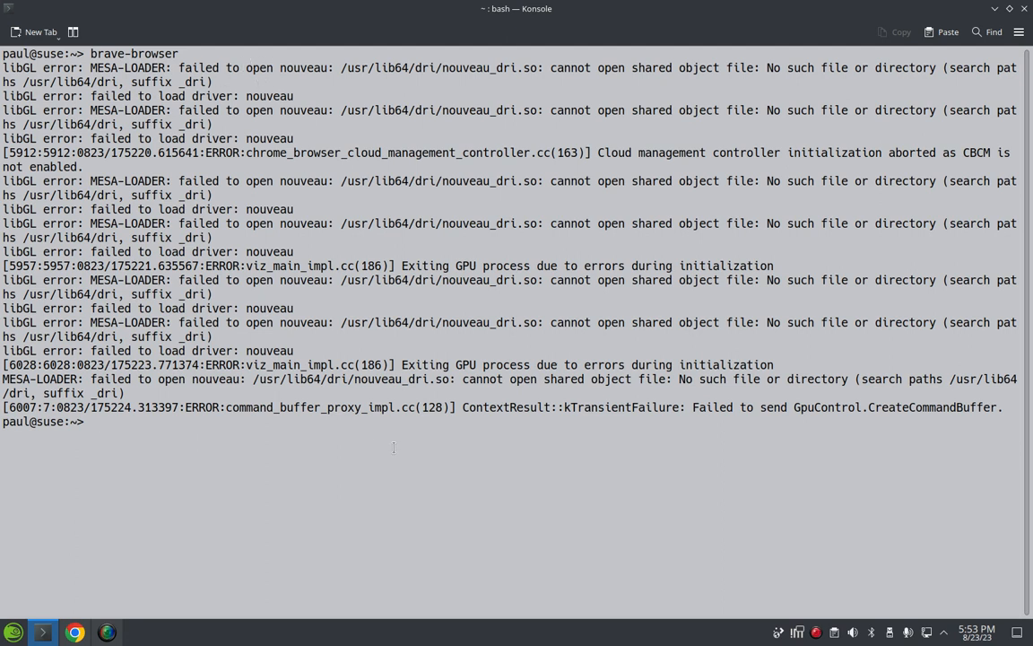
mouse_move(282, 520)
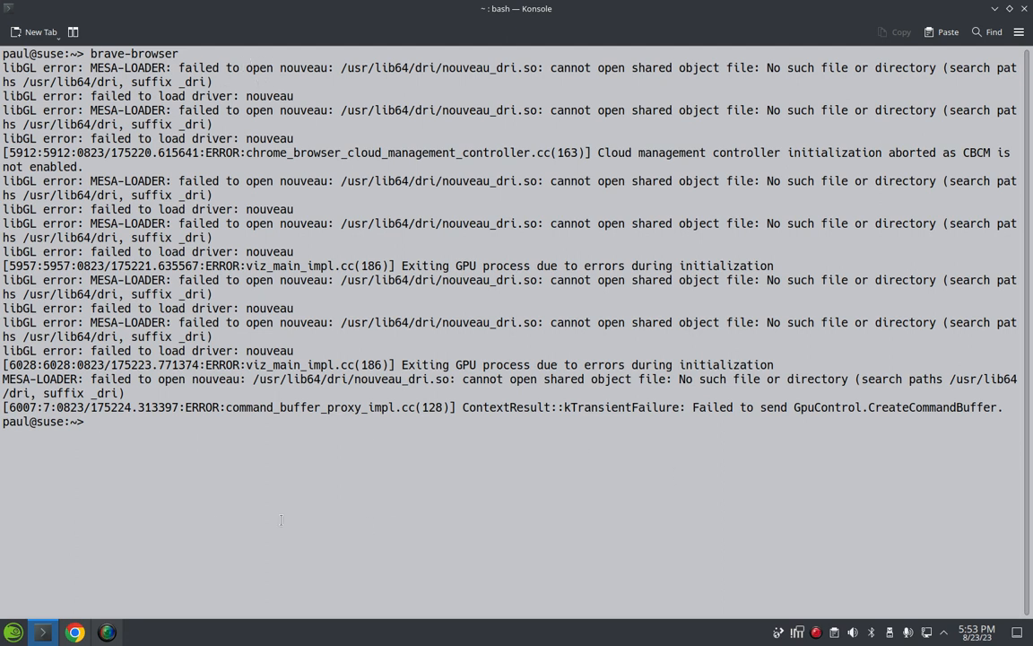
mouse_move(208, 445)
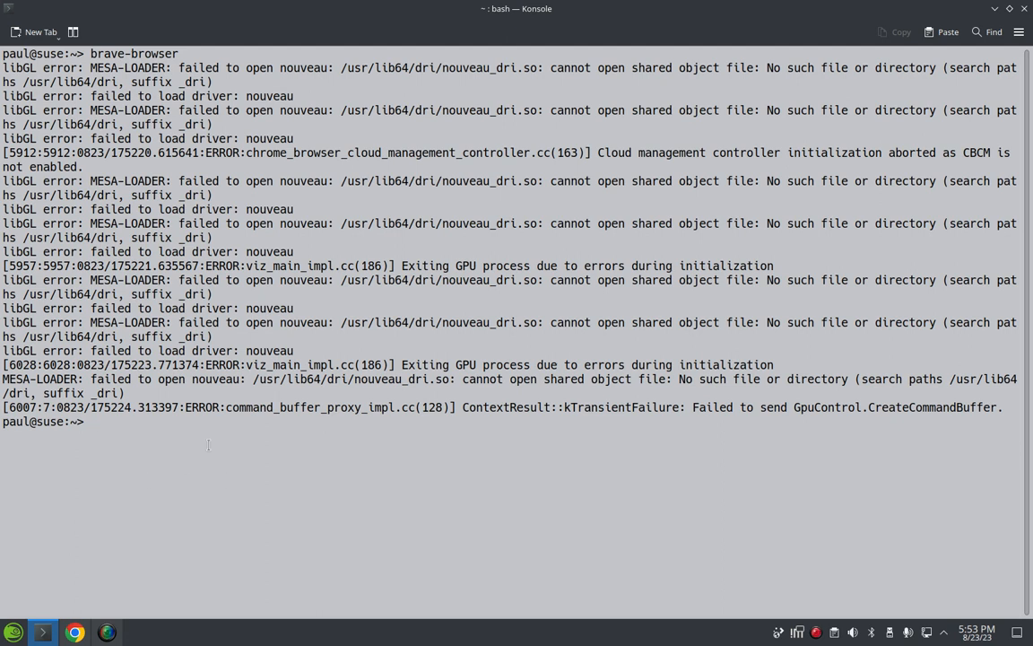
mouse_move(359, 398)
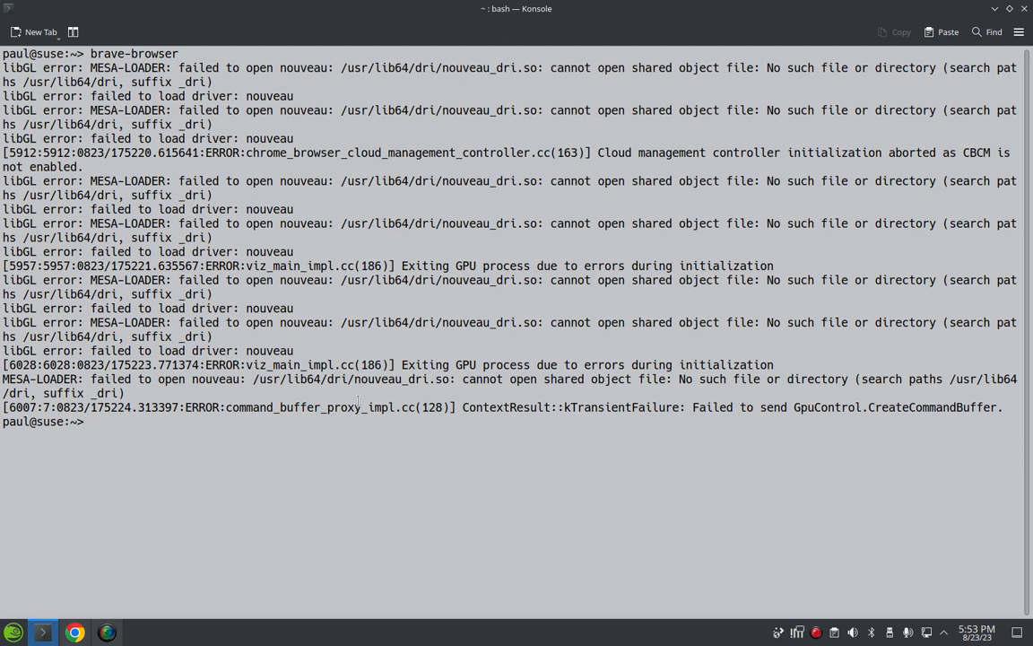
mouse_move(378, 430)
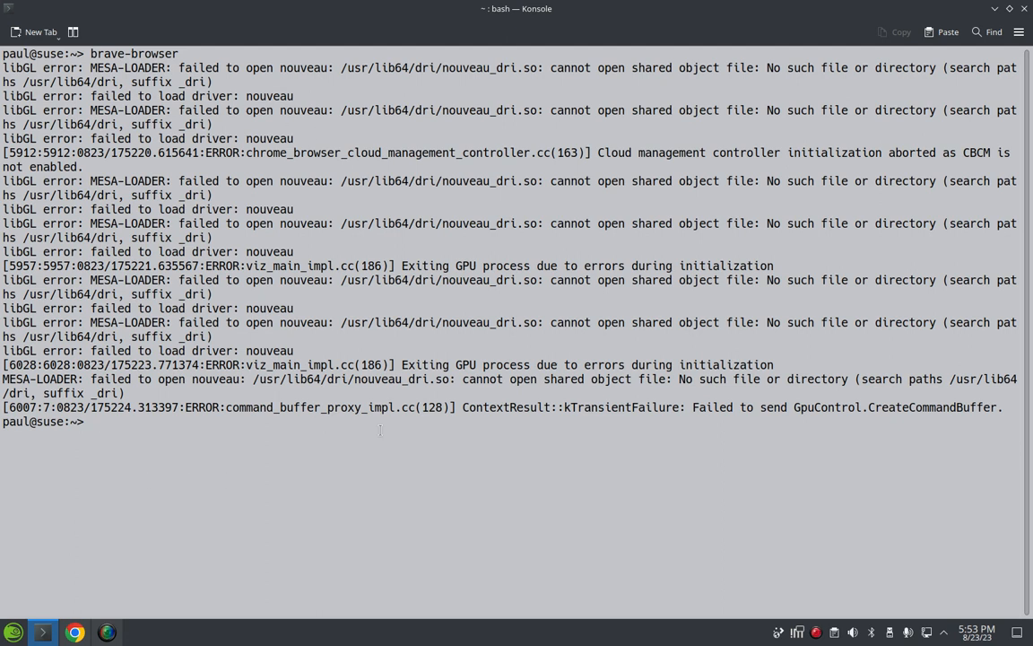
mouse_move(357, 444)
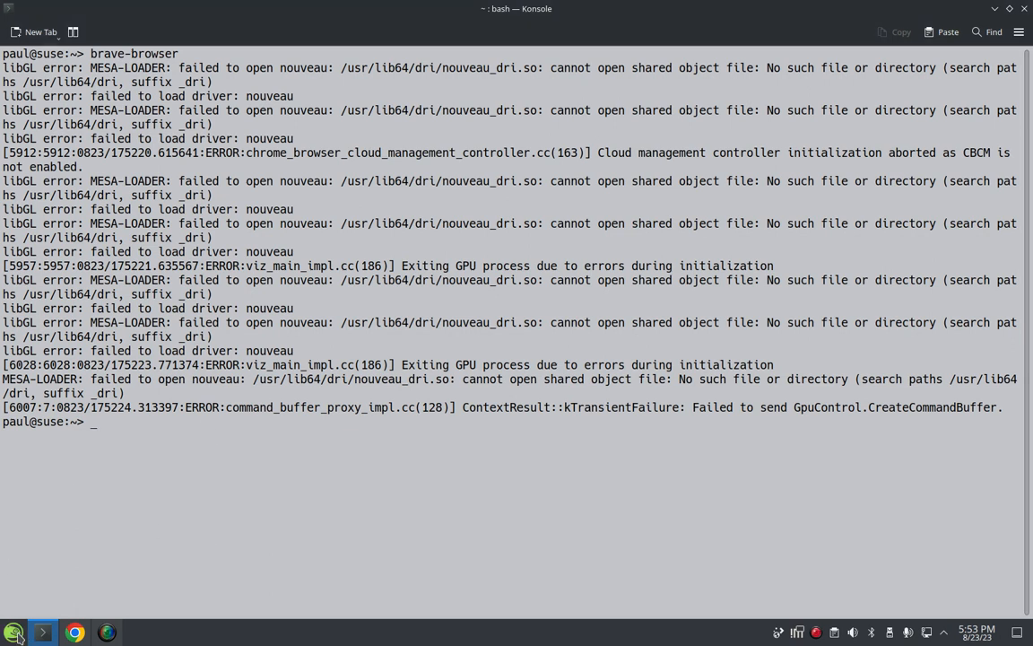
Browse the launcher's Internet category, then run clear to wipe the Brave error output from Konsole
left_click(11, 630)
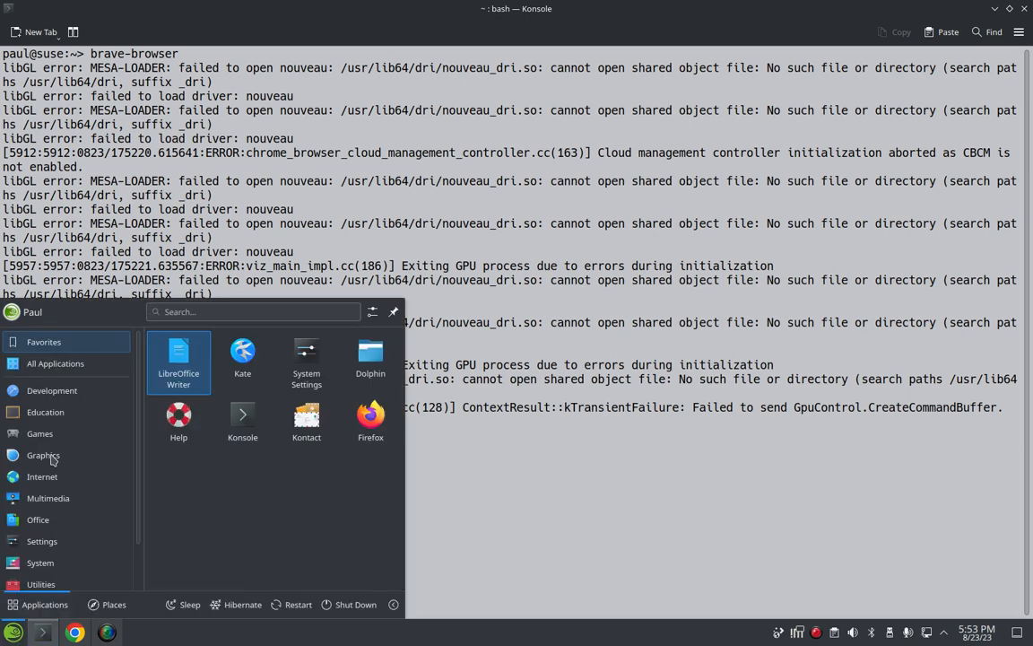
left_click(43, 477)
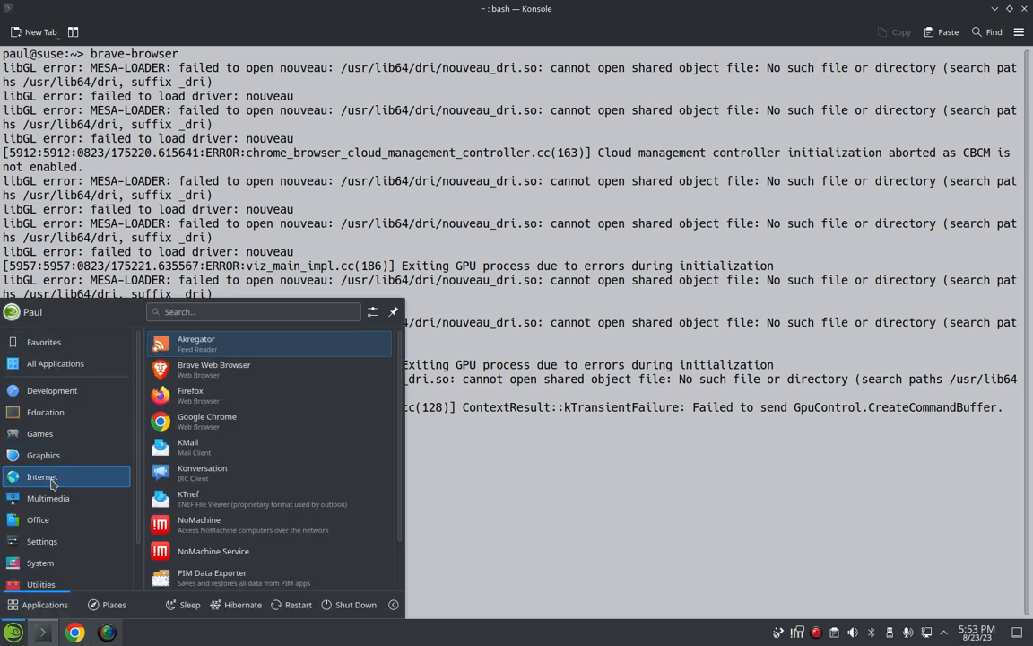
mouse_move(248, 371)
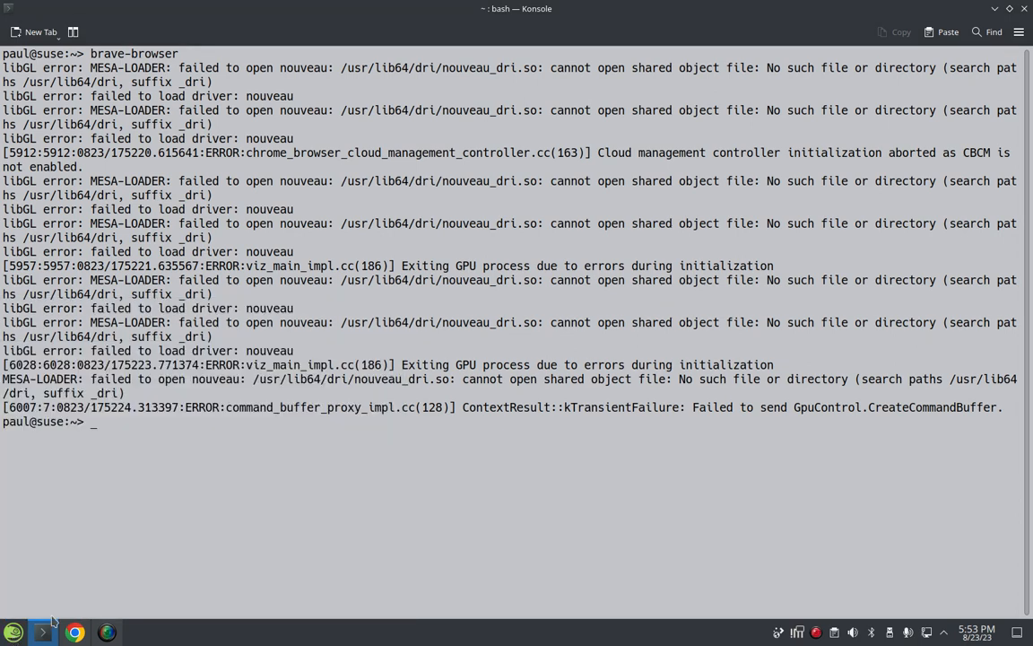
type("clear")
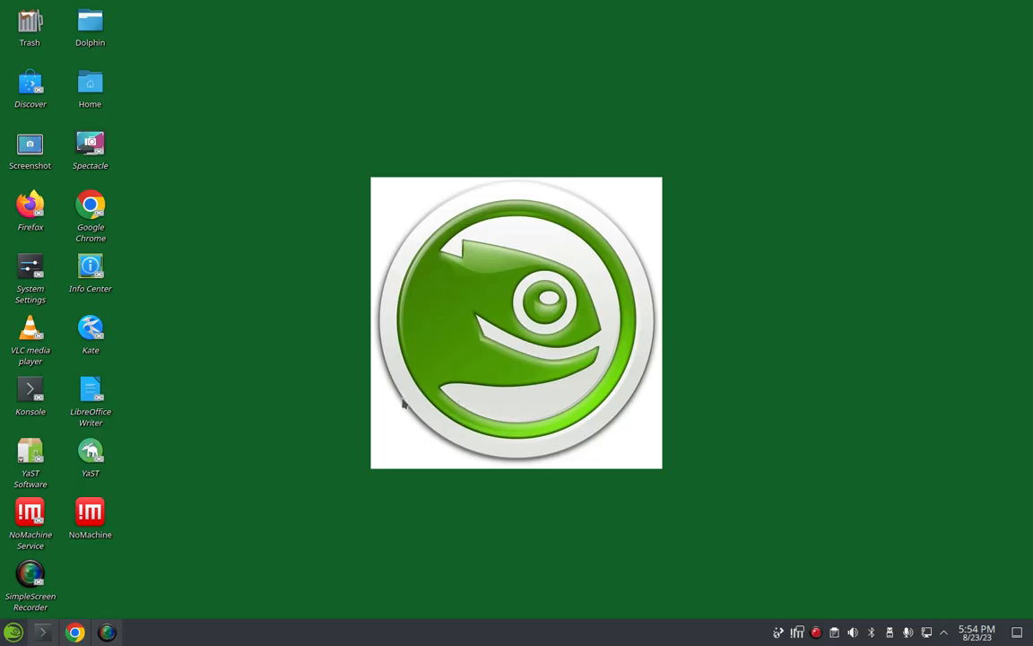
mouse_move(260, 404)
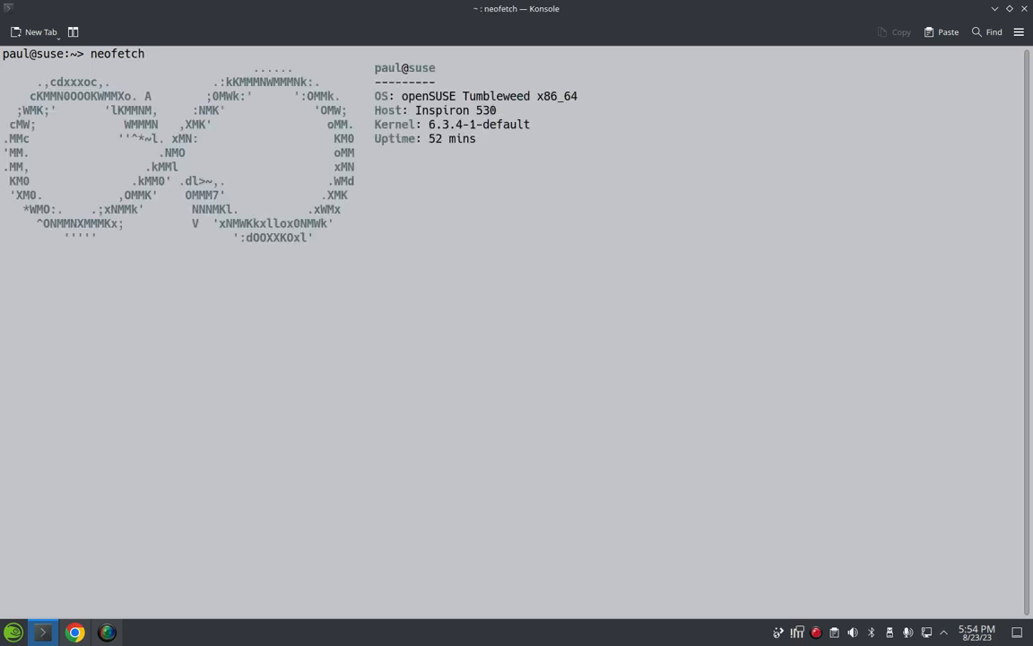
mouse_move(520, 359)
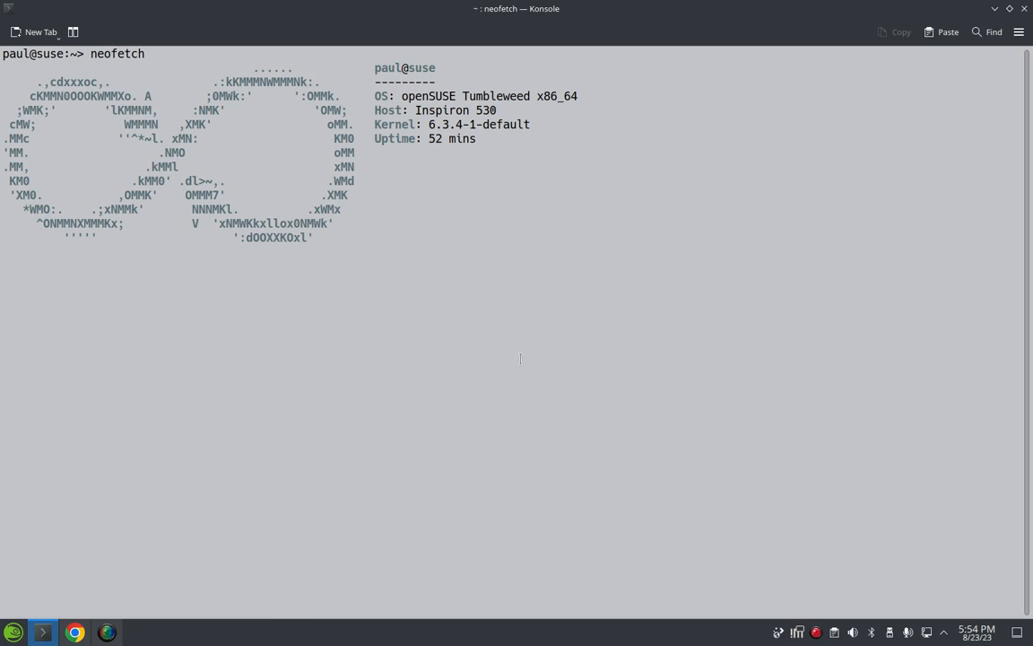
mouse_move(300, 384)
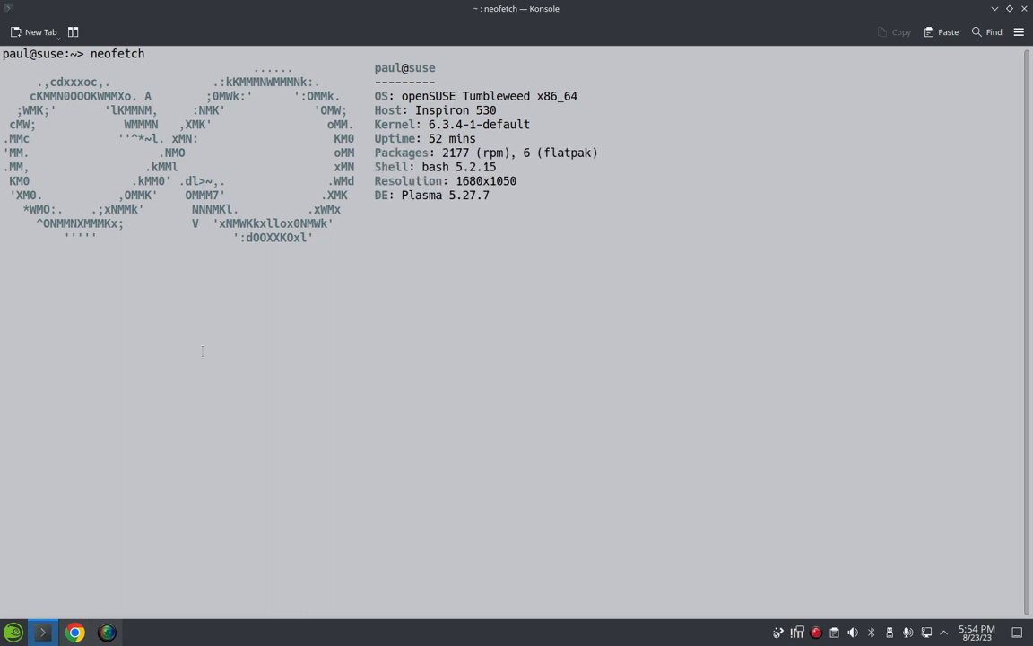
Run neofetch for Tumbleweed system info, then sudo zypper dup, which reports nothing to do
key("Return")
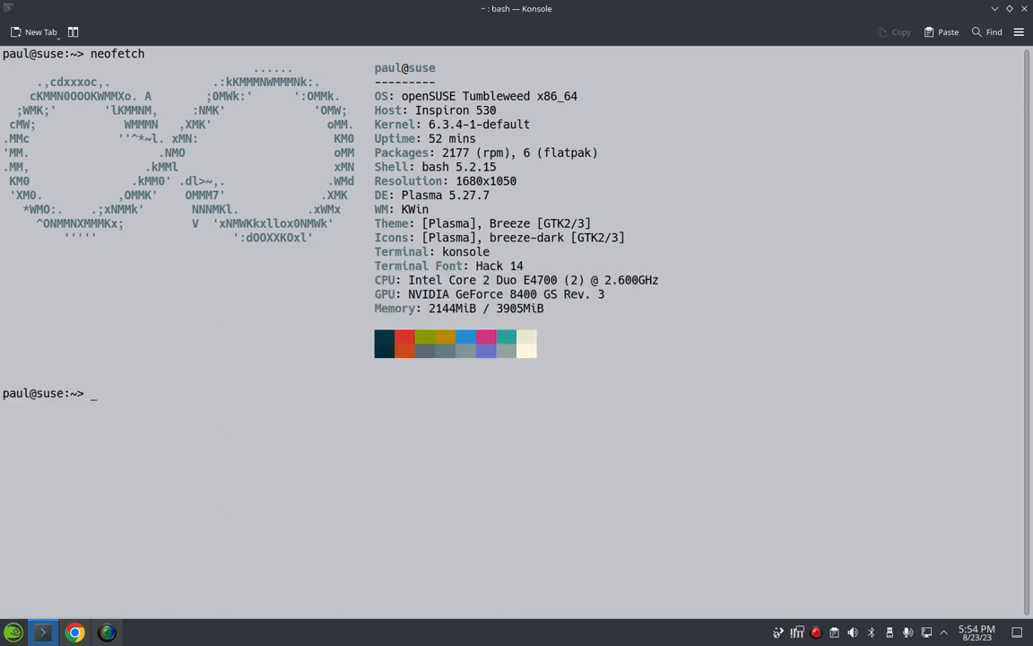
type("sudo")
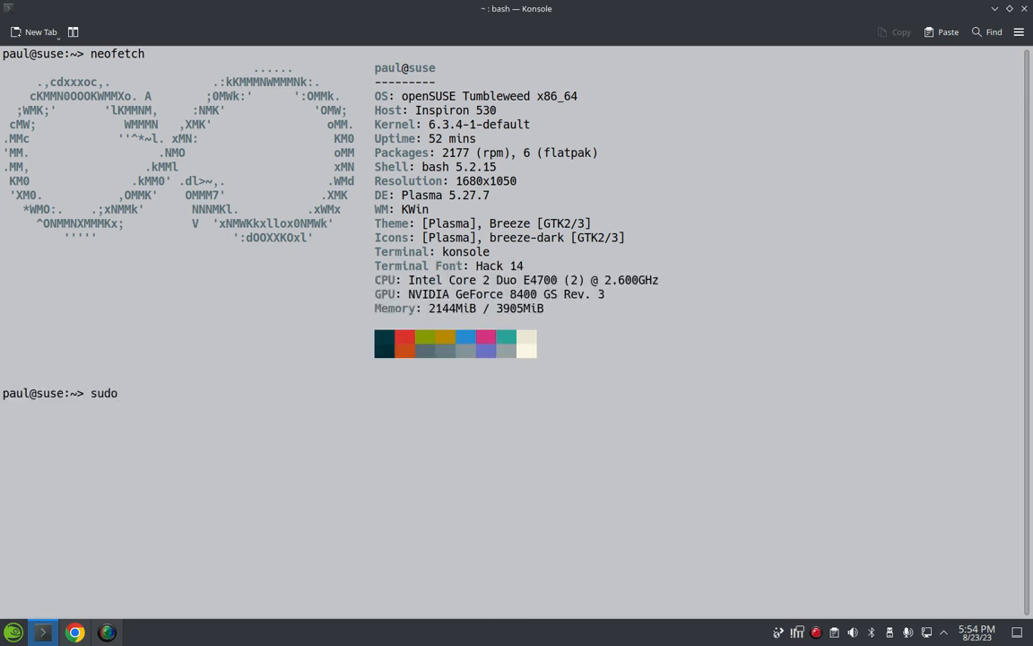
type("zypp")
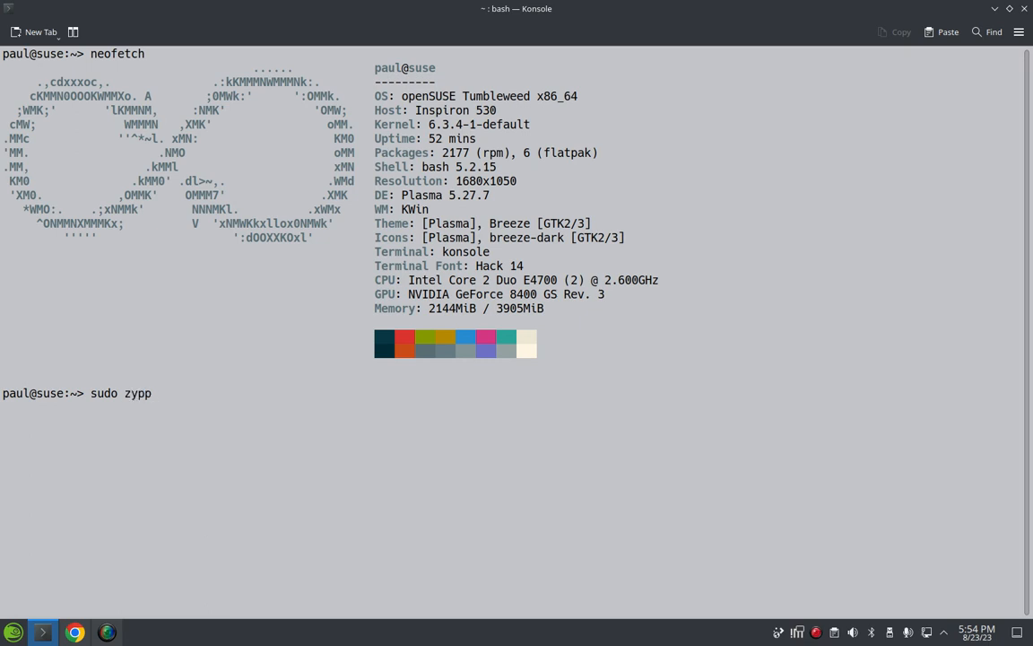
type("er du")
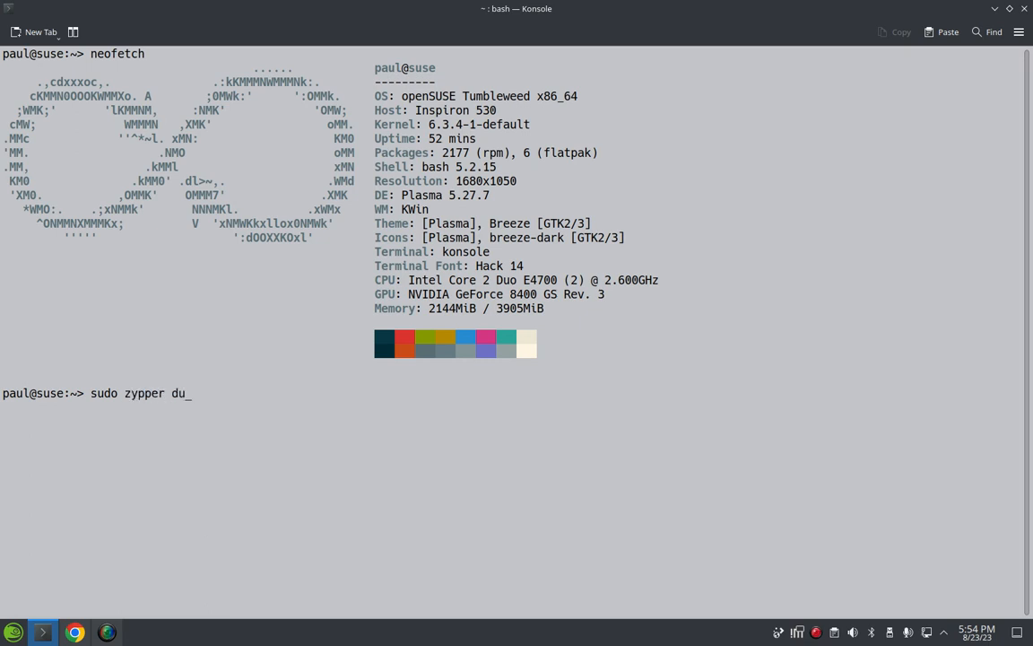
type("p")
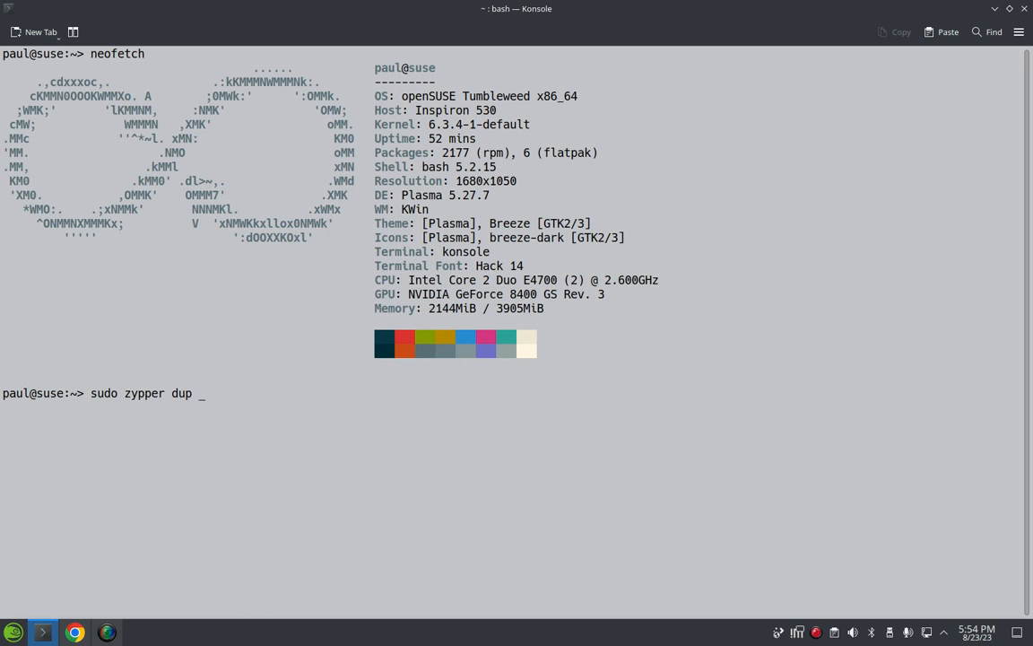
key("Return")
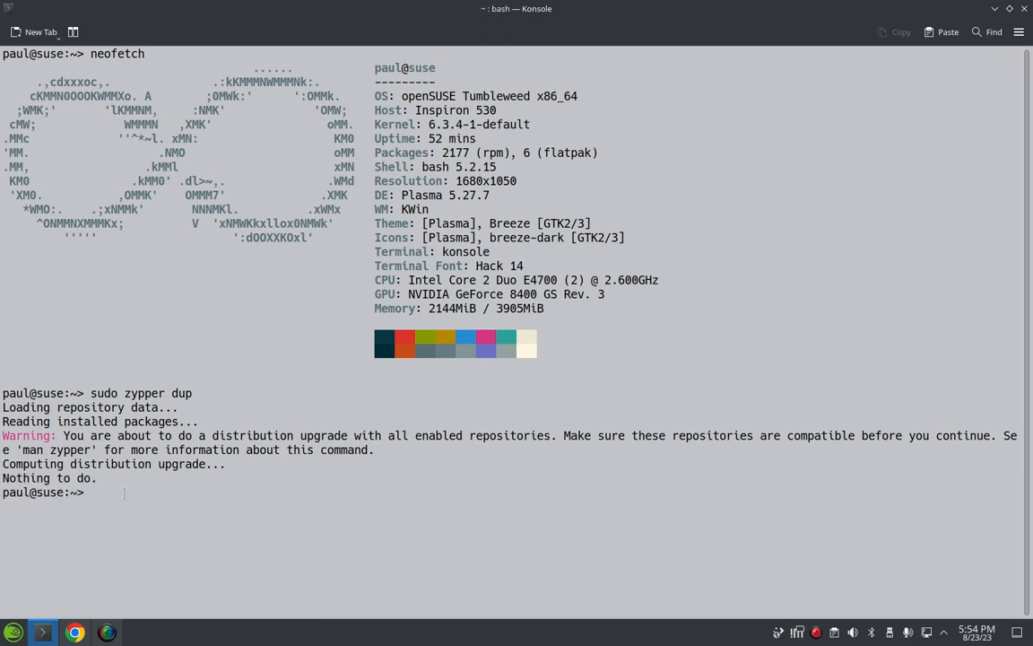
mouse_move(111, 499)
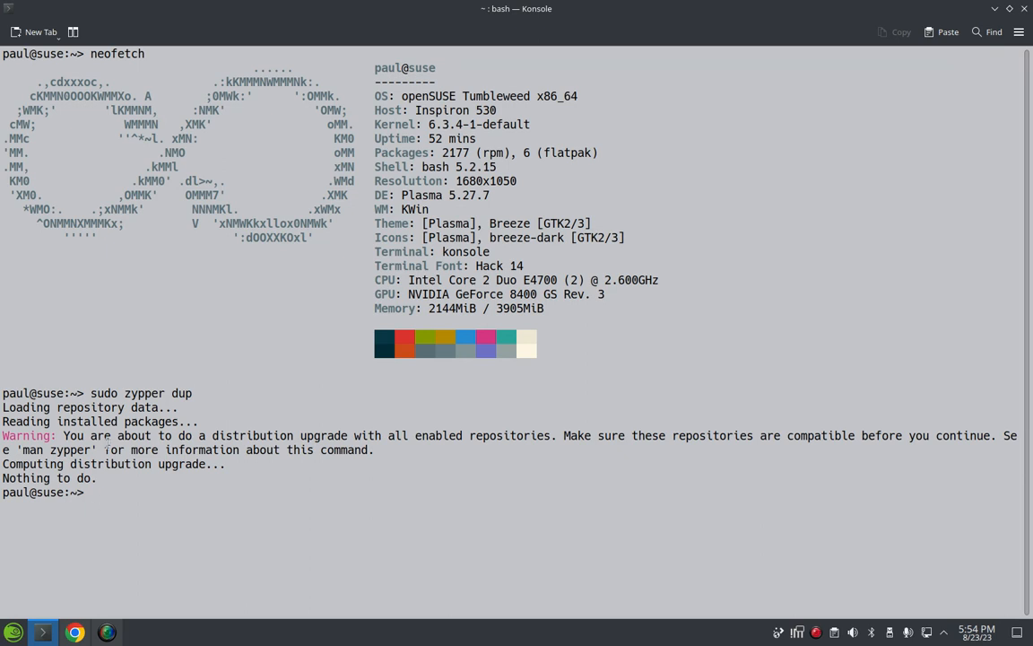
mouse_move(126, 517)
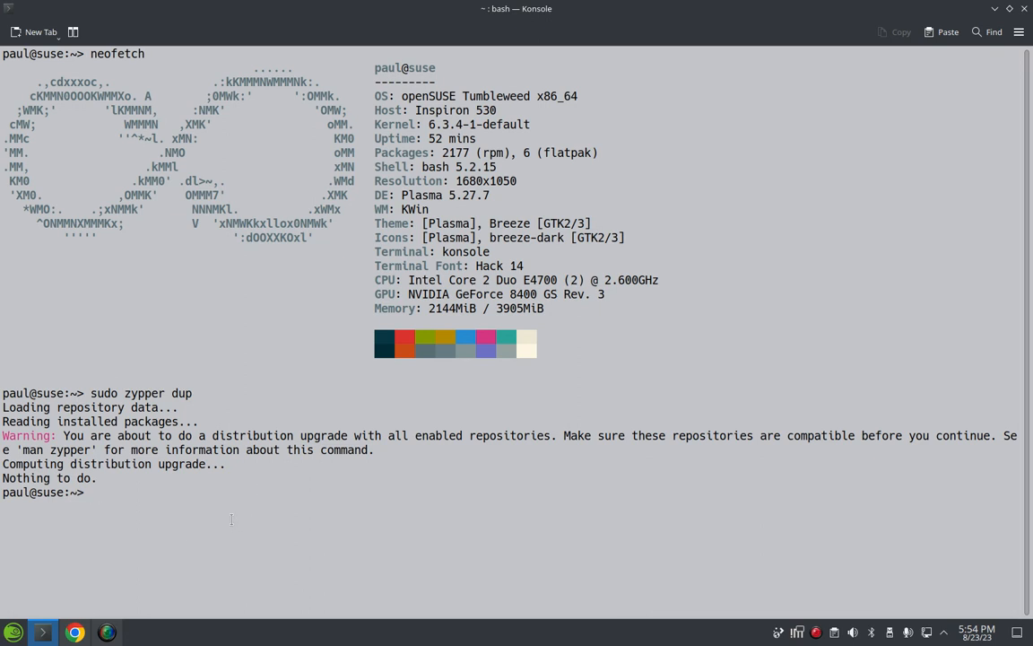
mouse_move(312, 515)
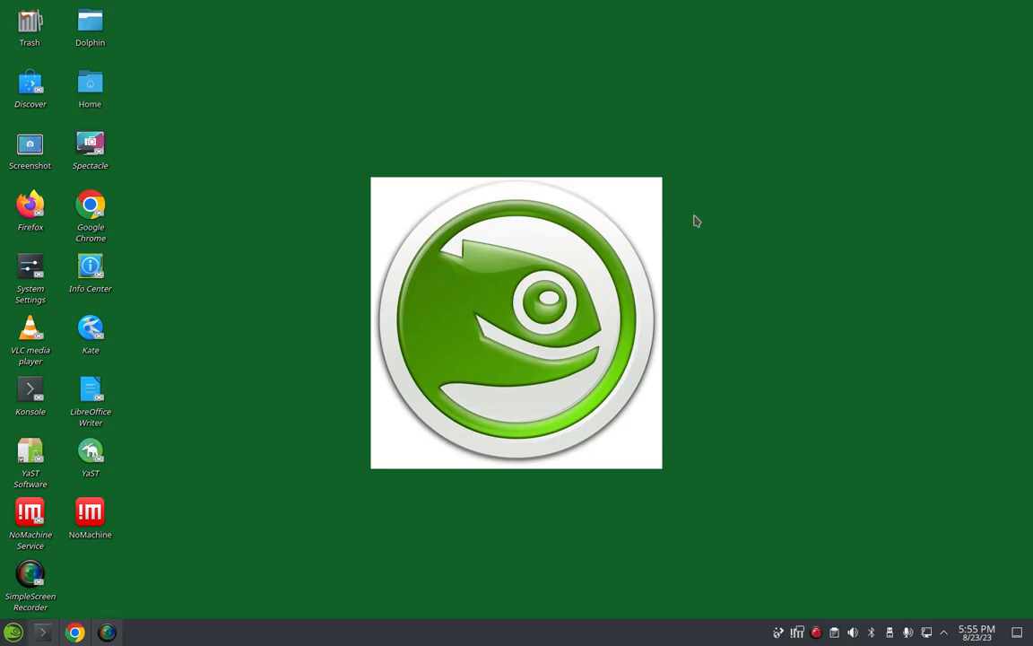
mouse_move(743, 210)
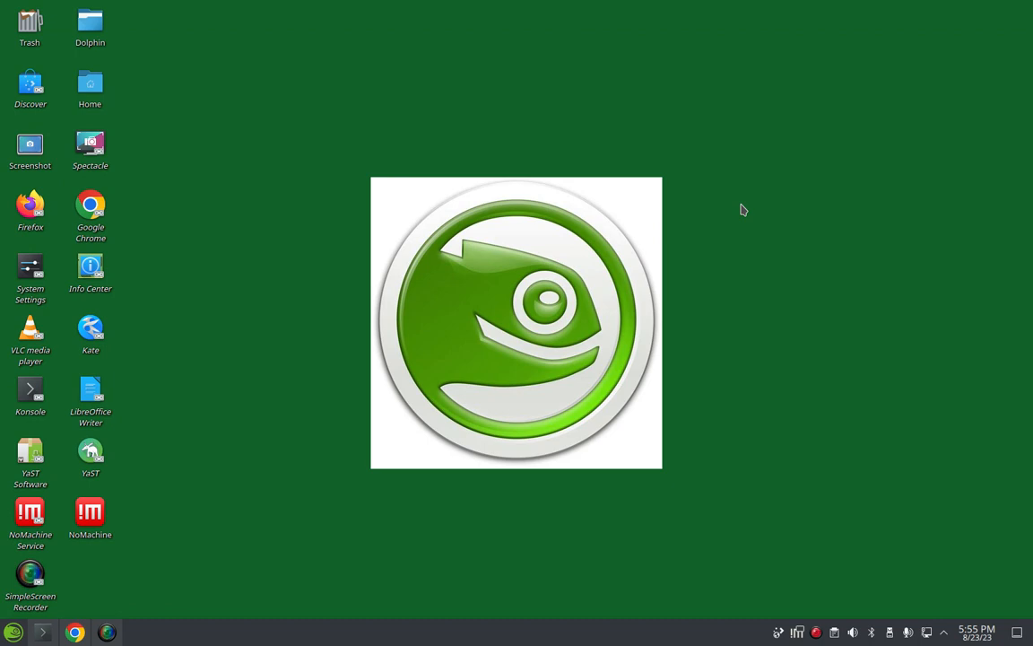
mouse_move(281, 262)
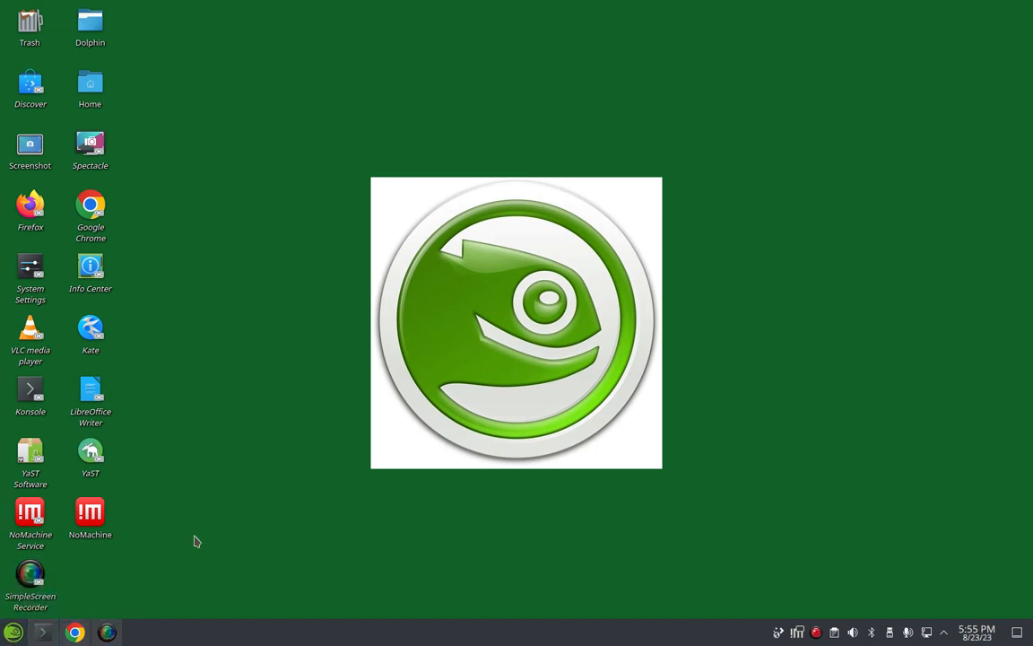
mouse_move(272, 486)
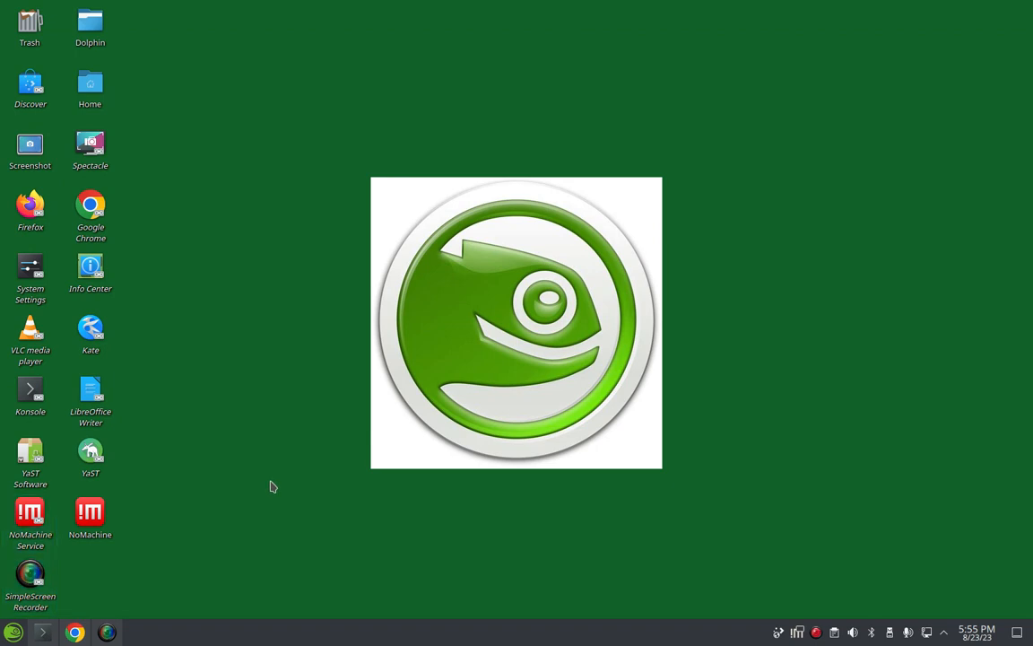
mouse_move(241, 499)
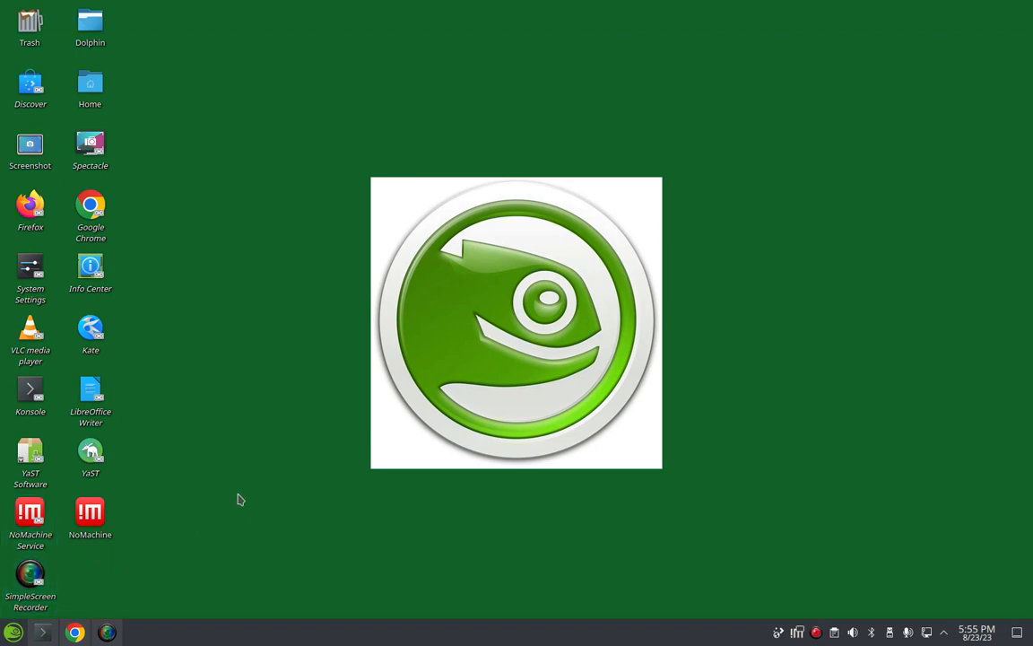